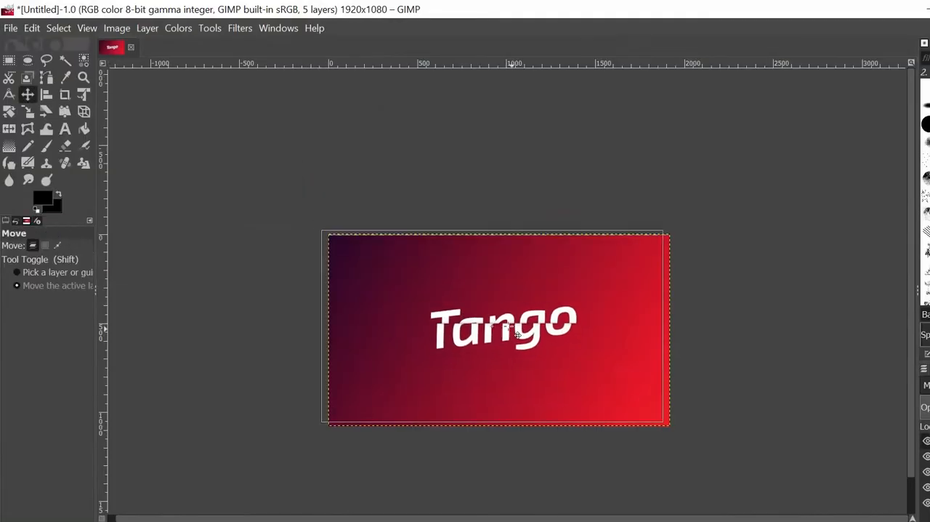
Dismiss the Git repository warning notification
click(556, 508)
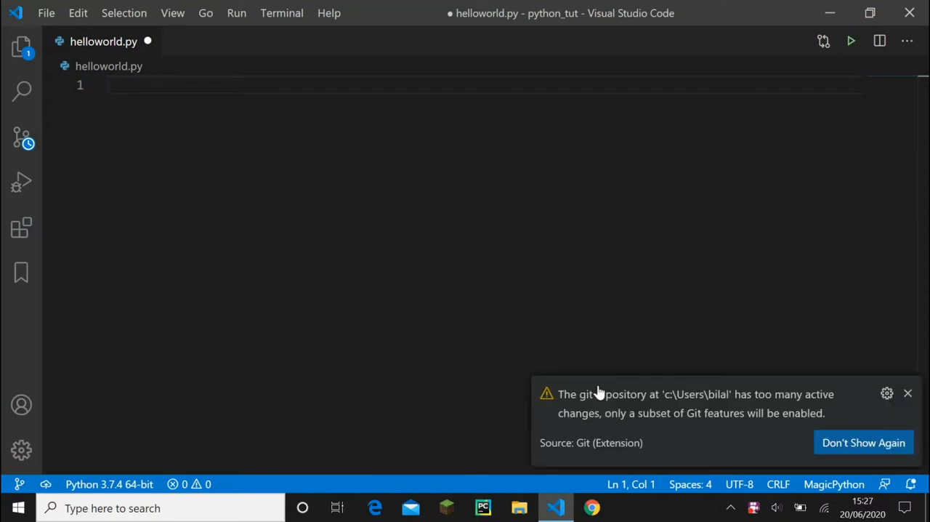
mouse_move(905, 393)
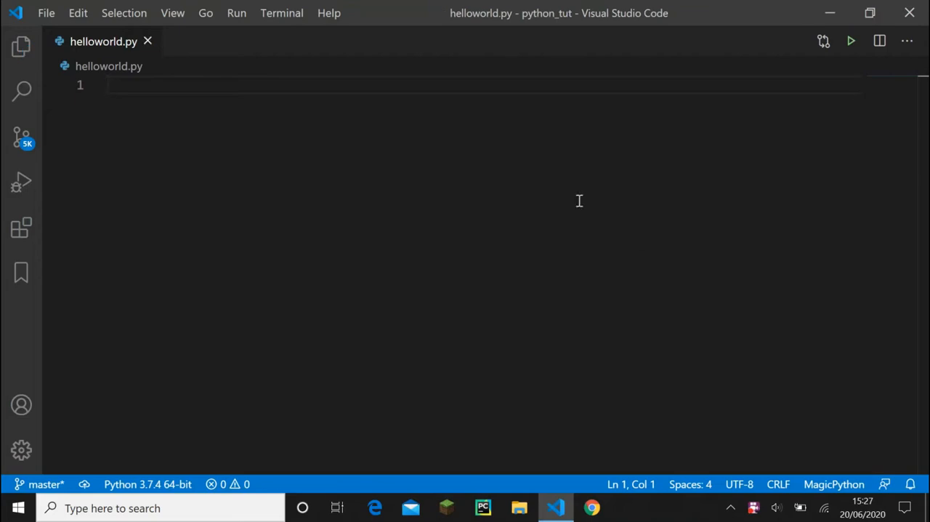
mouse_move(167, 59)
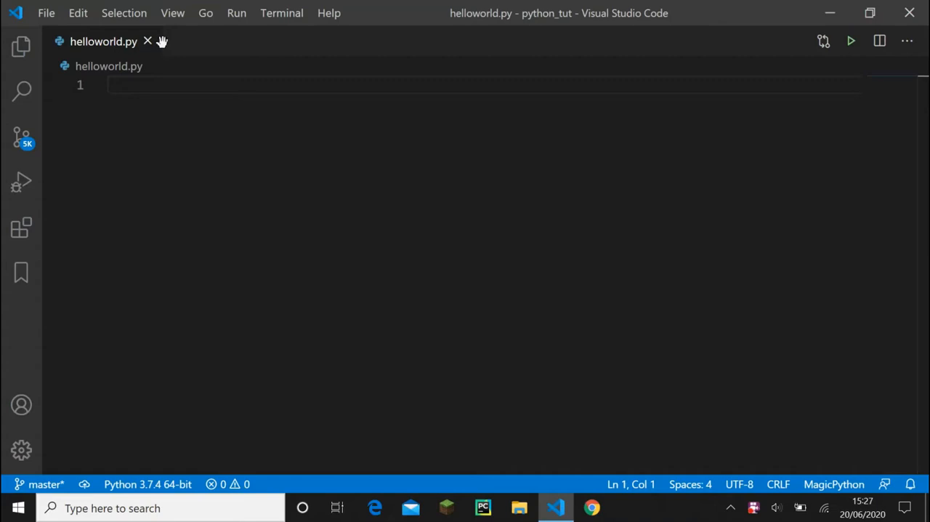
mouse_move(88, 47)
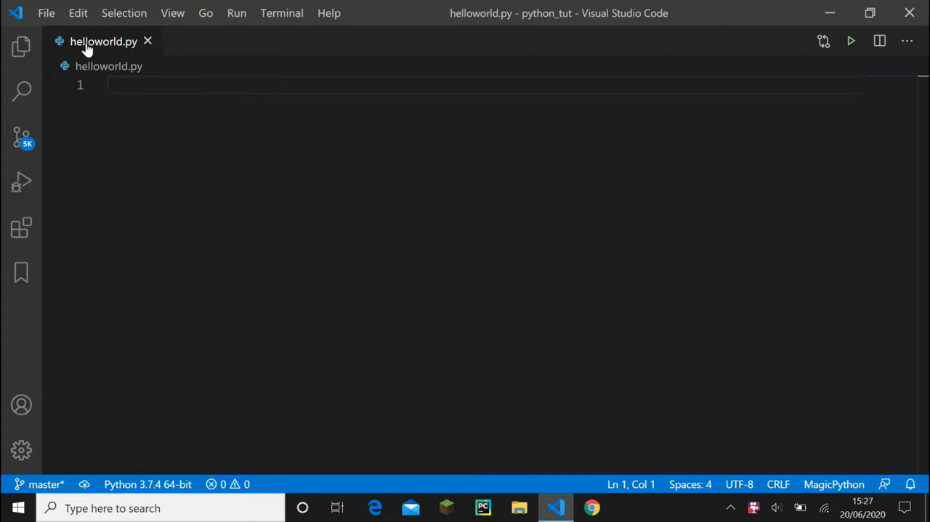
Add projects.py to the python_tut folder and close the helloworld.py tab
click(21, 45)
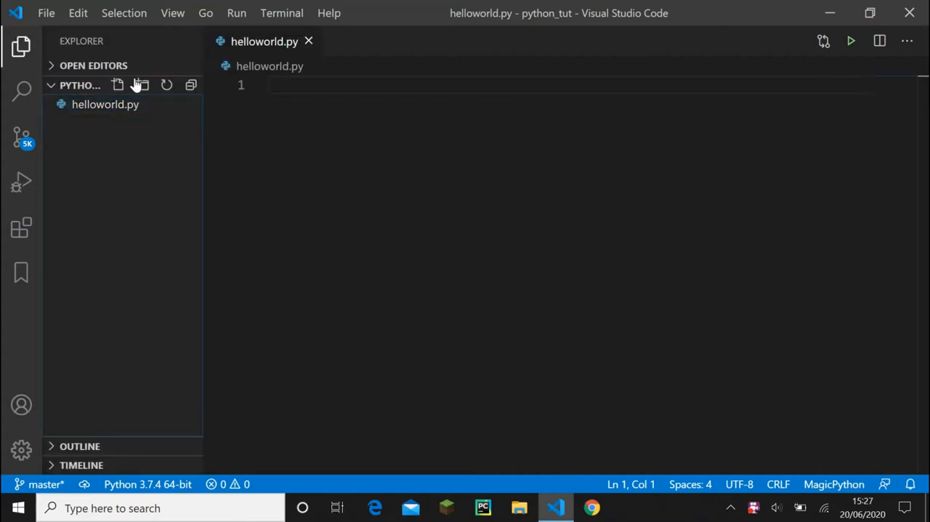
click(118, 85)
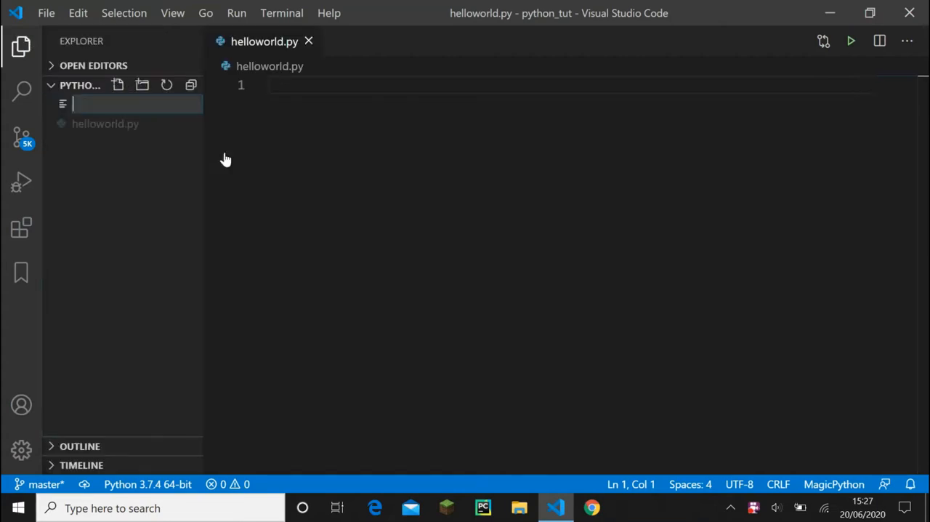
text(projects.py)
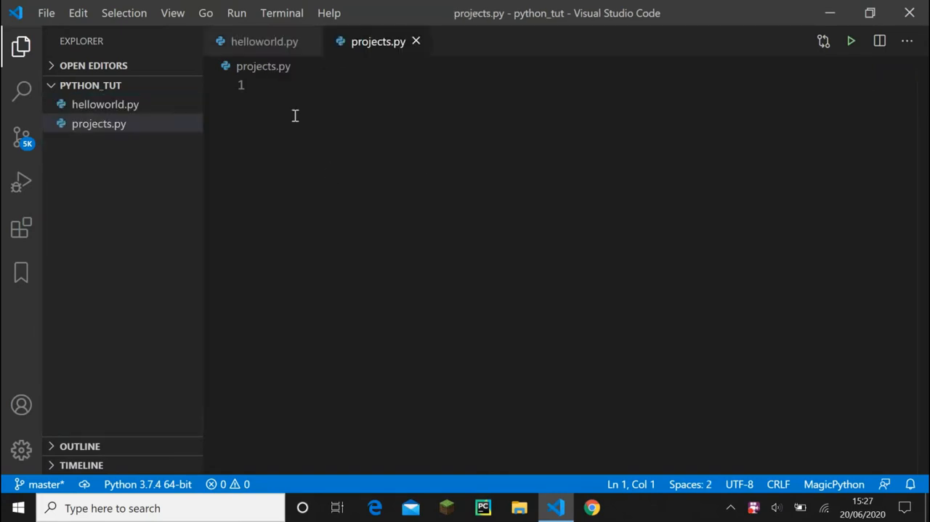
mouse_move(306, 42)
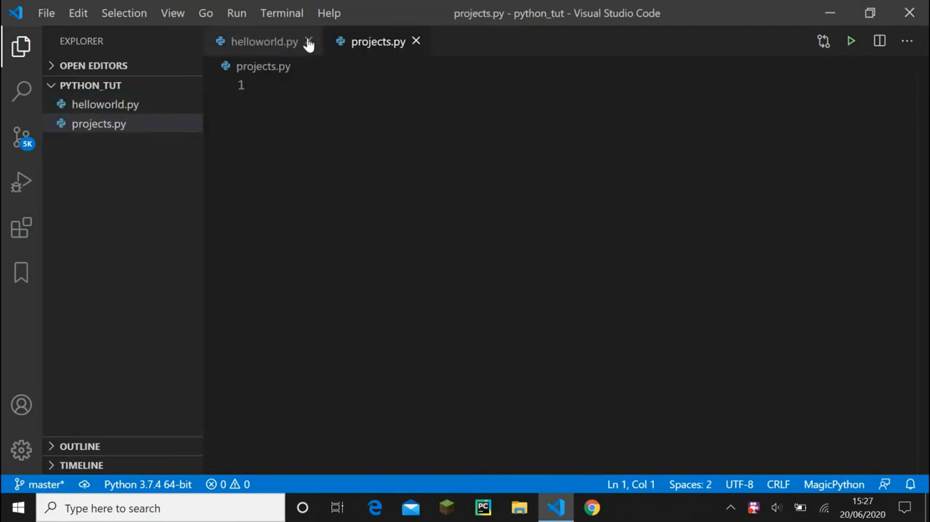
click(307, 42)
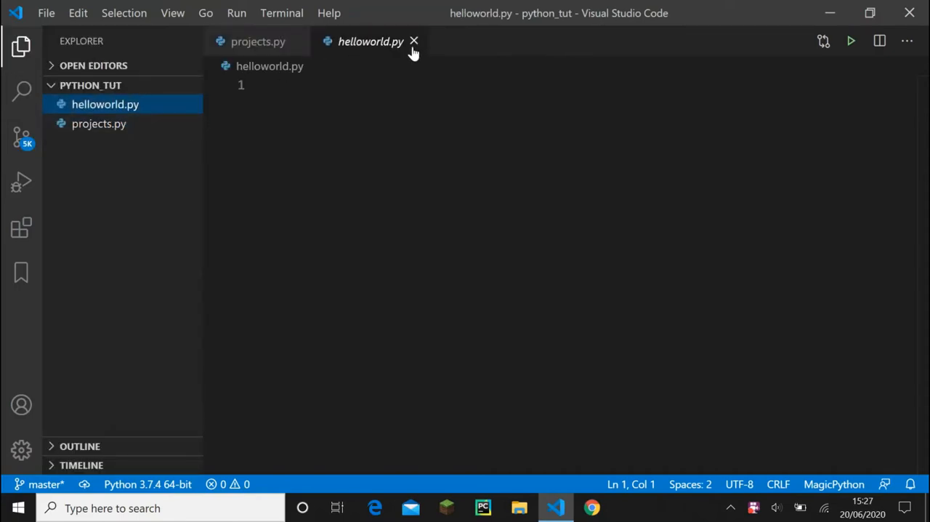
click(414, 42)
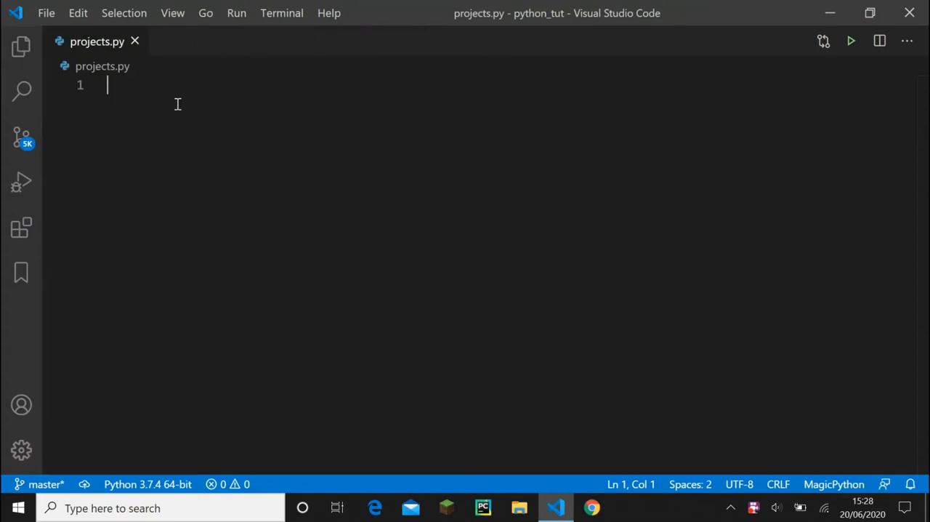
mouse_move(214, 116)
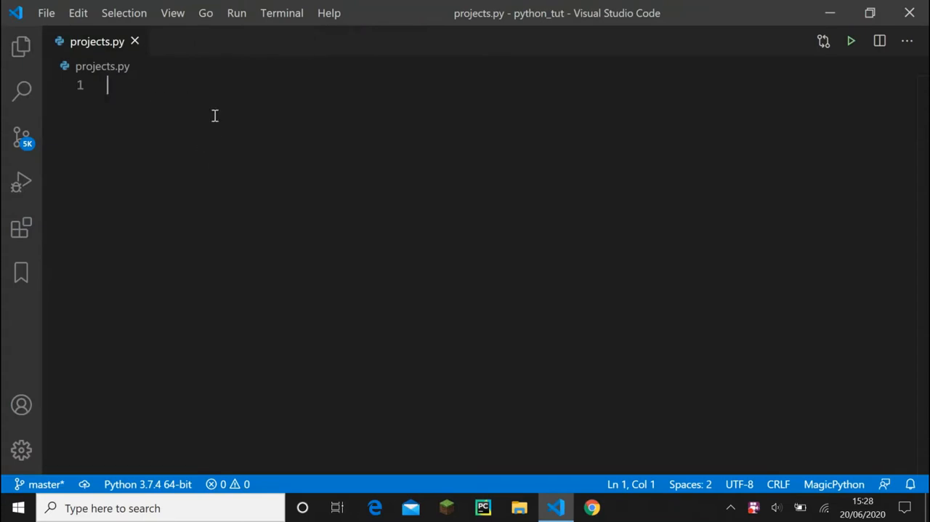
Write comments '# Operators', '# Concatenation', '# Data Types', '# Variables', fix the typo, and save
text(#)
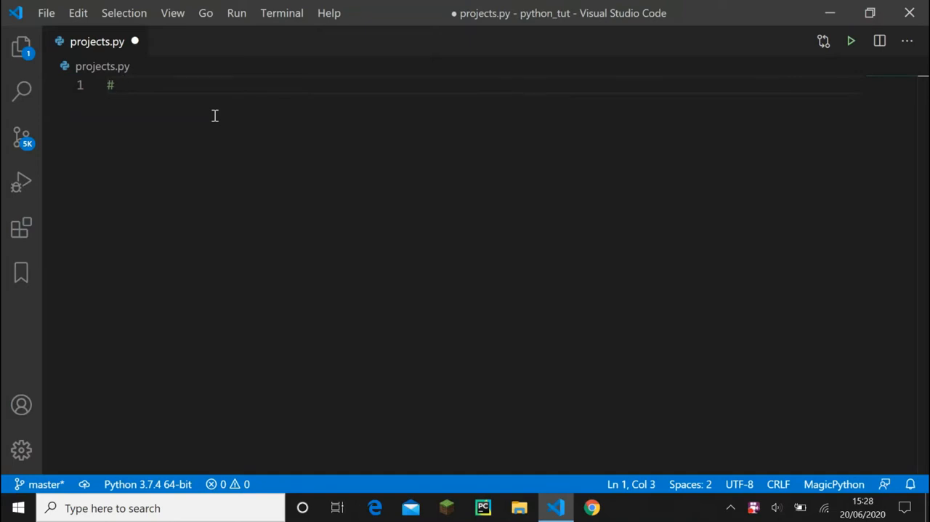
text(Operators)
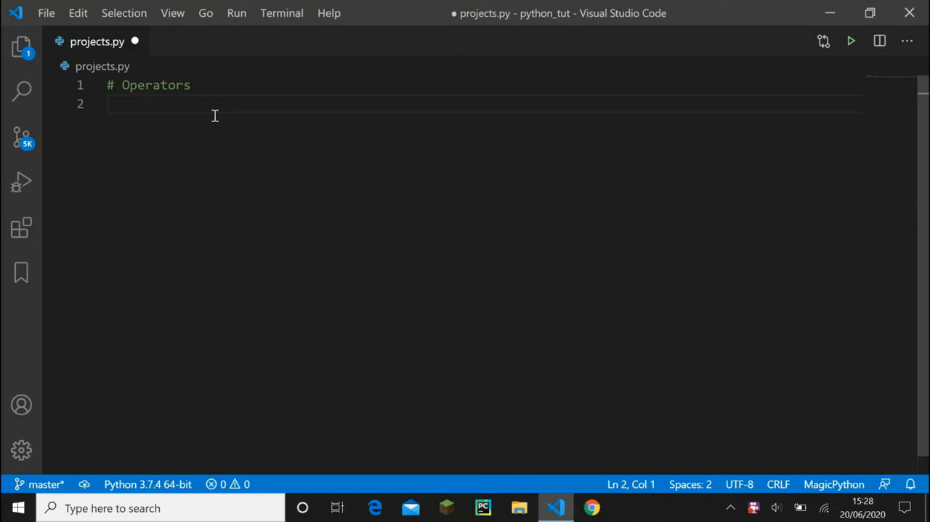
text(# CConc)
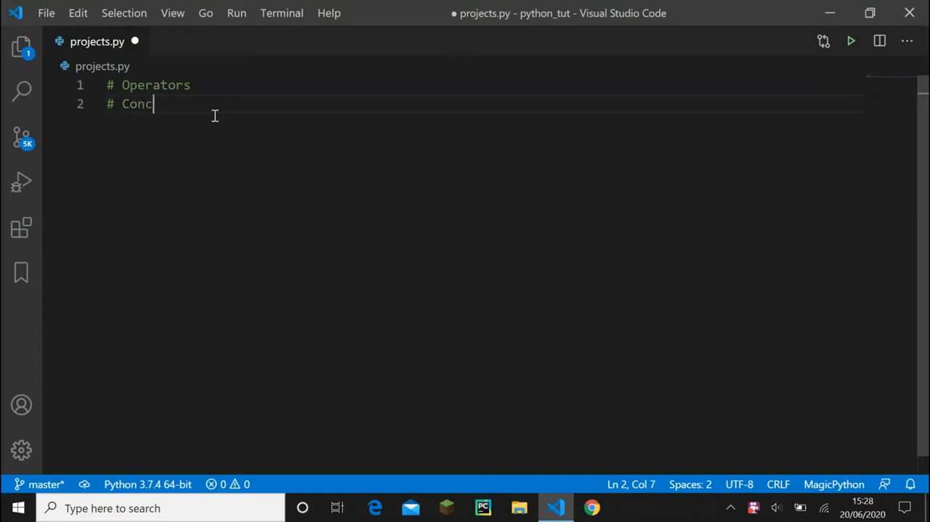
text(ae)
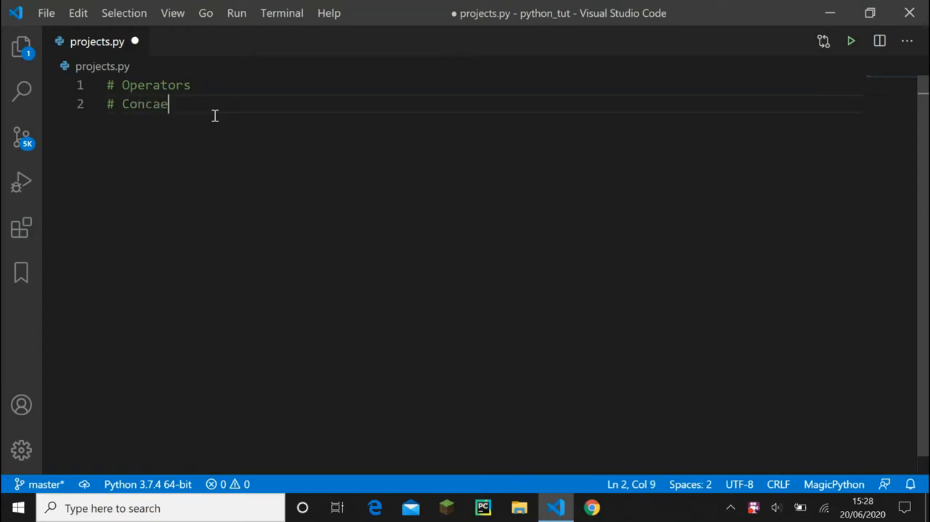
text(tensat)
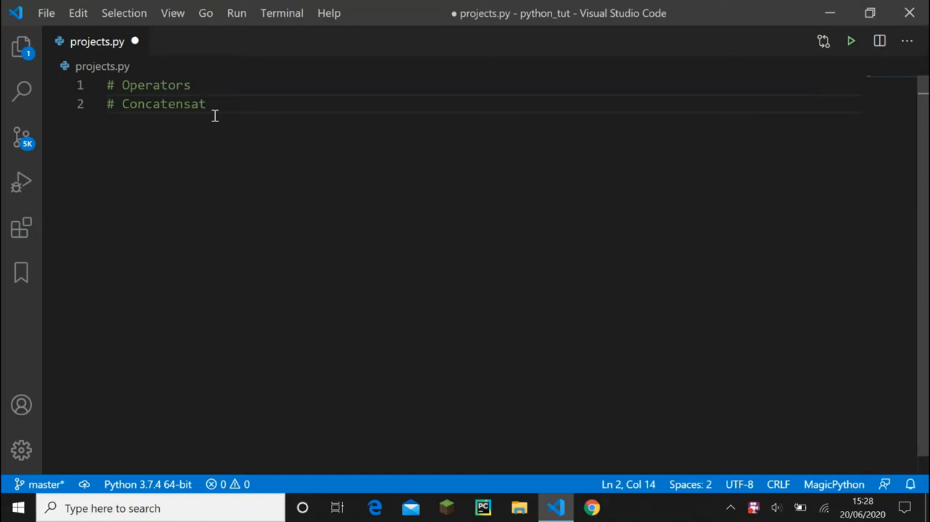
text(ion)
text(#)
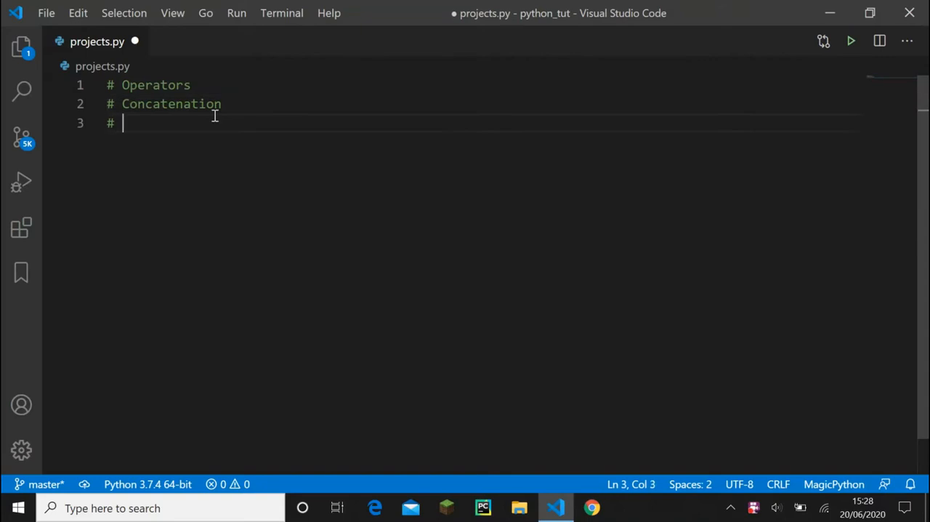
text(Data Ty)
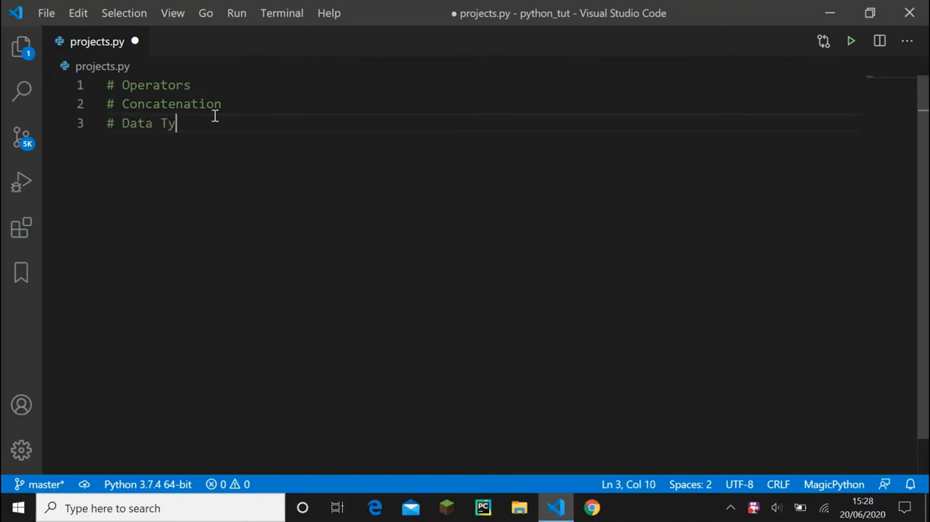
text(pes\n# Vr)
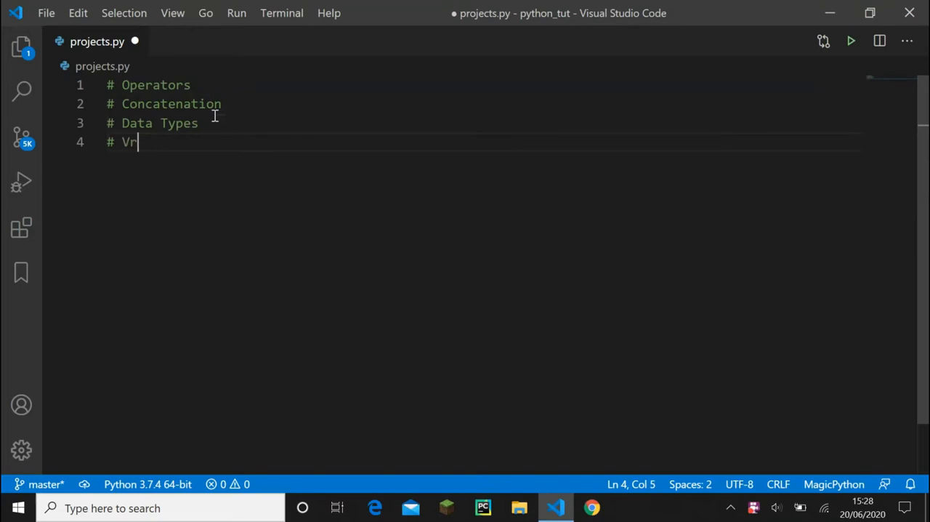
text(raiables)
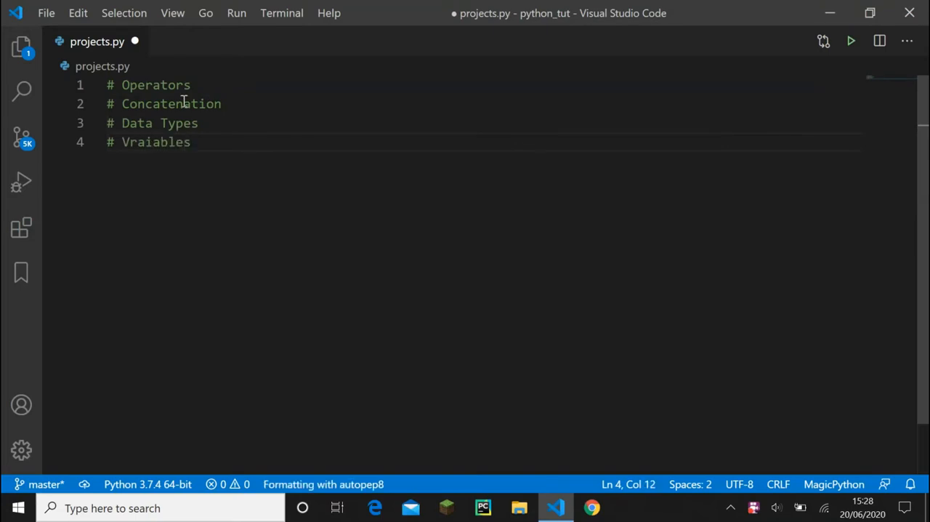
key(ctrl+a)
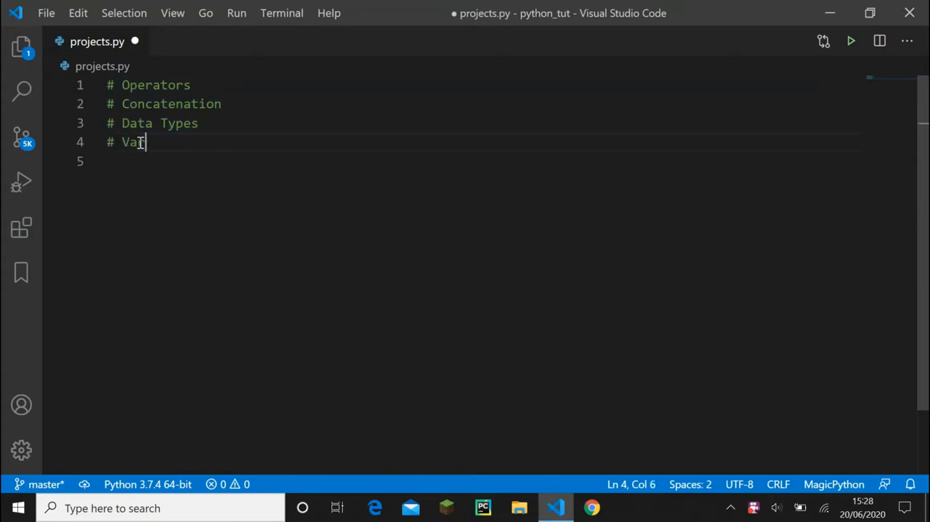
text(ibles)
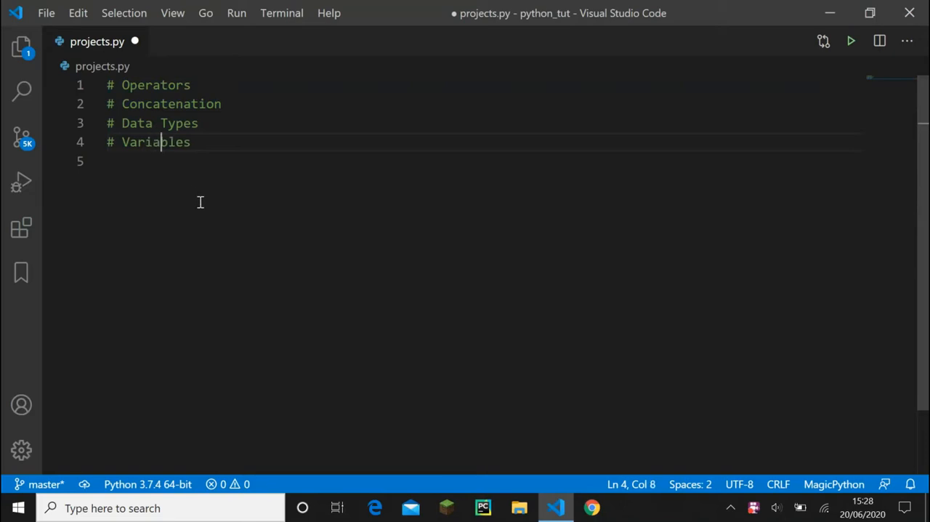
mouse_move(310, 213)
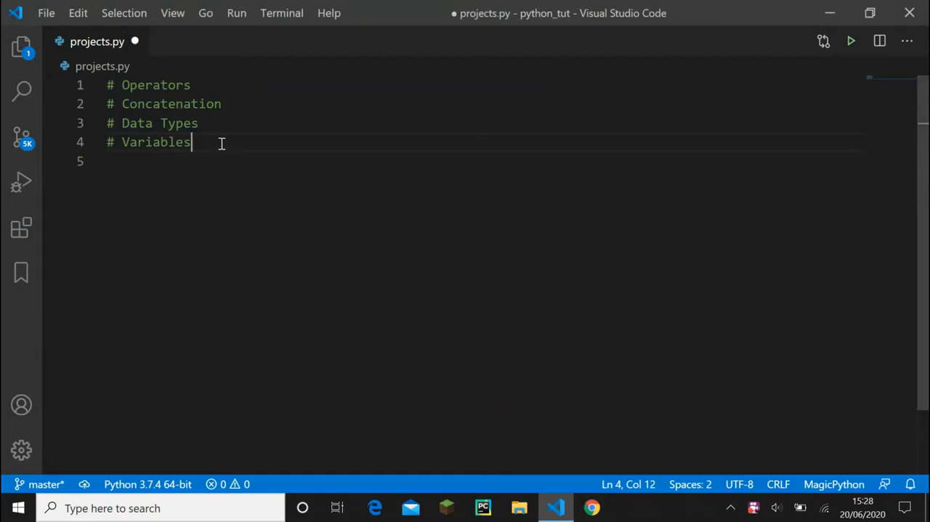
key(ctrl+s)
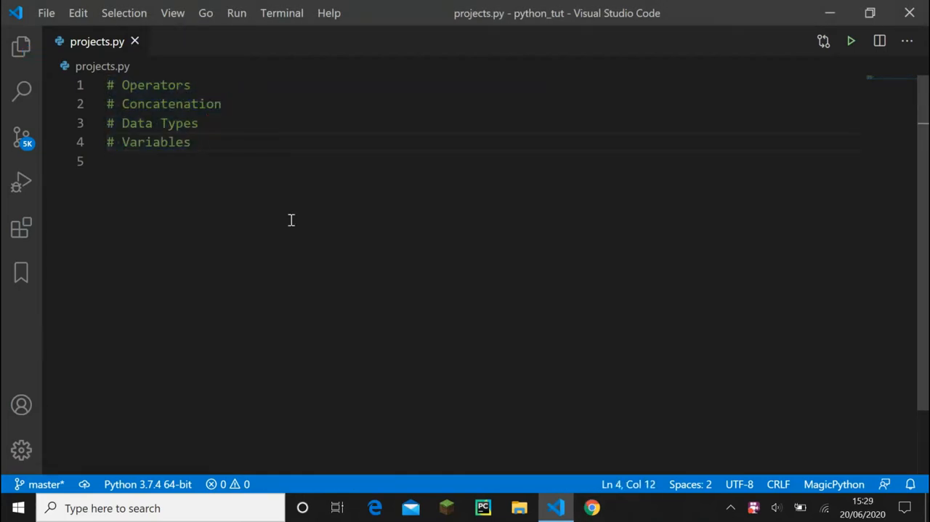
Add the comment '# Person (Name, Age)' below the headings
key(Enter)
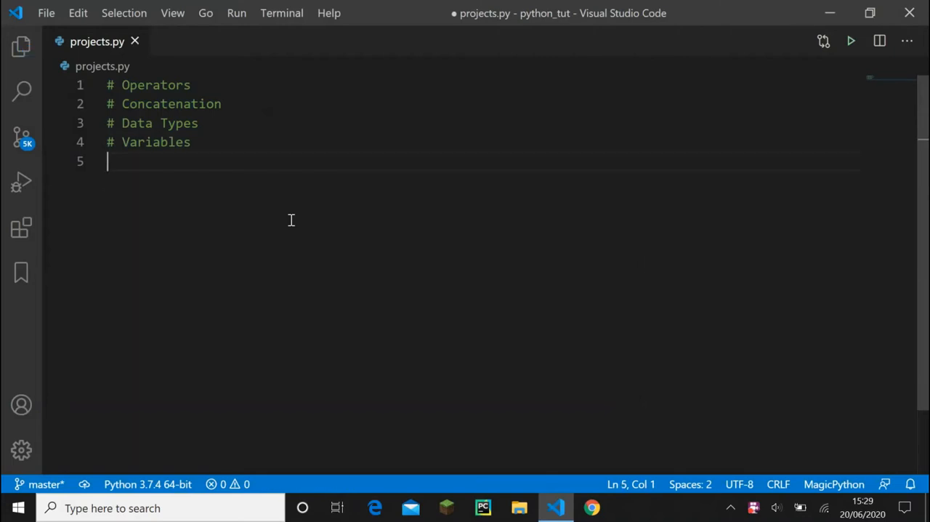
key(Enter)
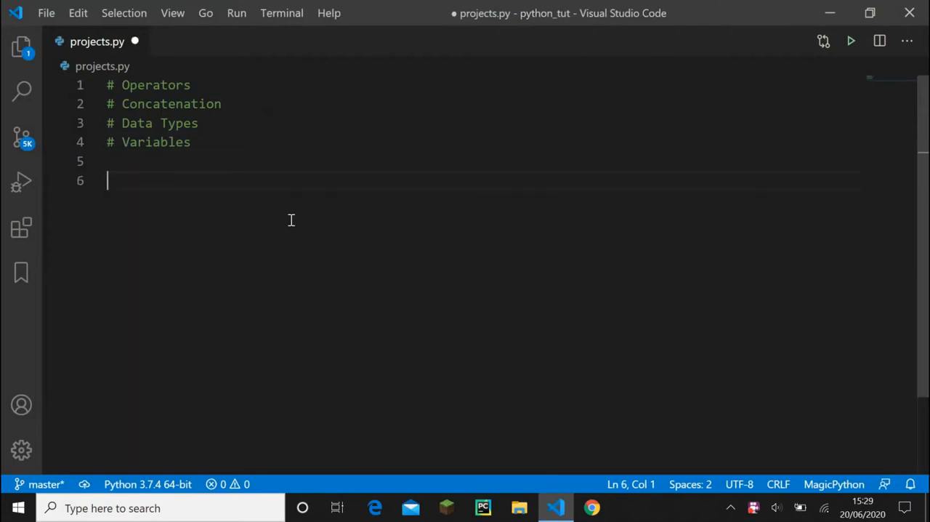
text(#)
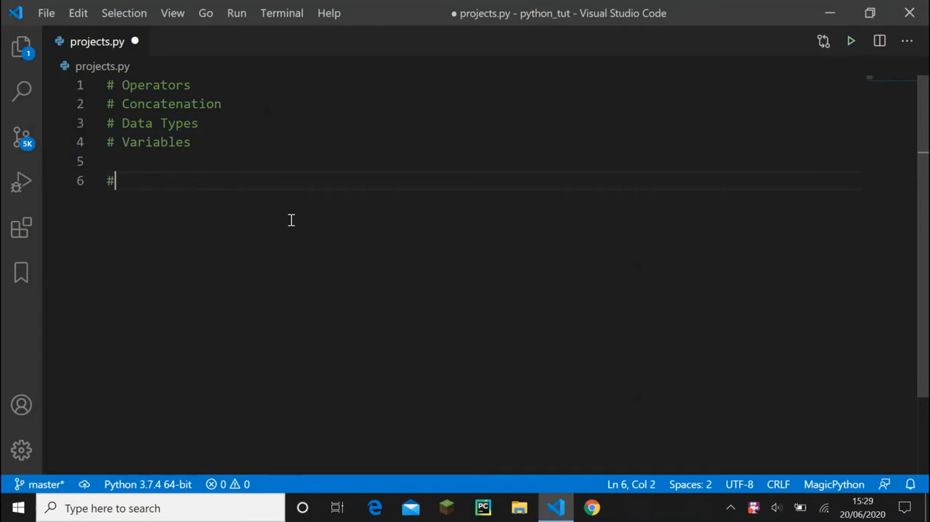
text(P)
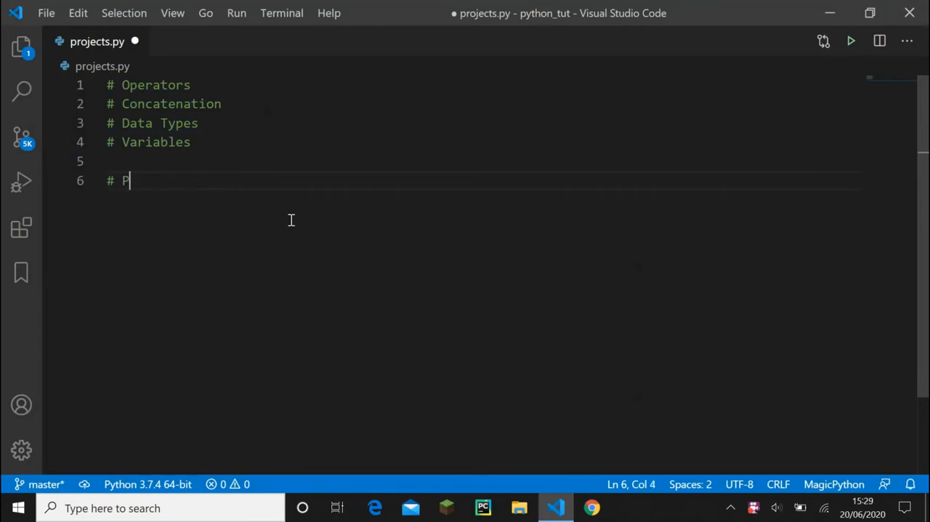
text(erso)
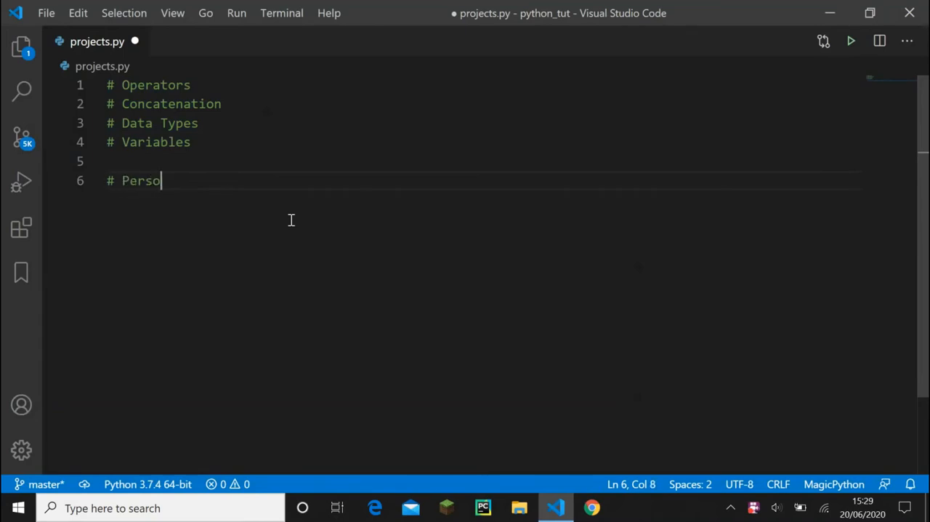
text(n ()
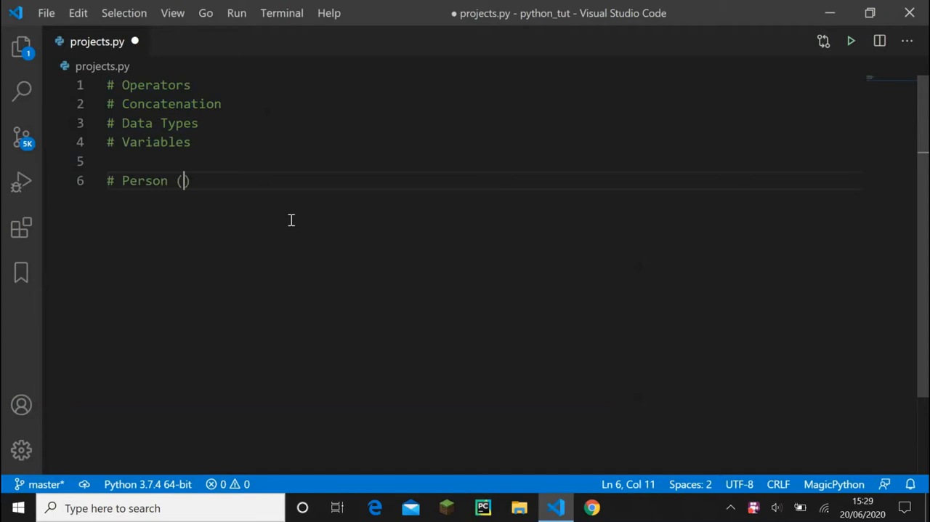
text(Name,)
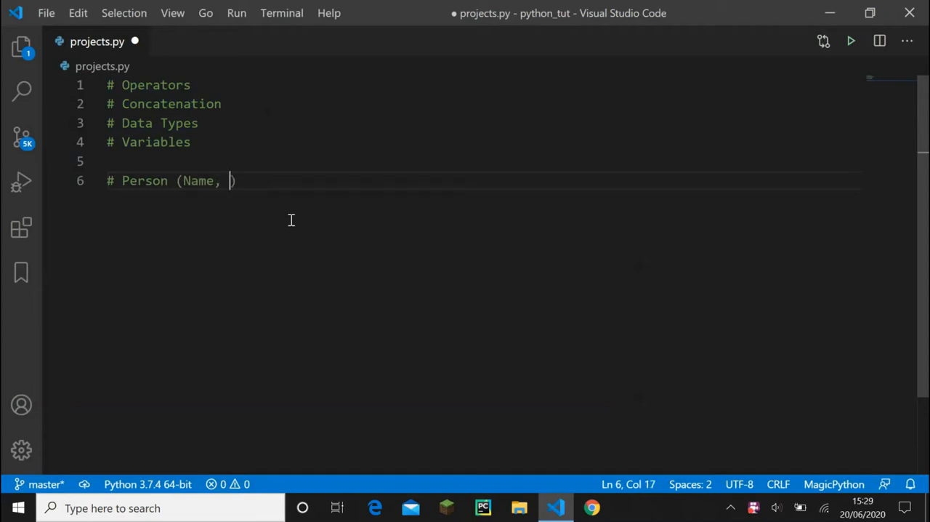
text(Age)
text(#)
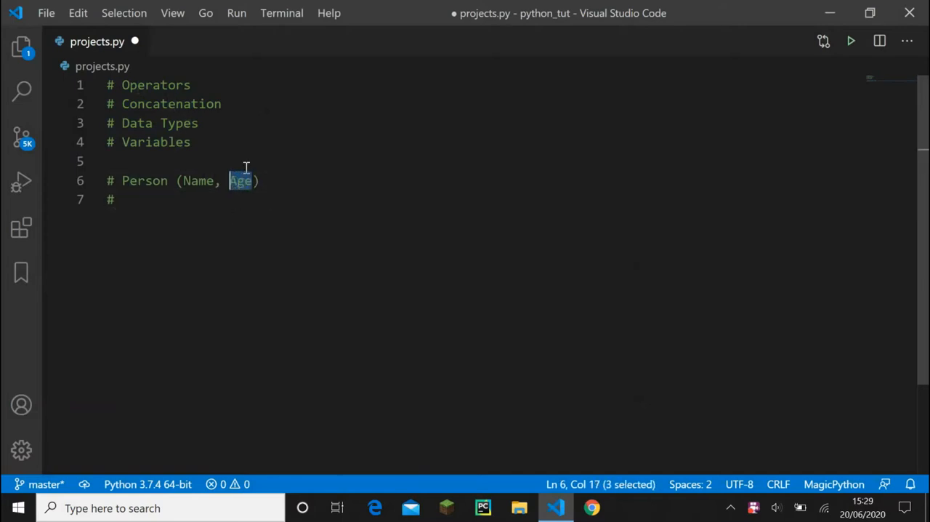
mouse_move(258, 112)
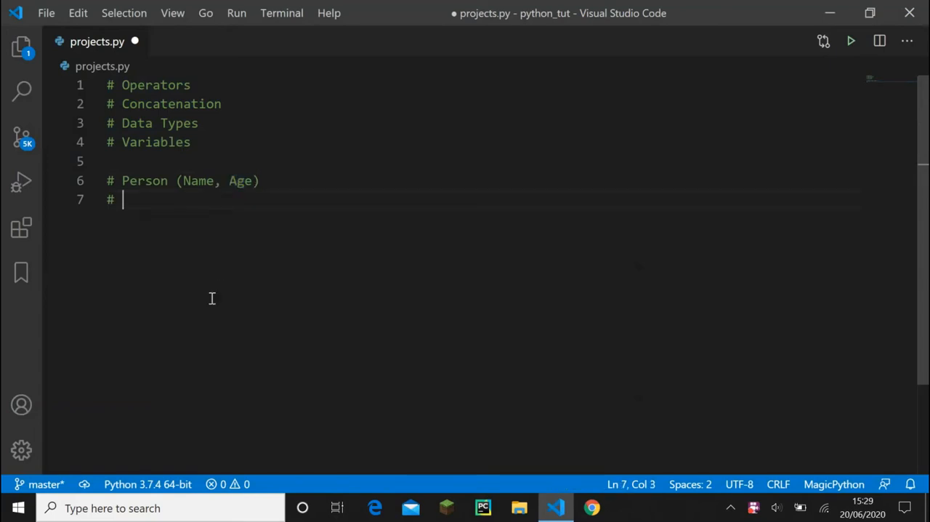
Add the comment '365.25. Work out how many days the person has lived for'
text(365)
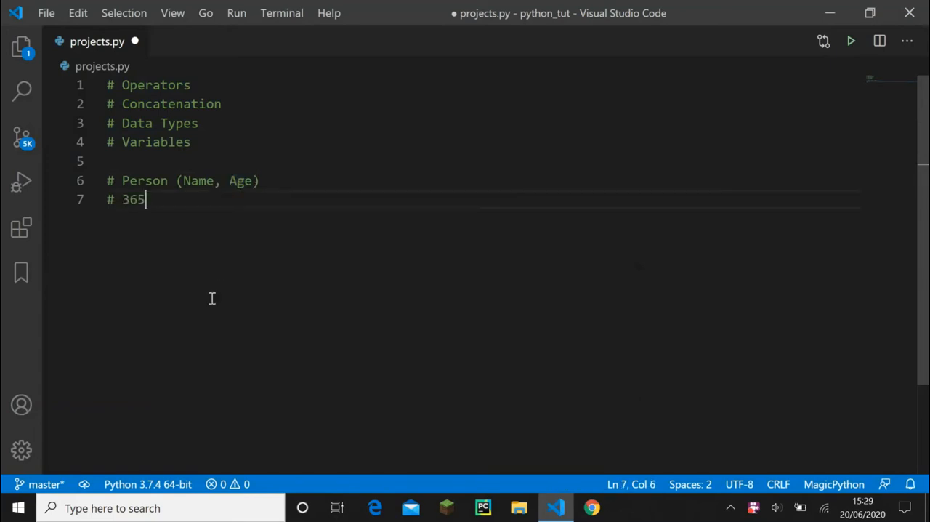
text(.25)
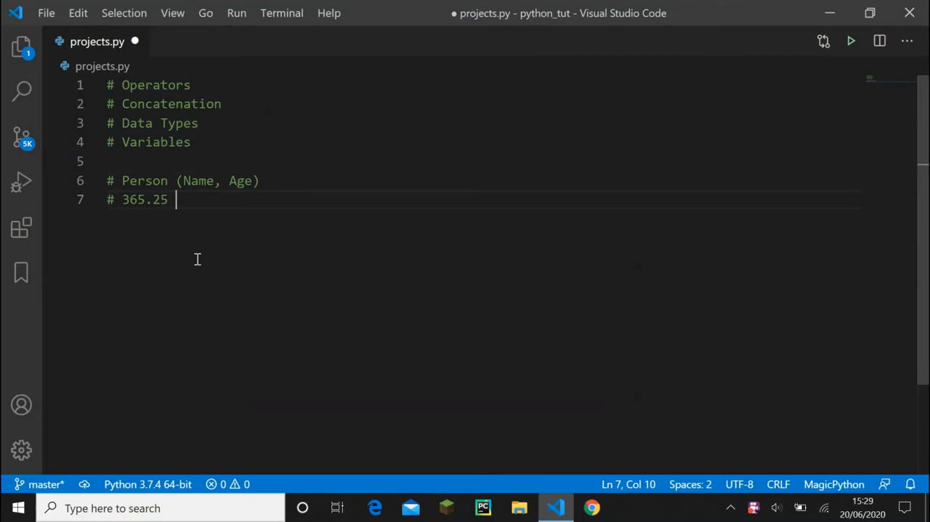
text(.)
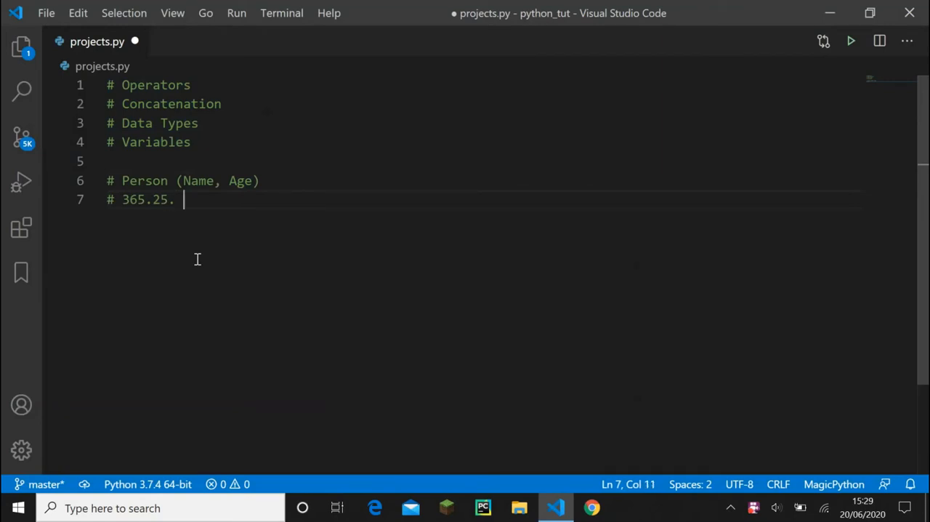
text(Work out how)
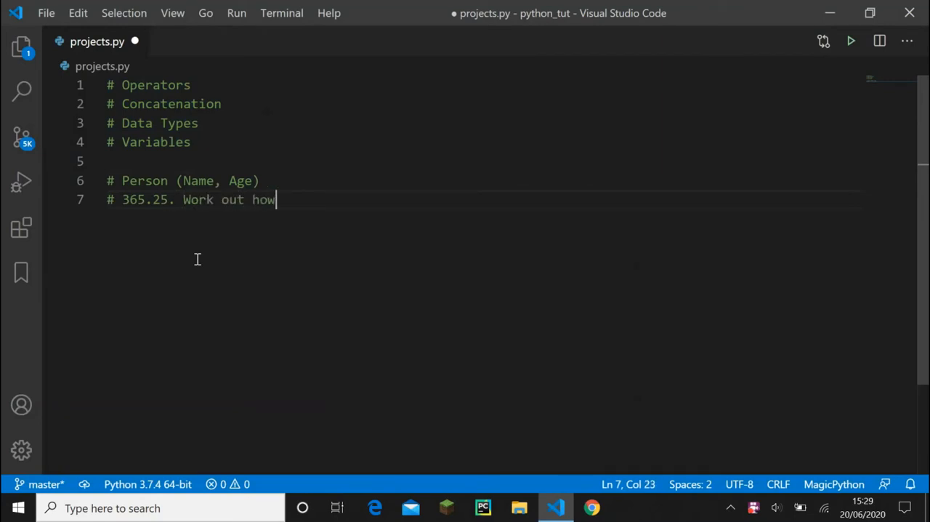
text(many days the pe)
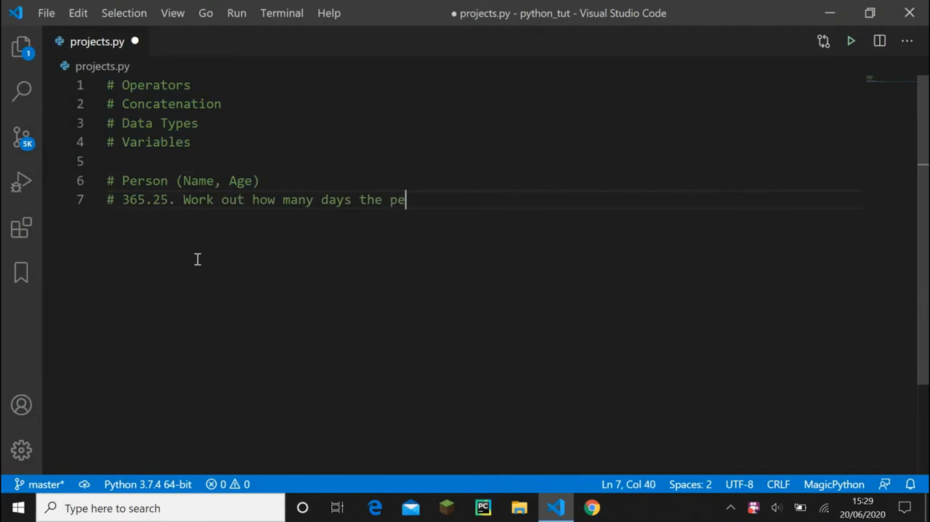
text(rson)
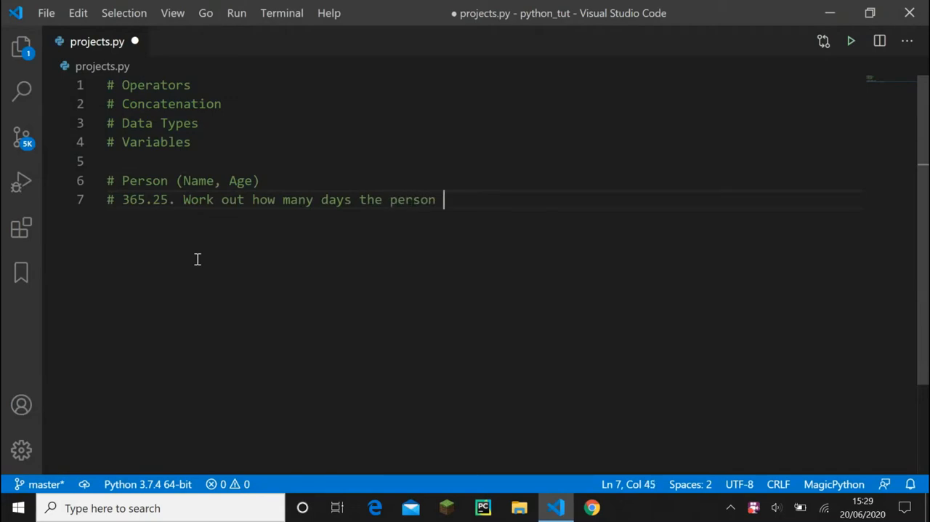
text(has lived for)
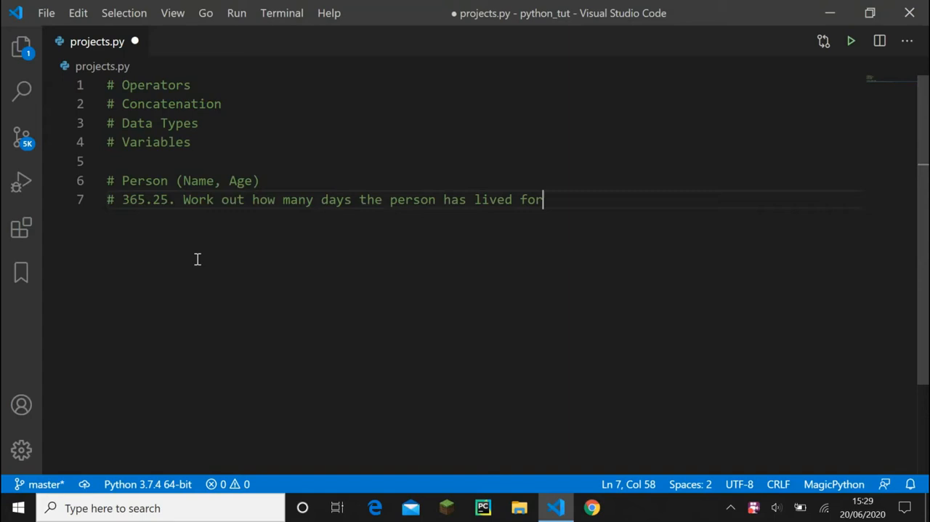
mouse_move(208, 200)
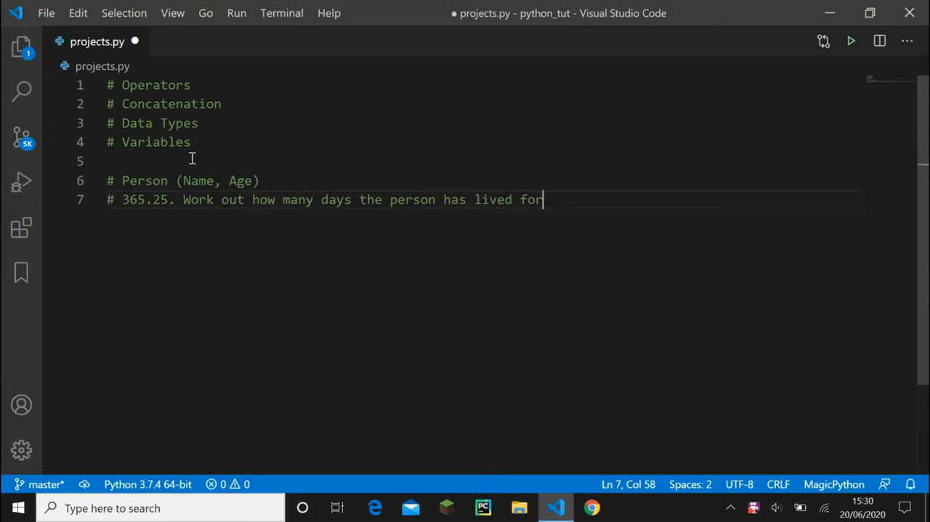
mouse_move(548, 160)
text(# Concatinate)
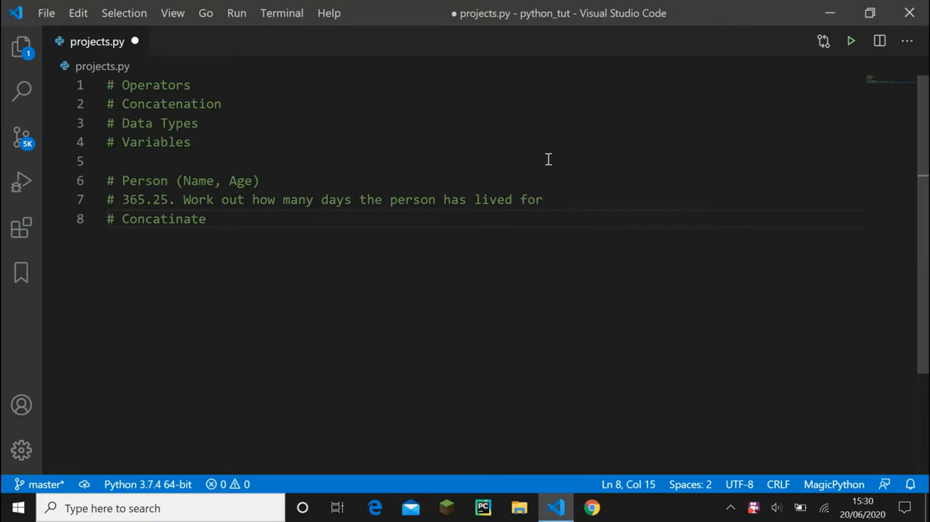
Add the comment 'Concatenate name daysLived' on line 8
double_click(134, 199)
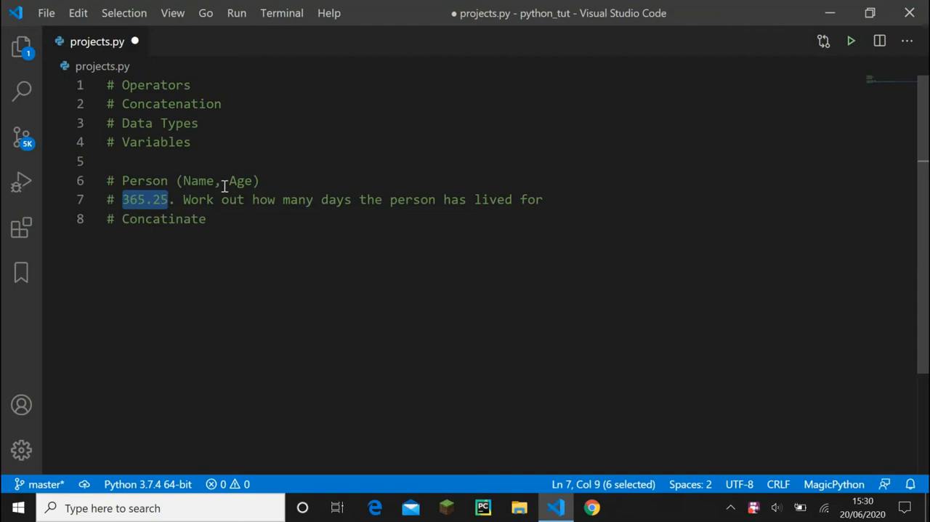
text(na)
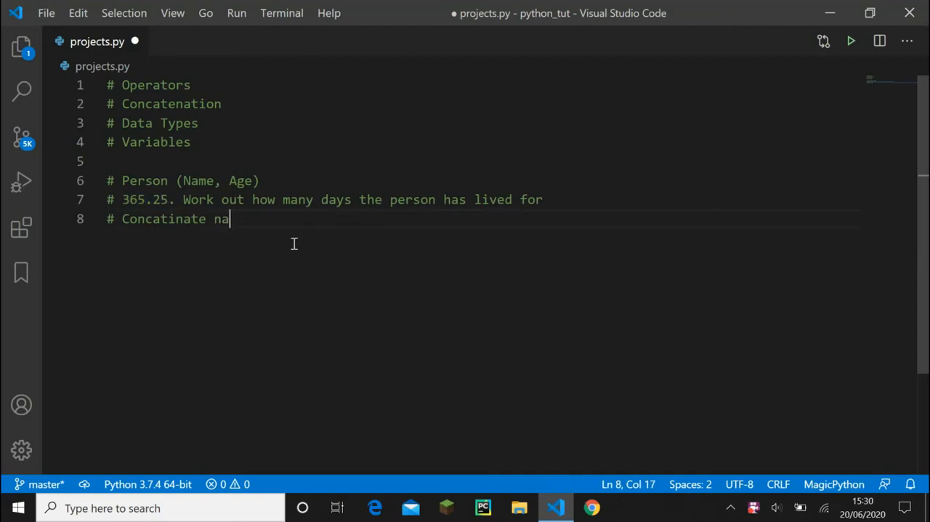
text(me)
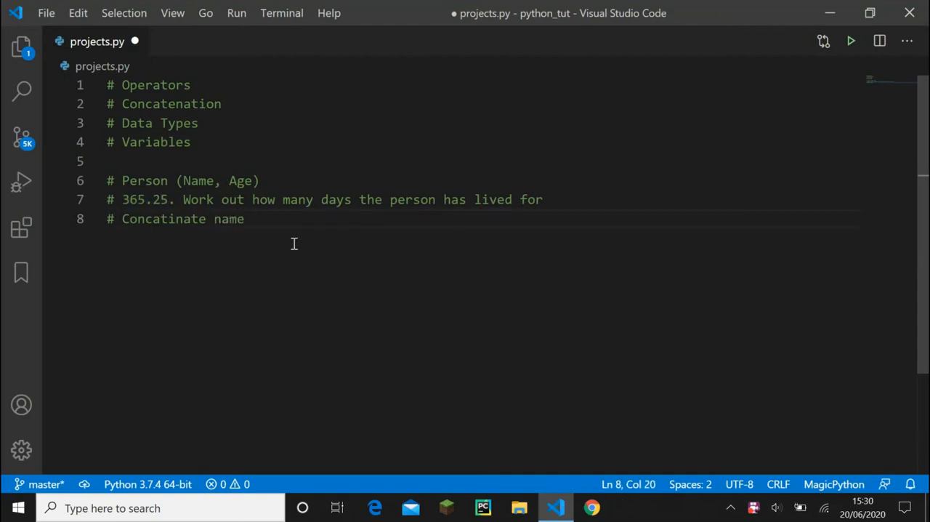
text(daysLived)
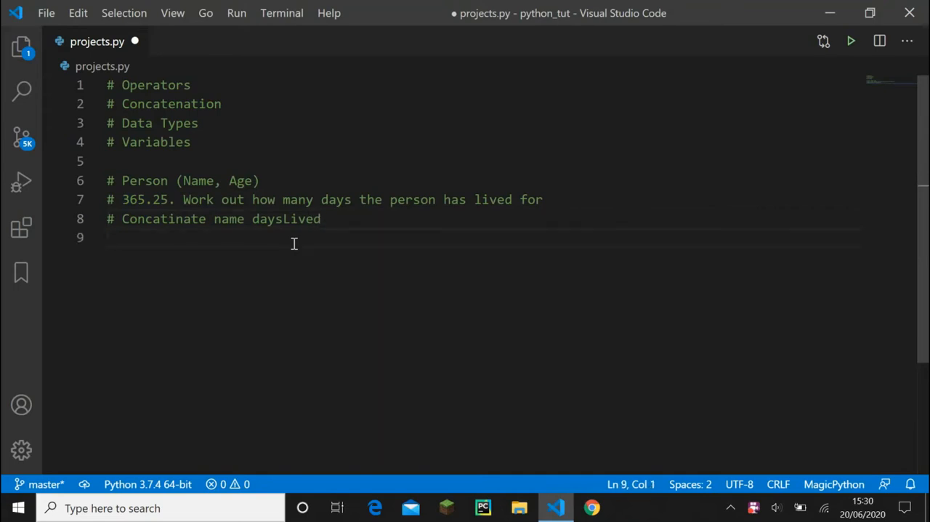
text(#)
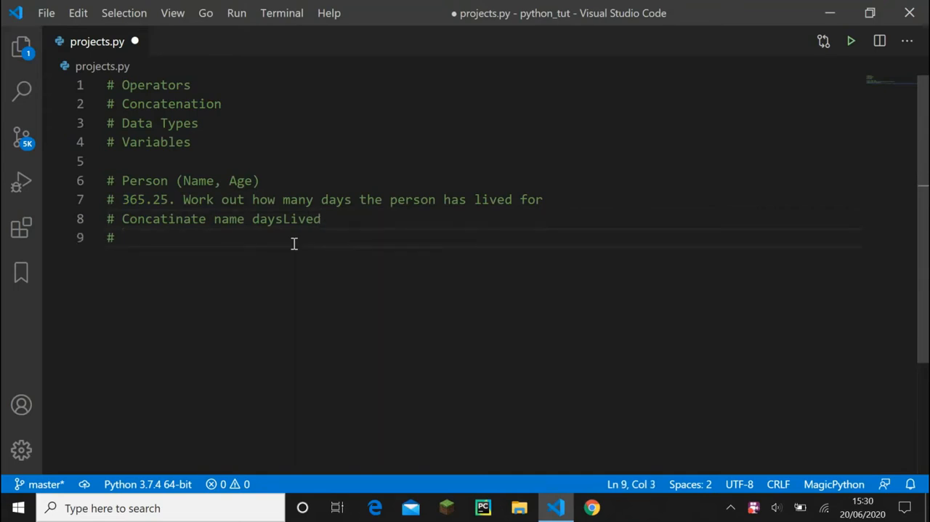
Highlight the topic comment lines, return to the last line, and save projects.py
double_click(156, 142)
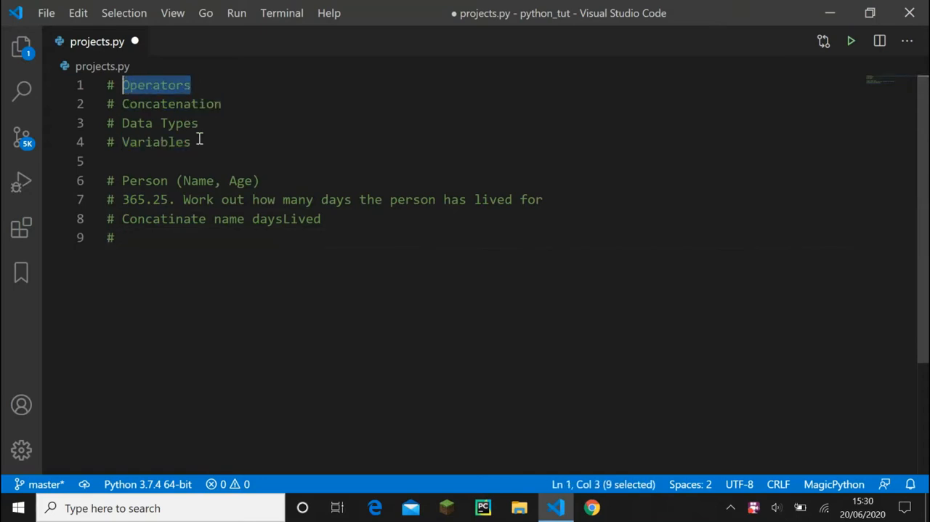
click(153, 218)
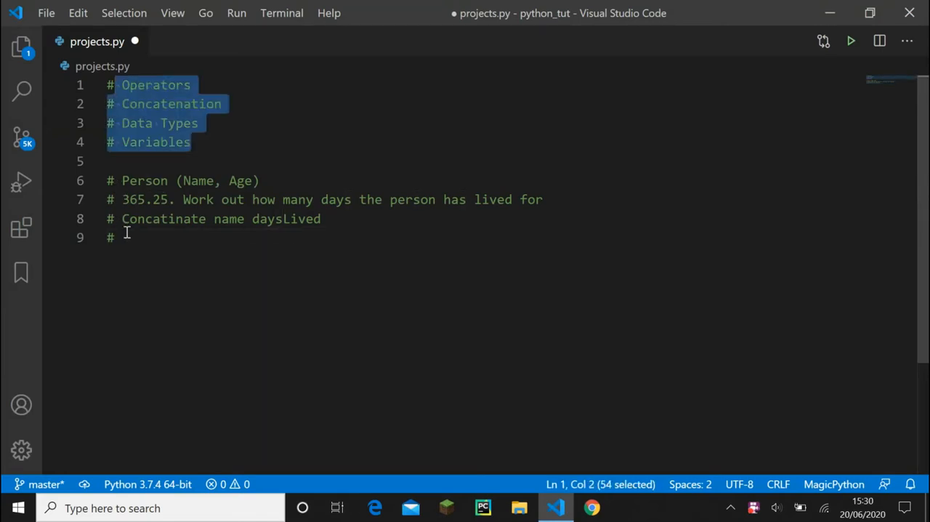
click(109, 237)
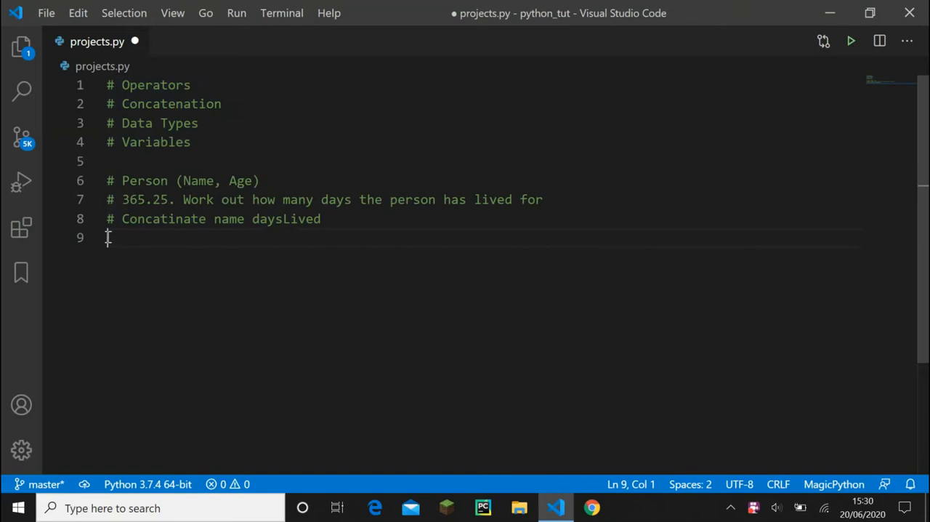
key(ctrl+s)
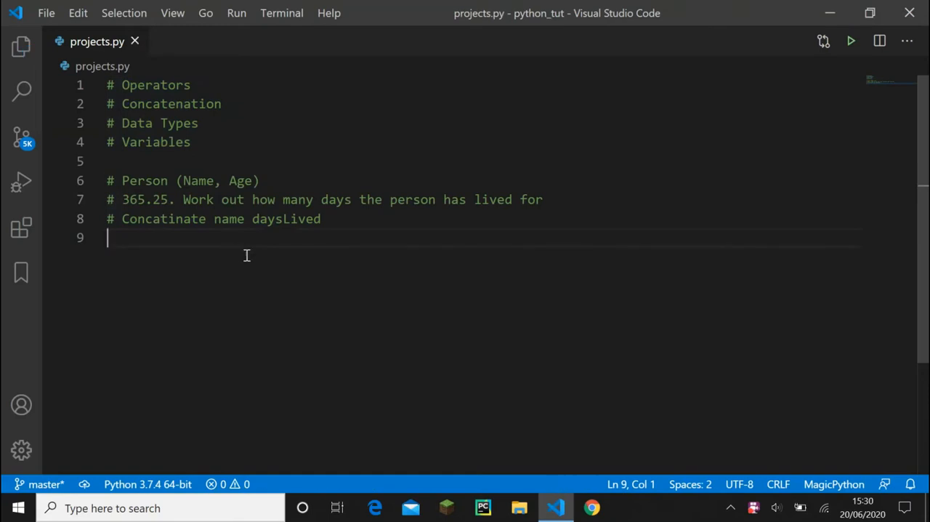
mouse_move(245, 238)
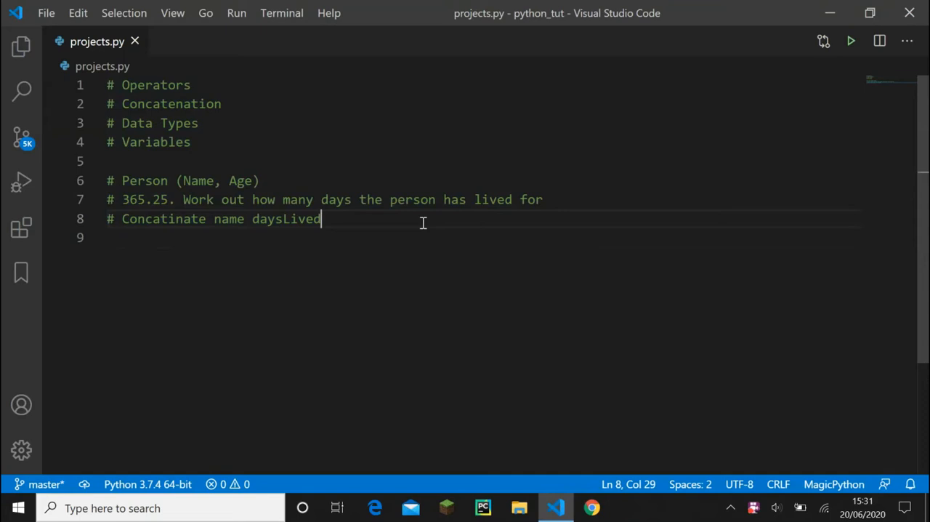
mouse_move(361, 199)
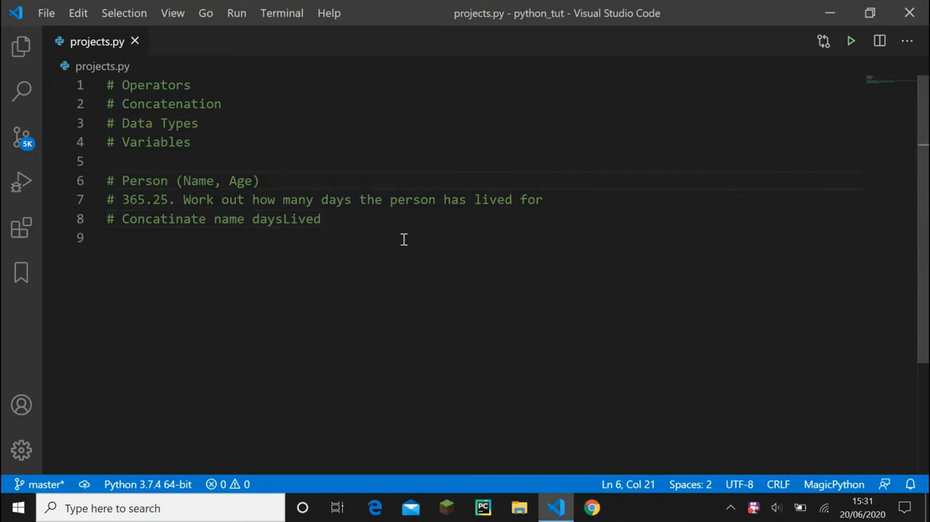
mouse_move(389, 226)
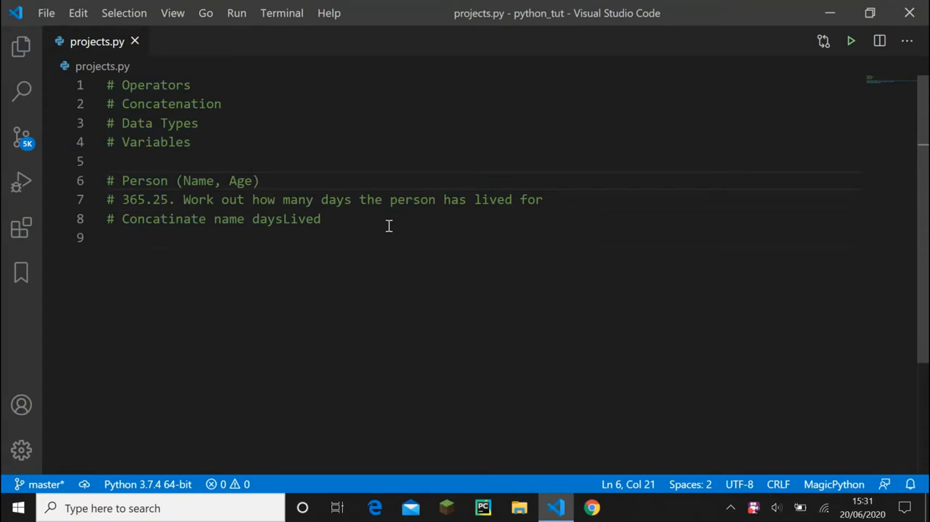
mouse_move(285, 219)
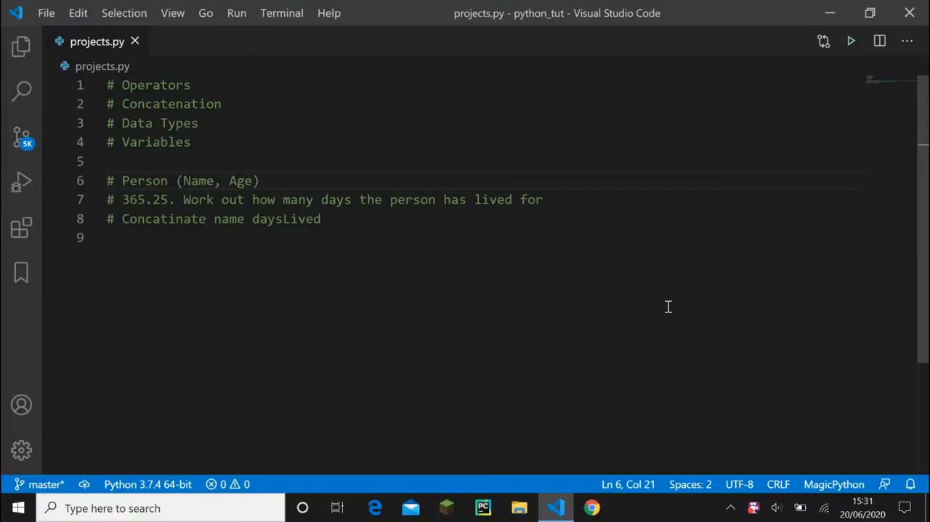
Insert a blank line 7 beneath the Person (Name, Age) comment
key(Enter)
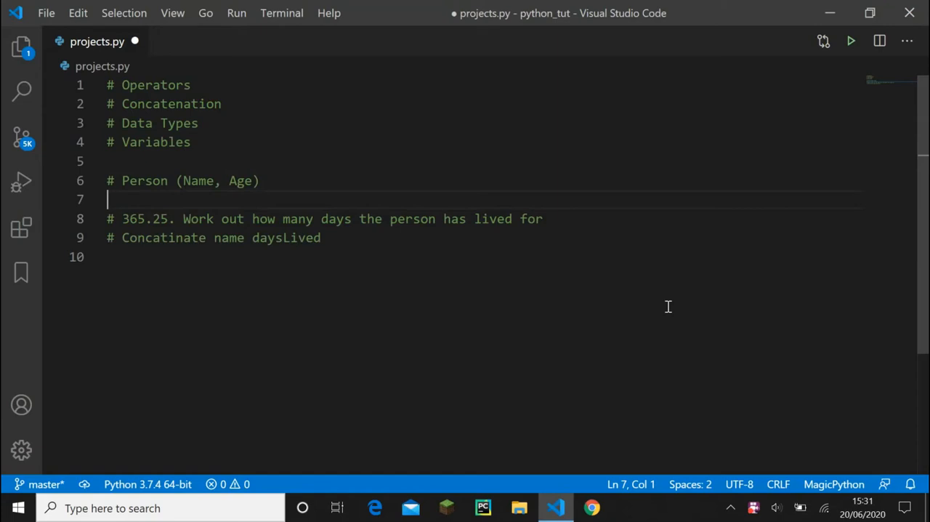
Write name = input('Enter name: ') on line 7, replacing personsName, and save
text(oer)
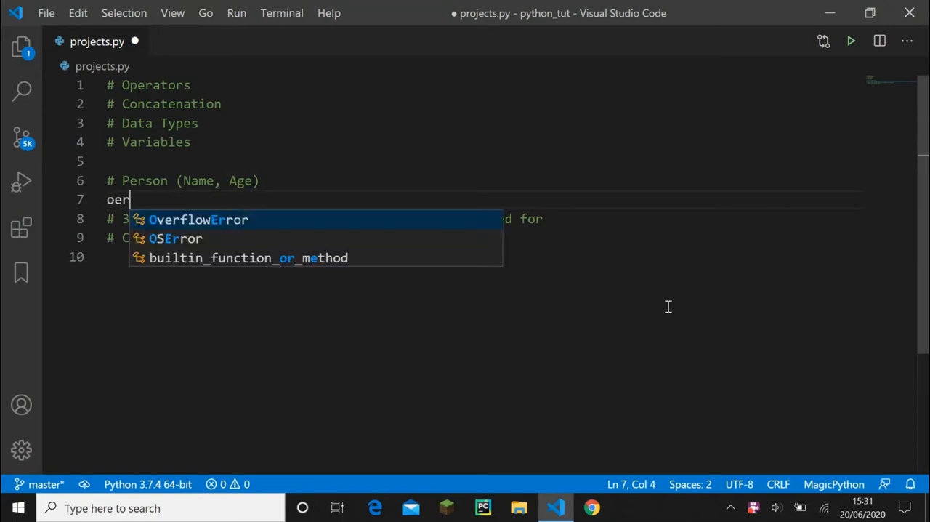
key(Backspace)
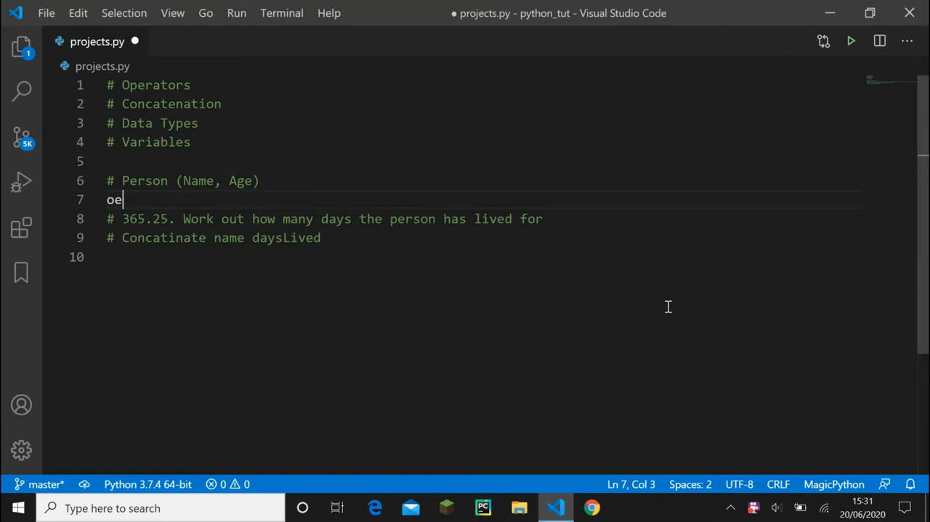
text(na)
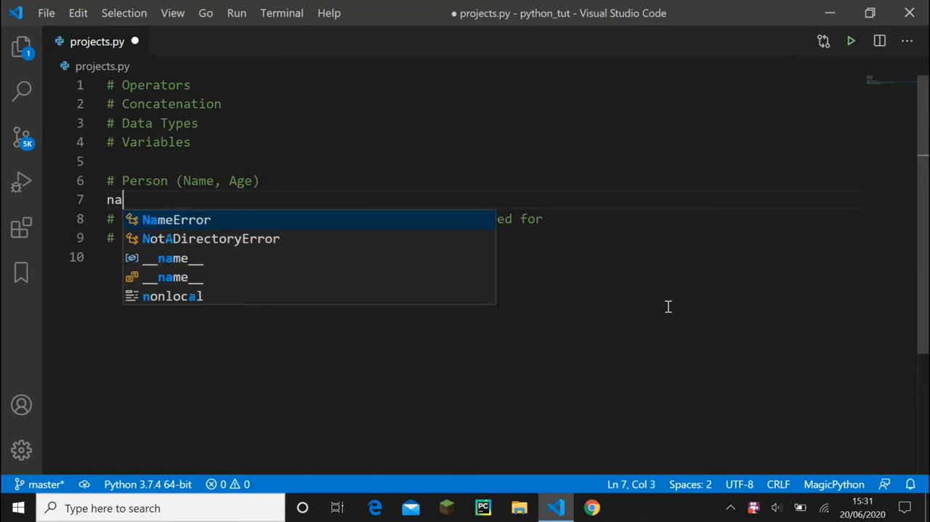
text(per)
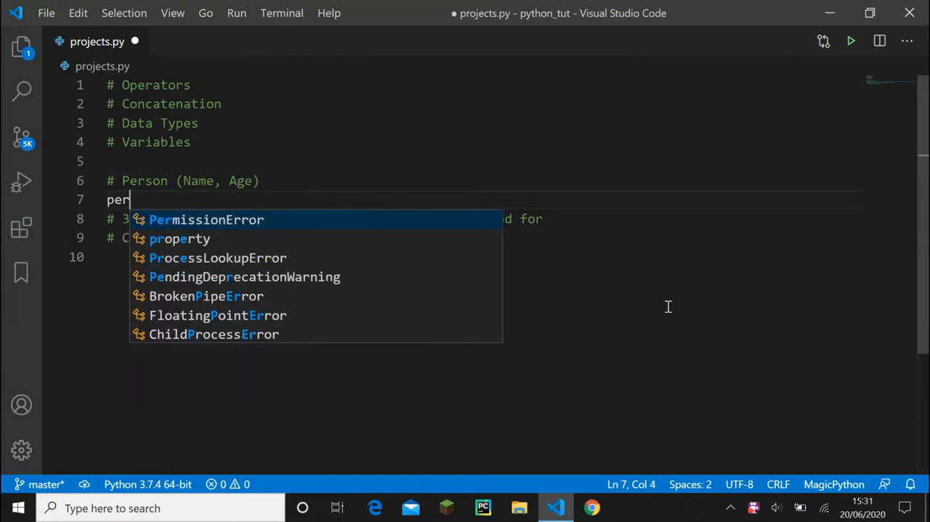
text(sonsName)
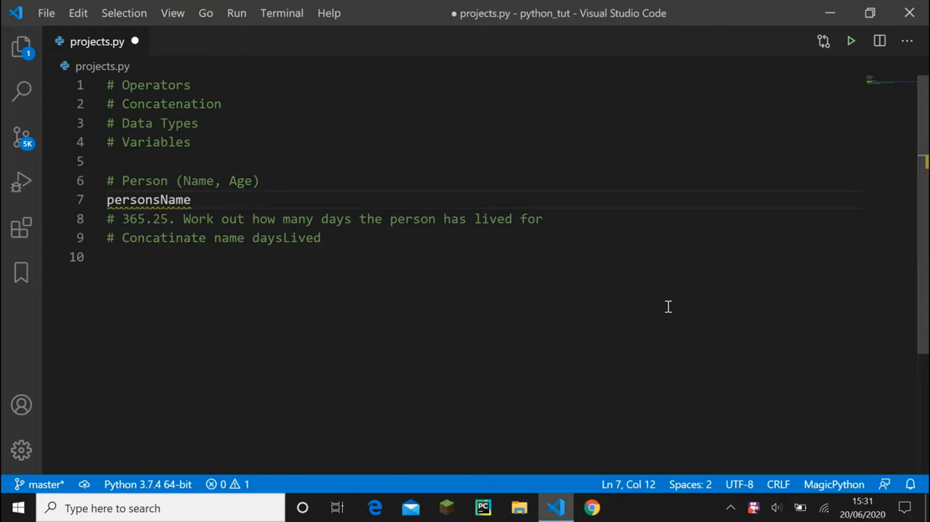
double_click(137, 199)
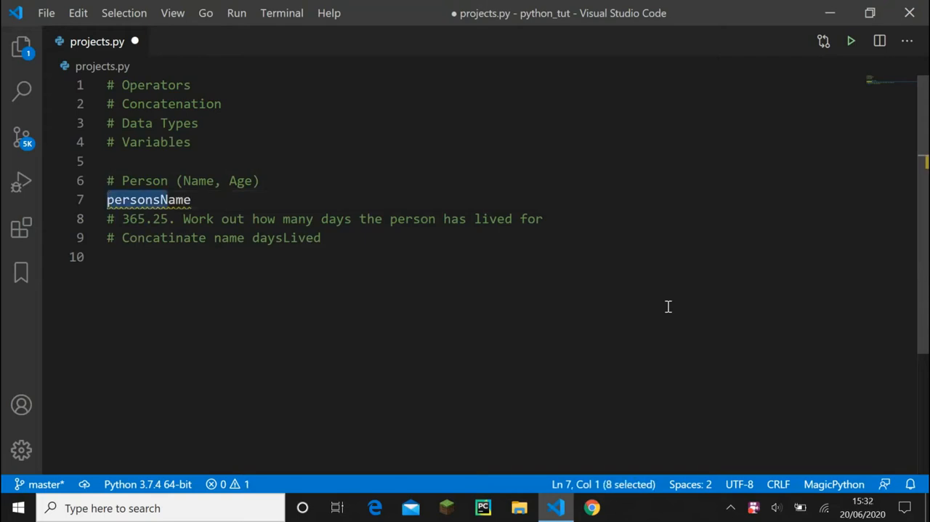
text(name = input()
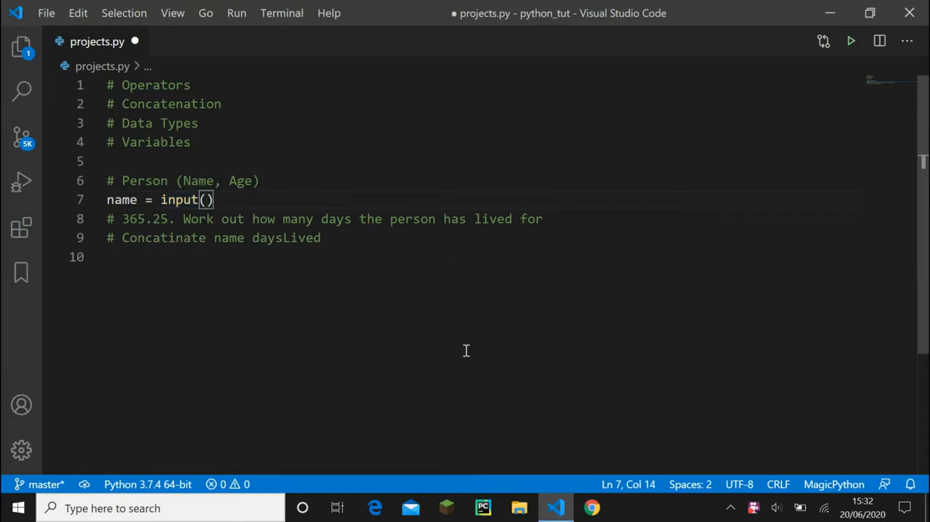
text('')
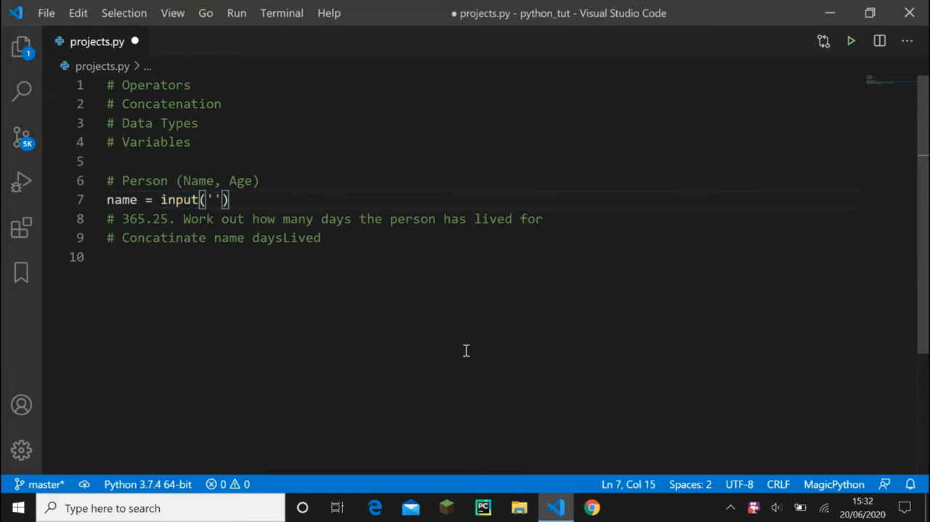
text(Enter name:)
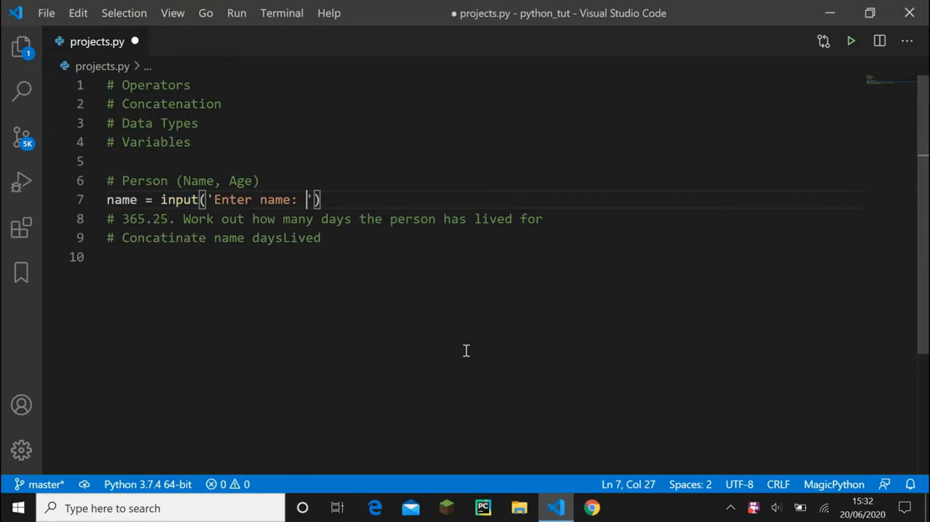
key(ctrl+s)
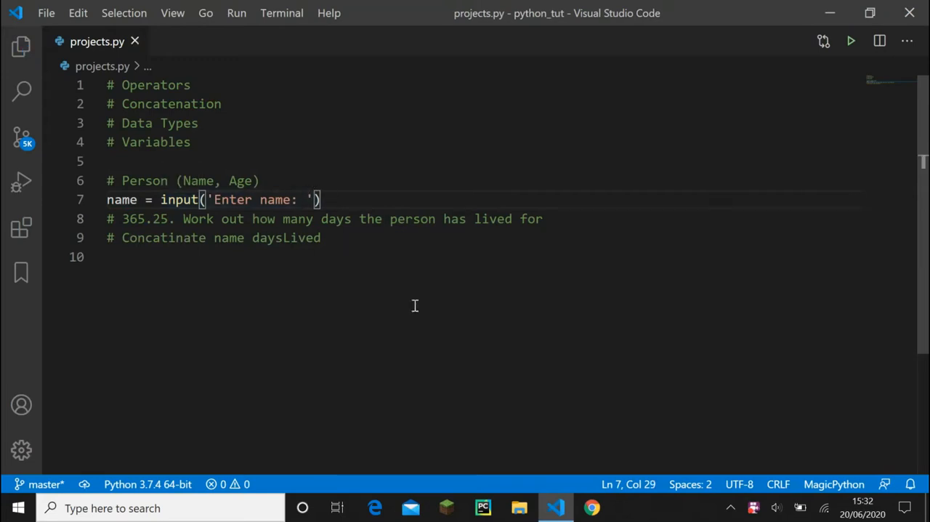
Add age = int(input('Enter age: ')) on line 8 and save
text(age = int)
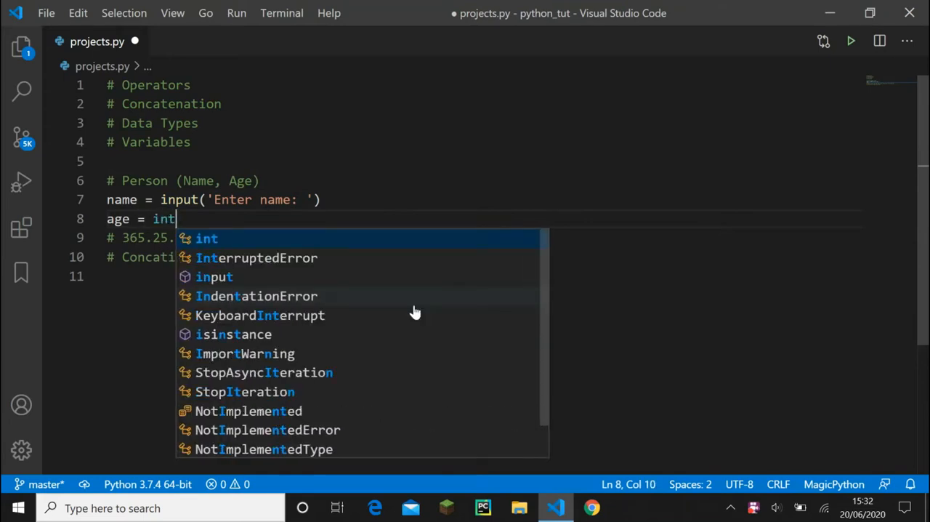
text((i)
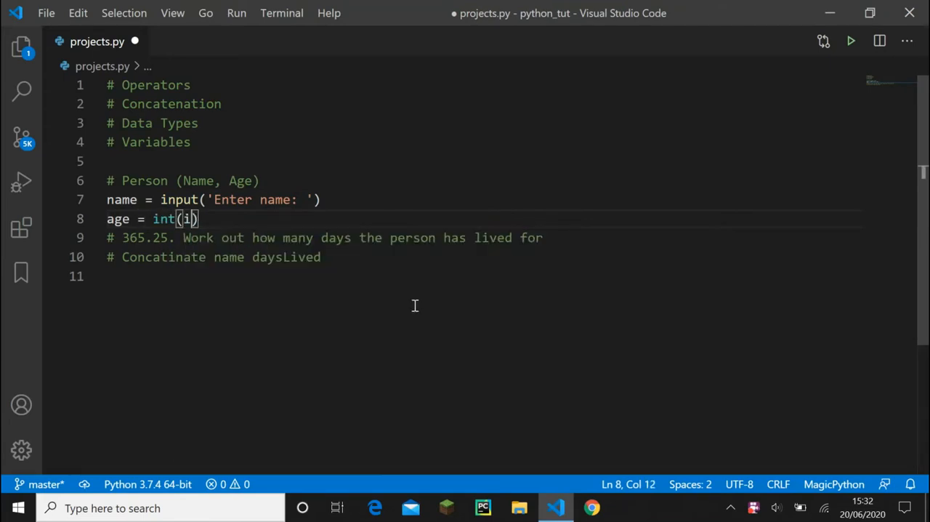
text(nput()
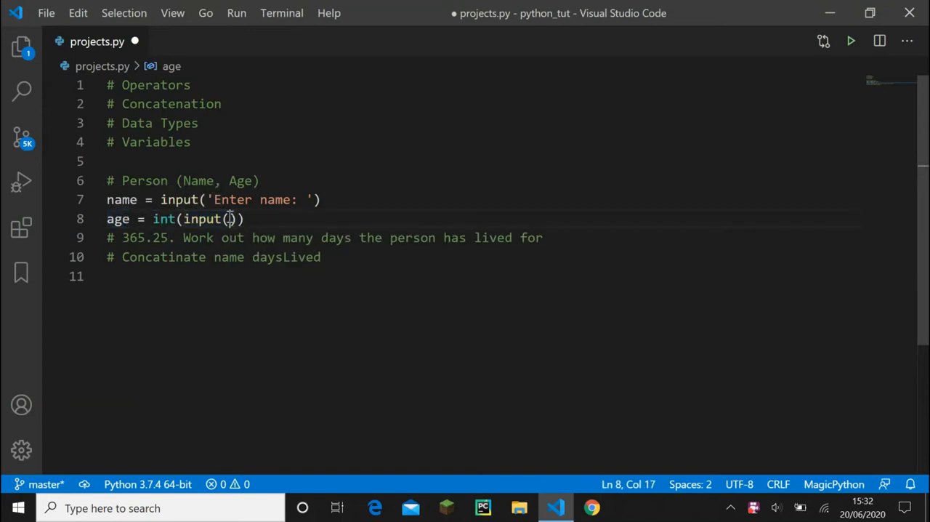
drag(229, 219, 167, 219)
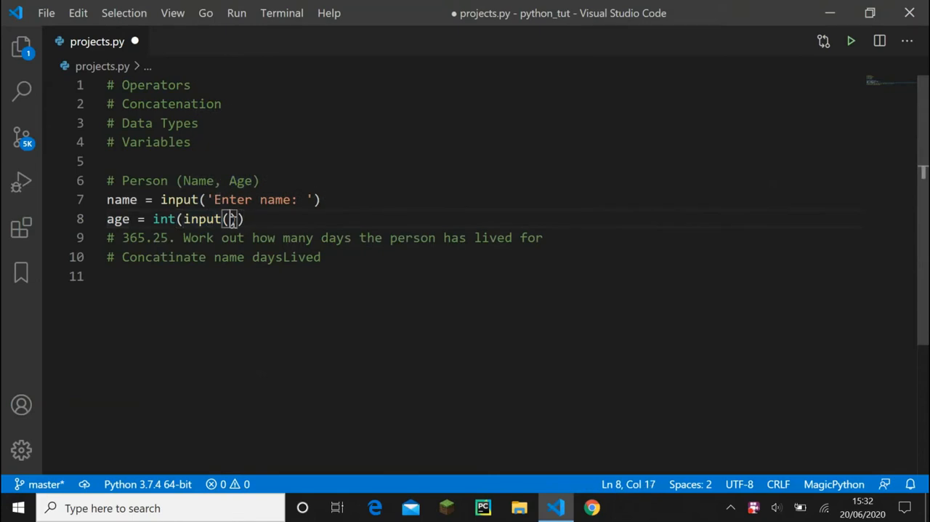
text('')
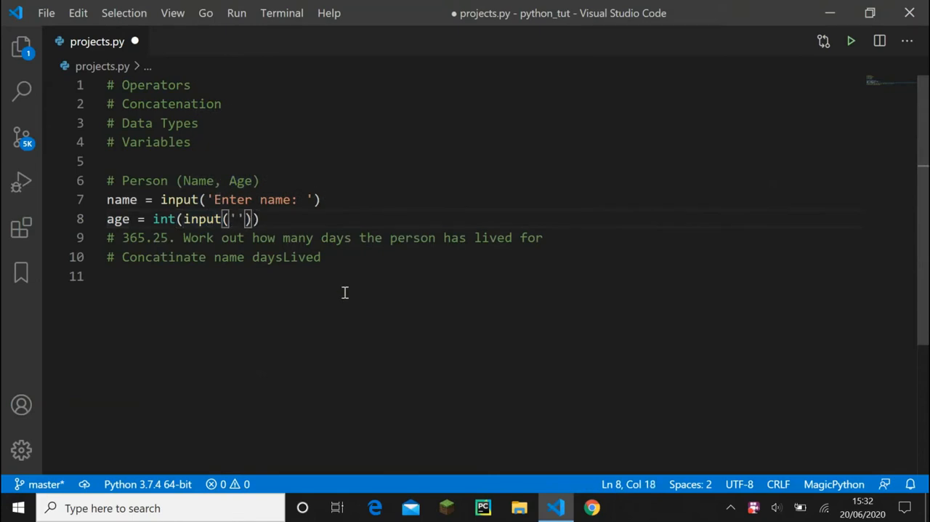
text(Enter age:)
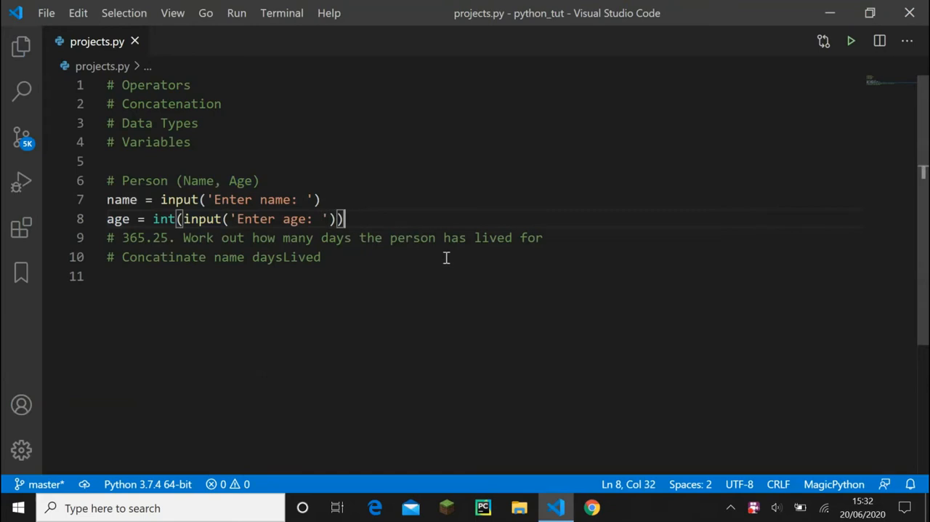
text(print)
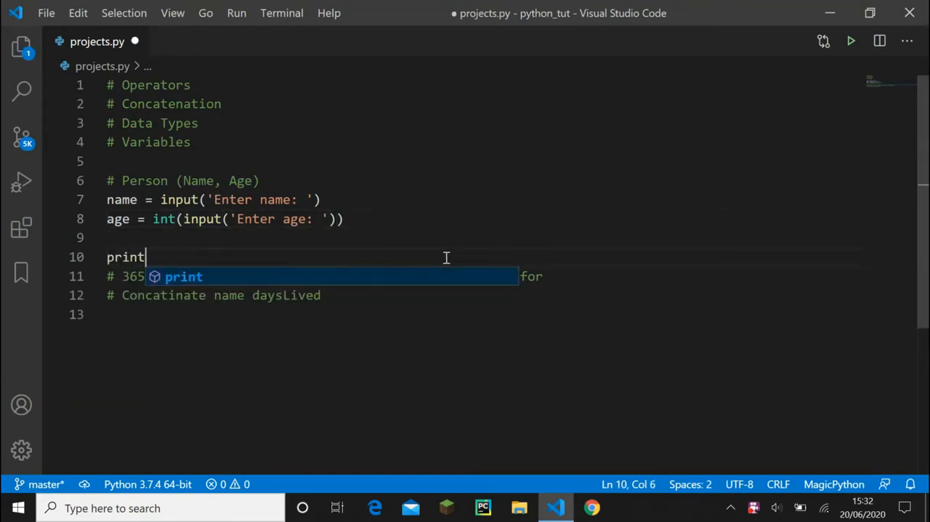
Complete line 10 as print(name, age)
text((name)
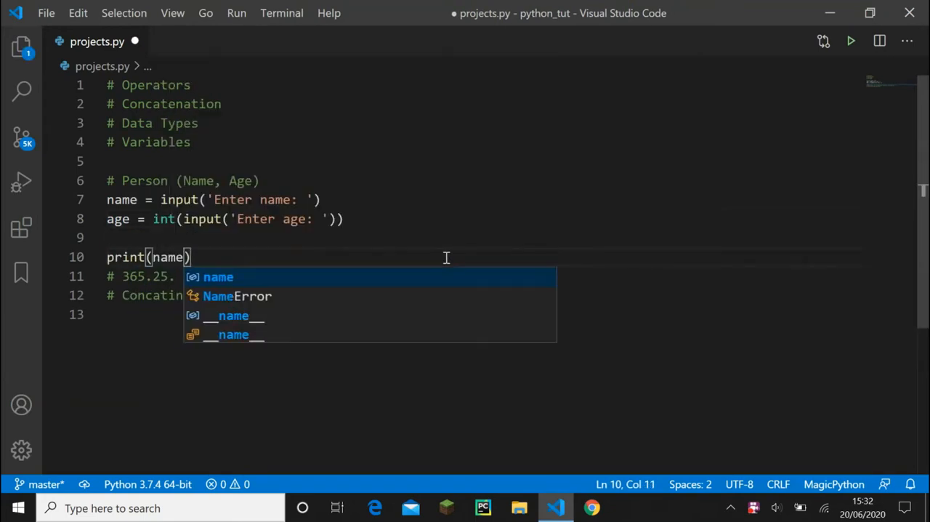
text(, ag)
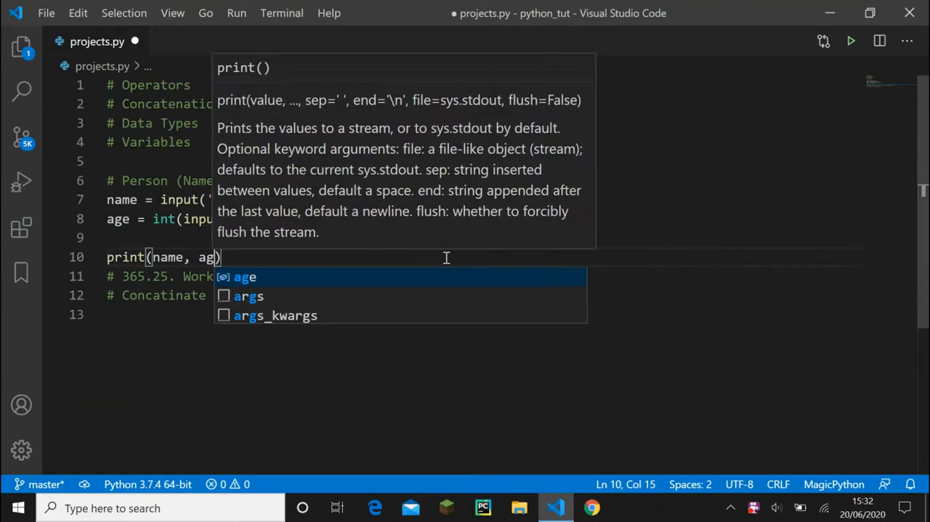
text(e)
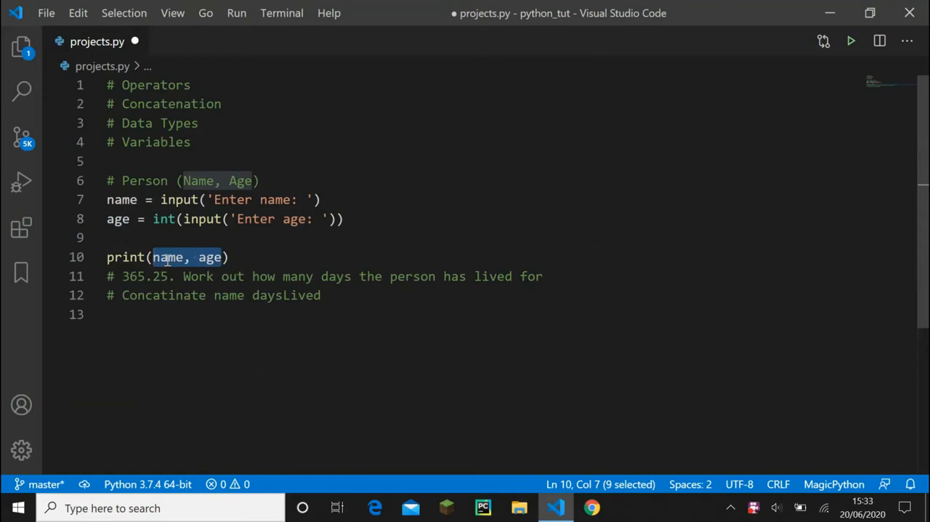
mouse_move(289, 253)
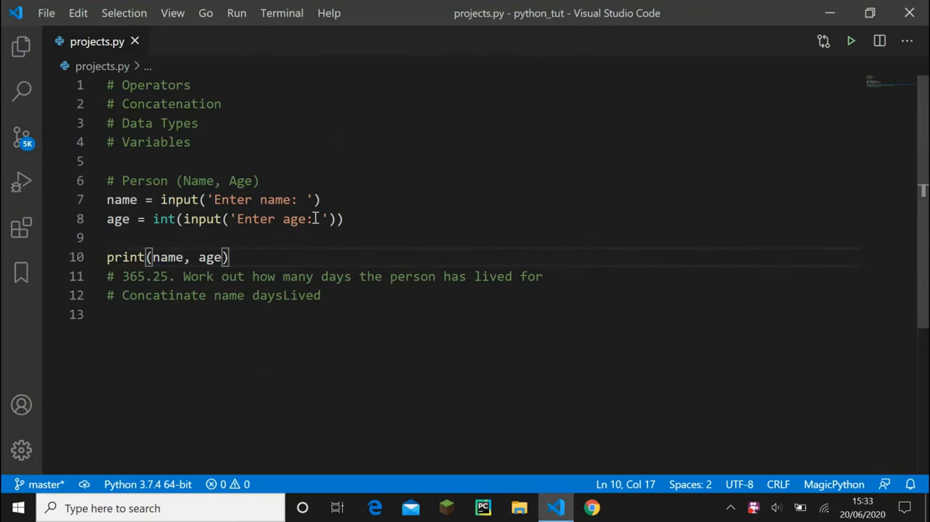
mouse_move(851, 58)
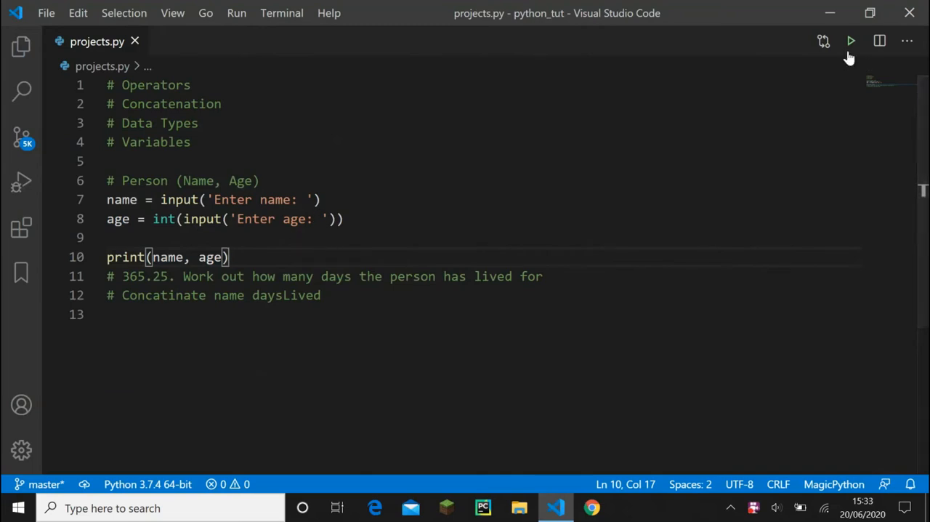
Run projects.py with inputs Joe and 27, then begin dividing age in the print
click(851, 40)
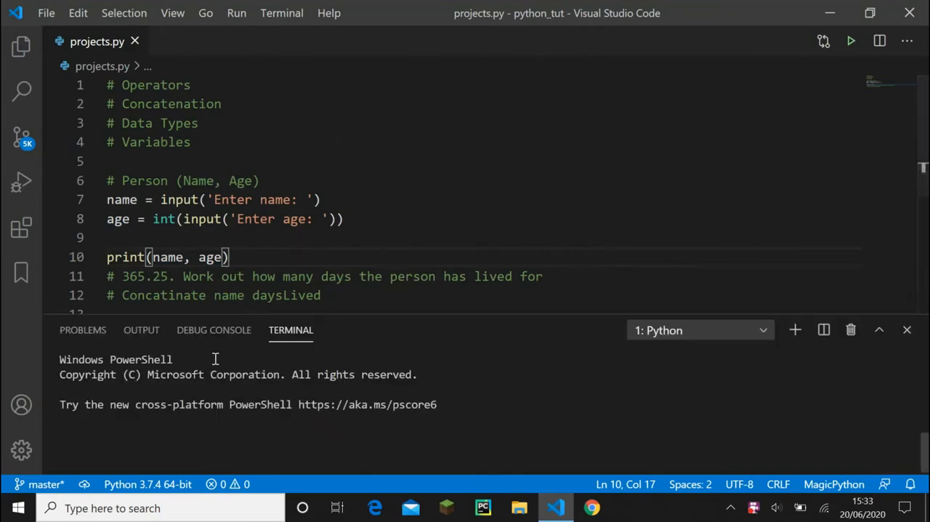
click(850, 40)
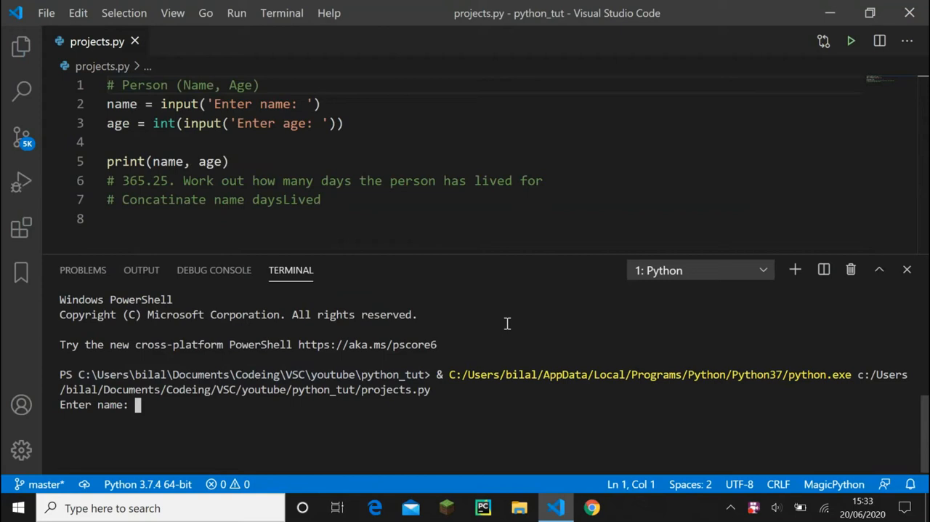
text(Joe)
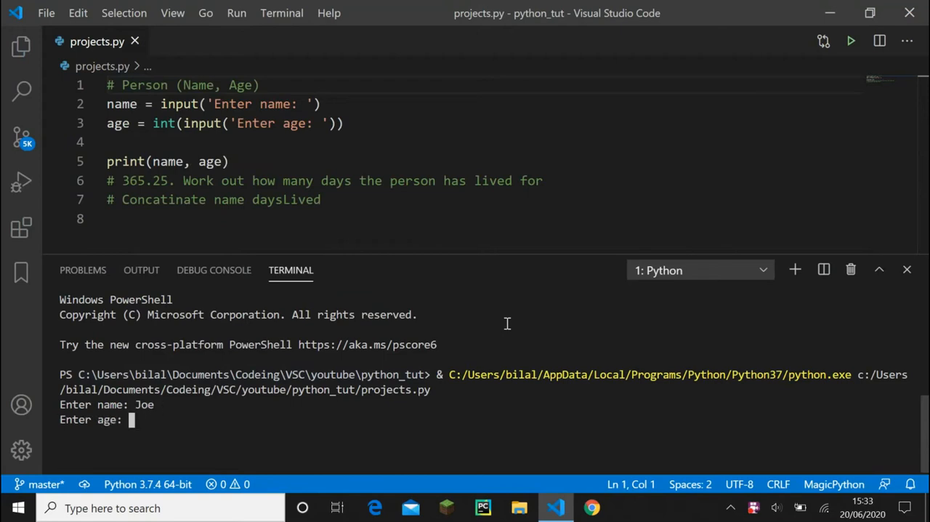
text(27)
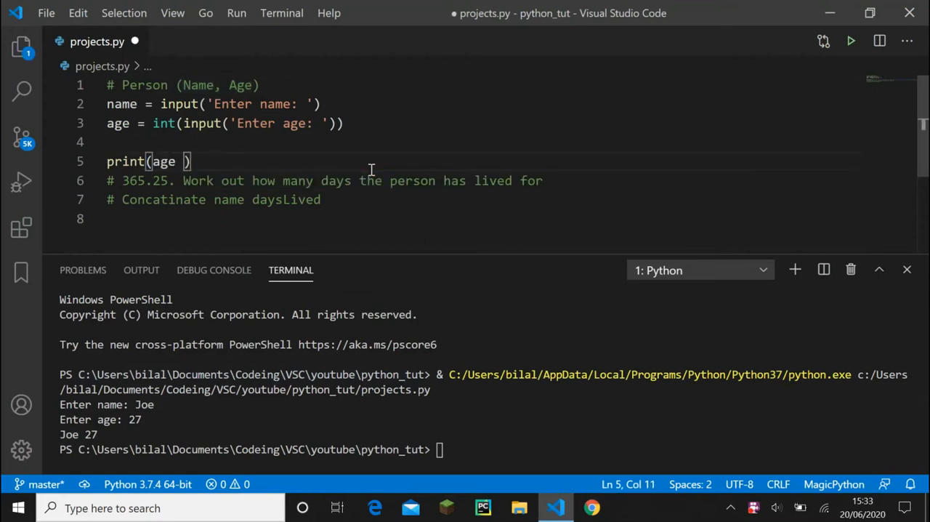
text(/)
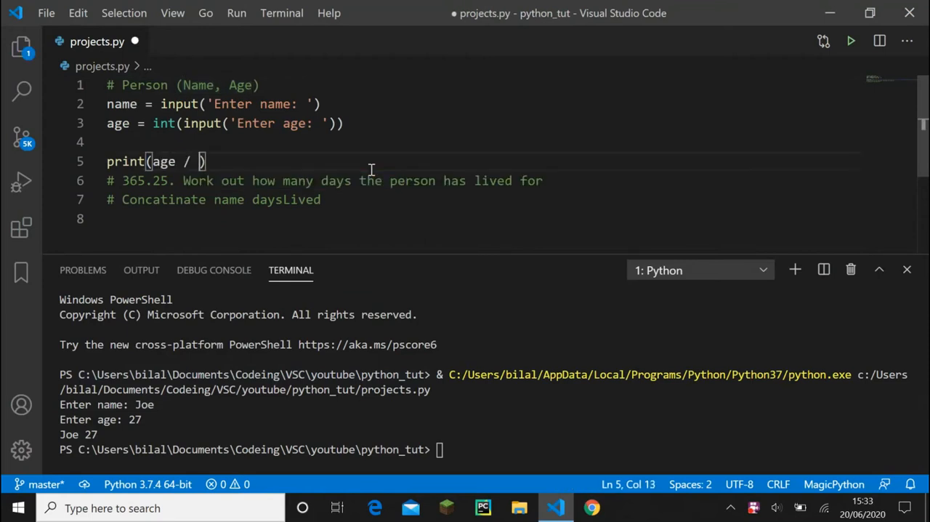
Run the age / 10 print with Joe and 27, then clear the terminal
text(10)
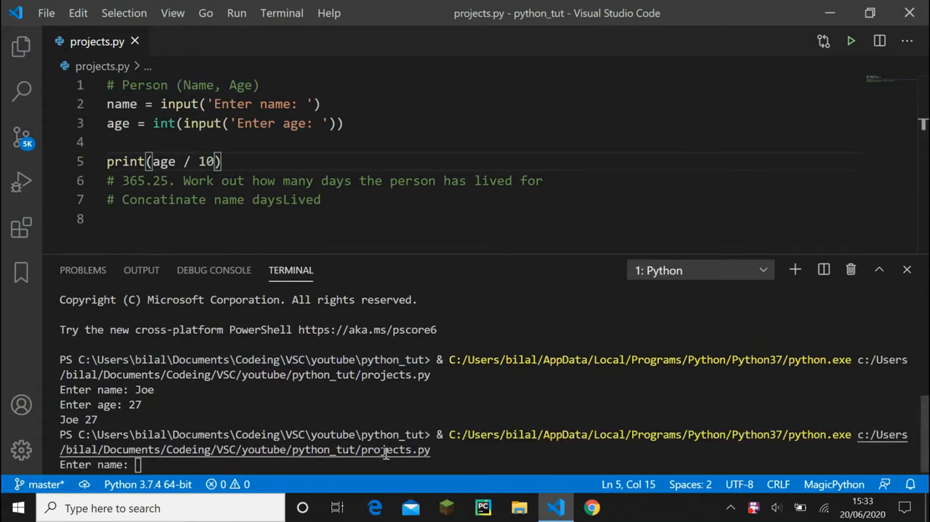
text(joe)
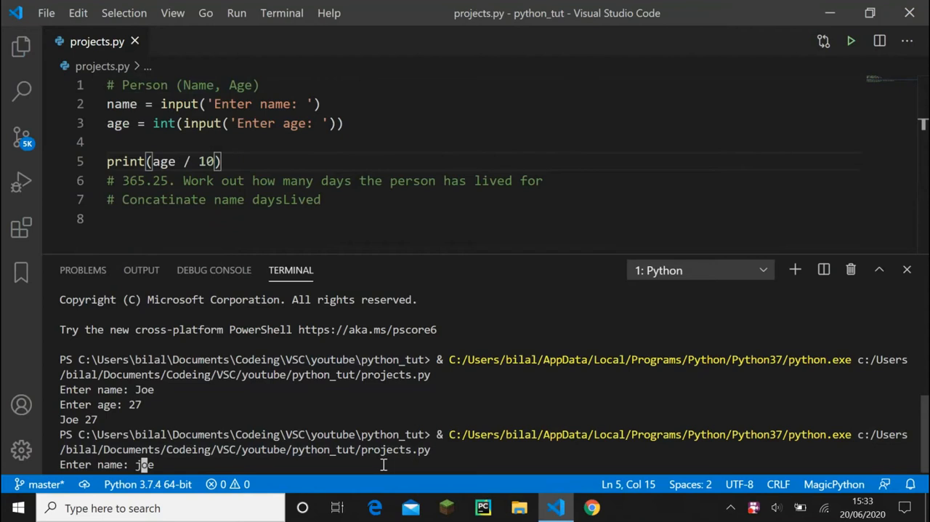
text(Joe)
text(27)
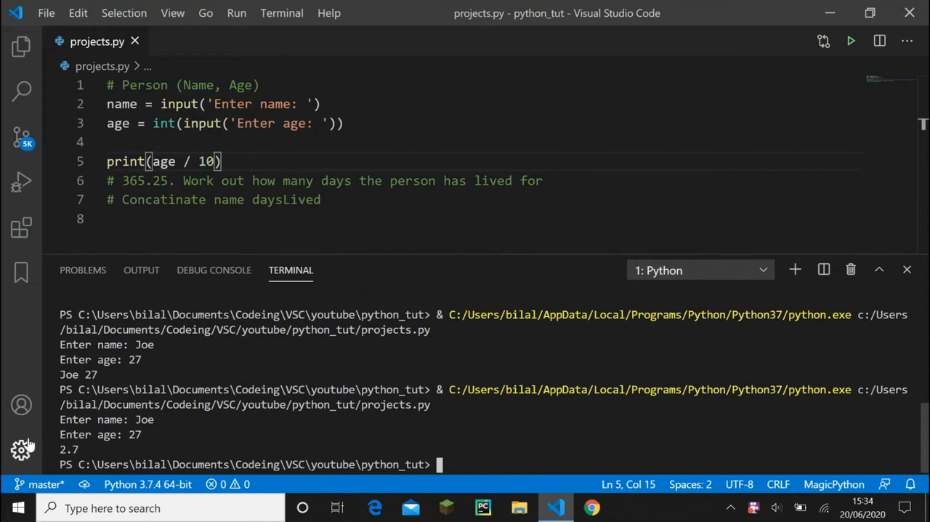
mouse_move(475, 438)
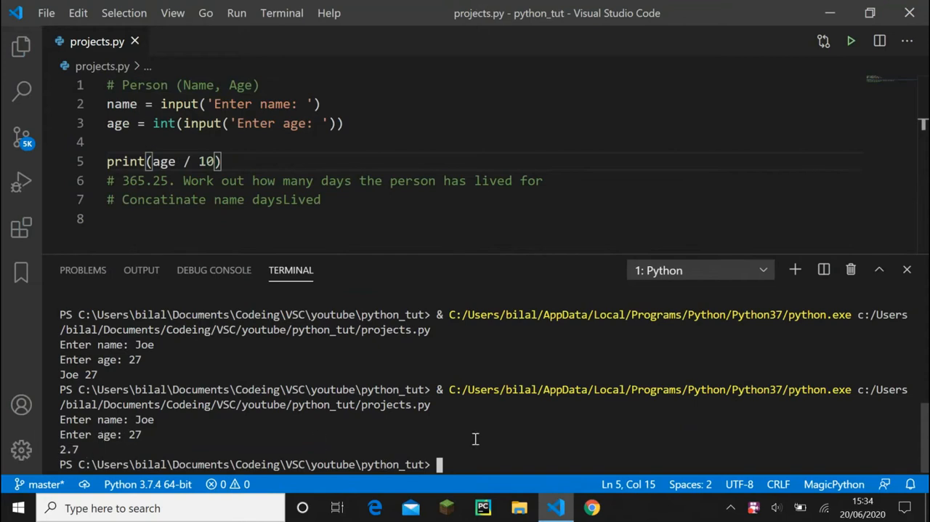
text(clear)
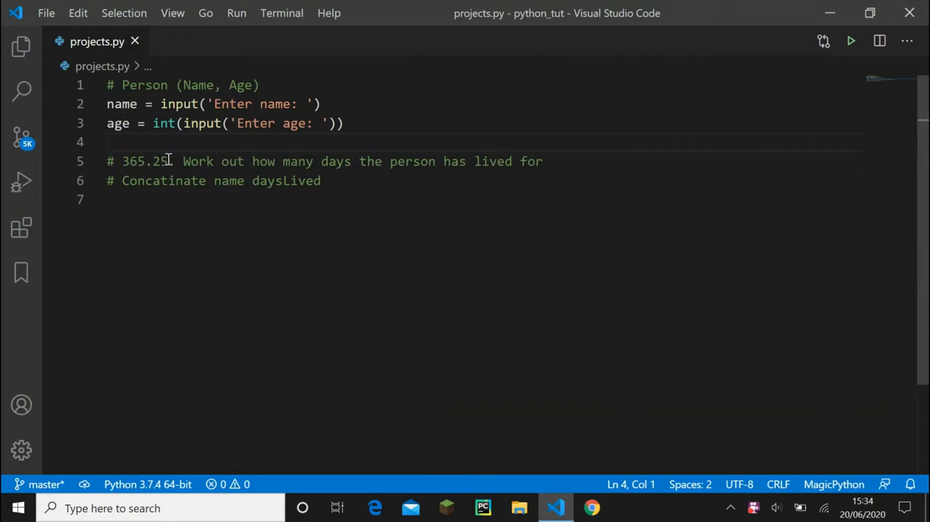
mouse_move(155, 166)
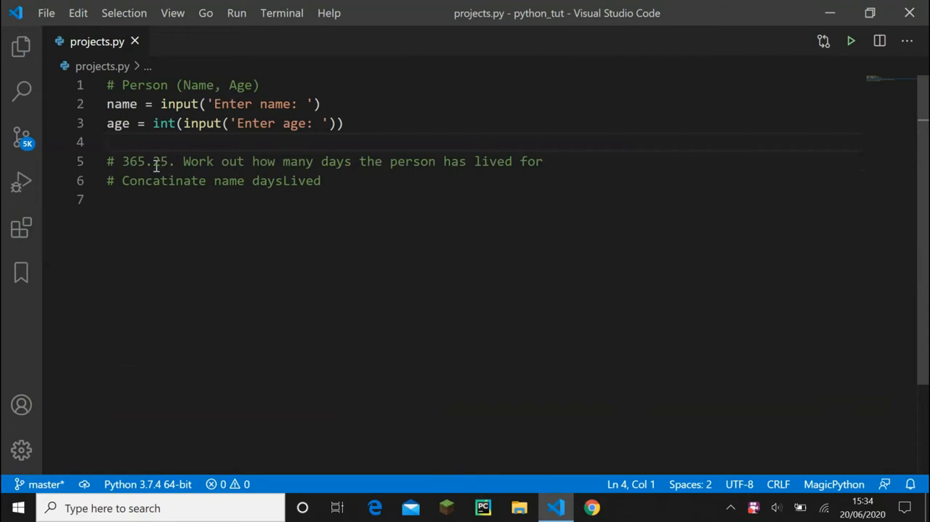
Remove the Person comment line and write days = age * 365.25
click(542, 160)
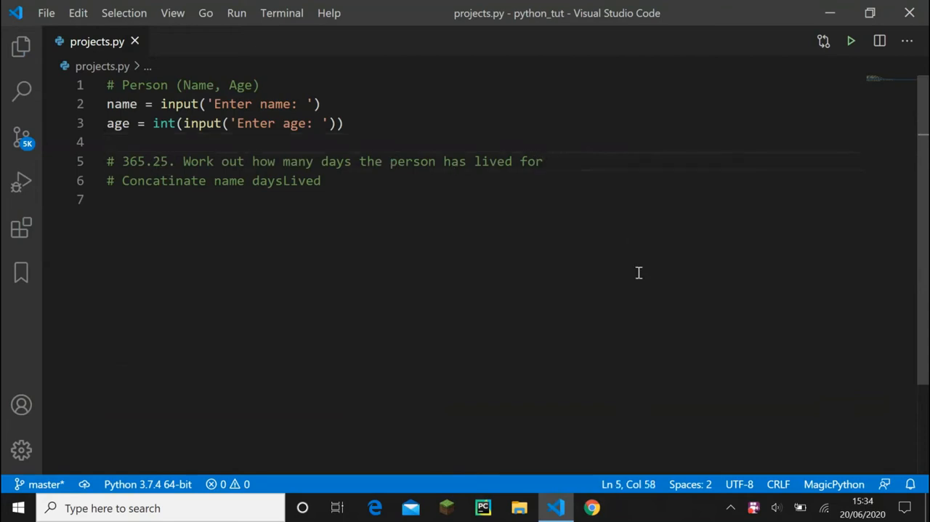
key(Enter)
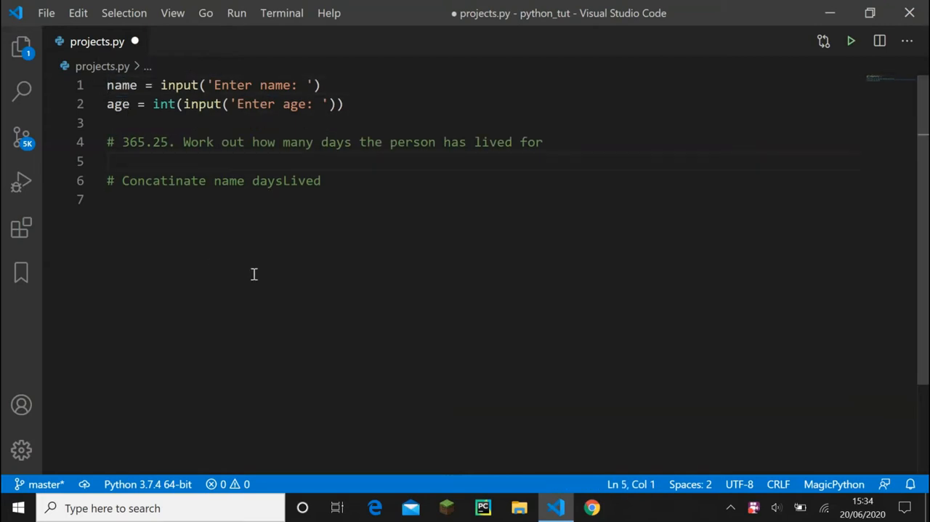
text(days =)
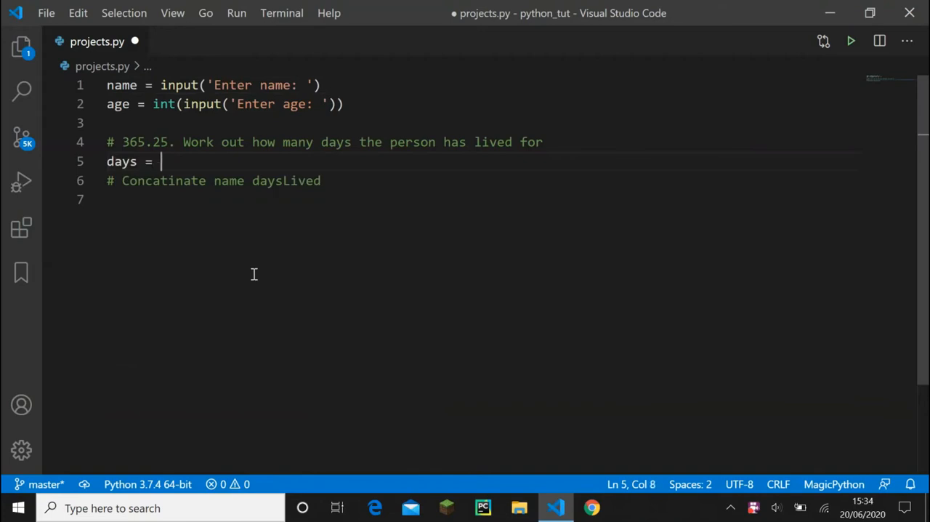
text(age)
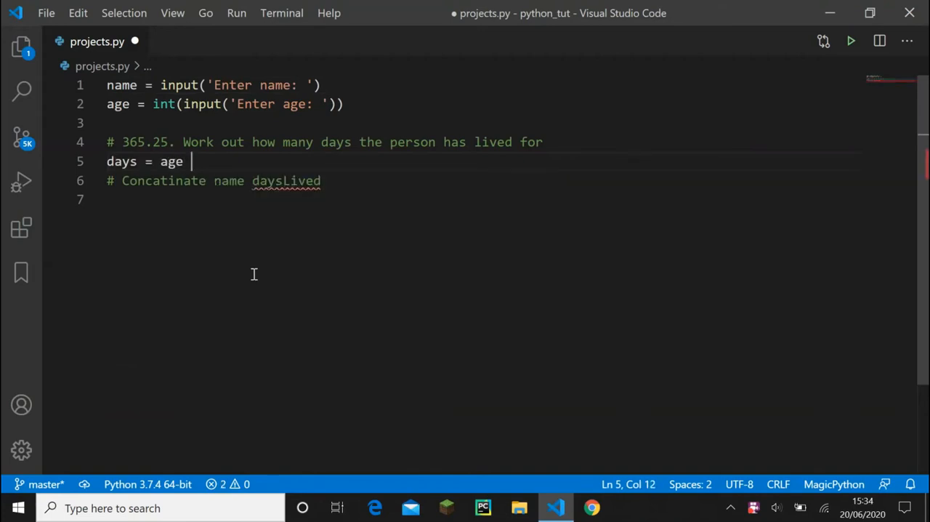
text(*)
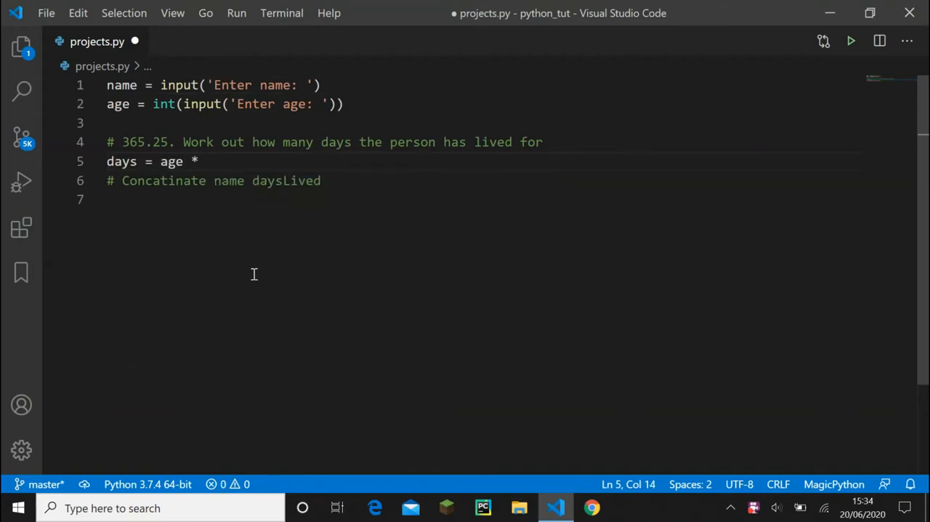
text(365.25)
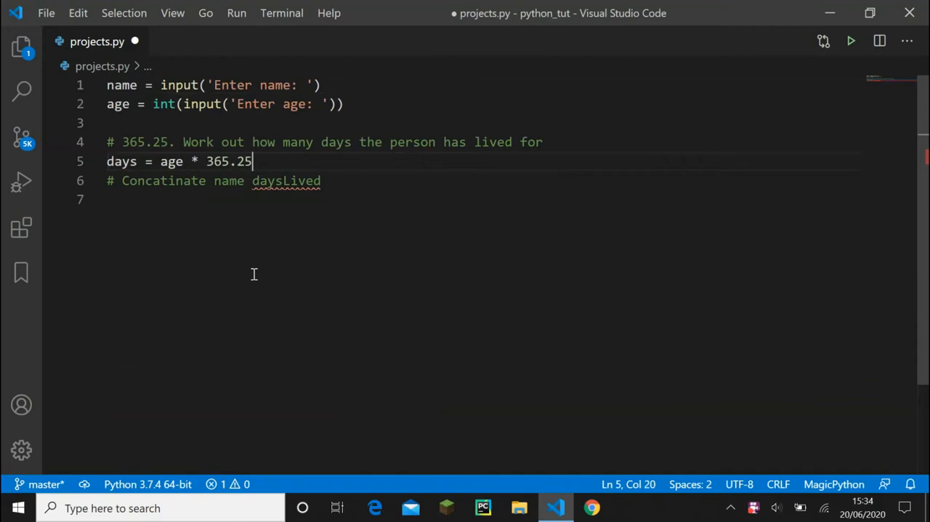
Add print(days) below the days calculation
double_click(228, 161)
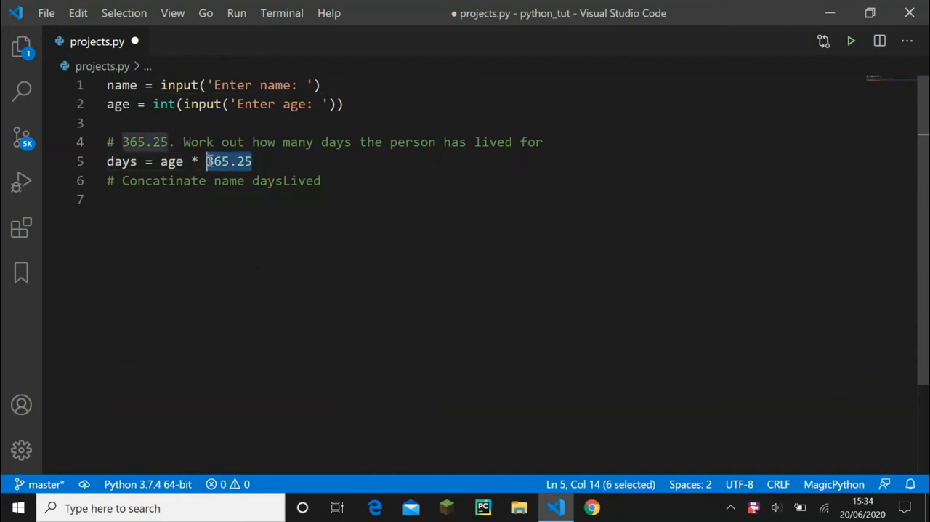
double_click(172, 160)
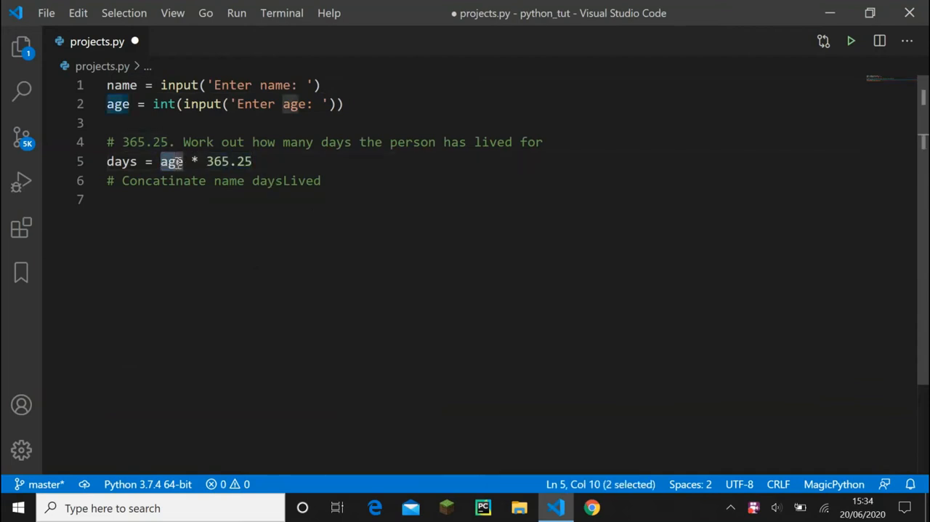
click(170, 161)
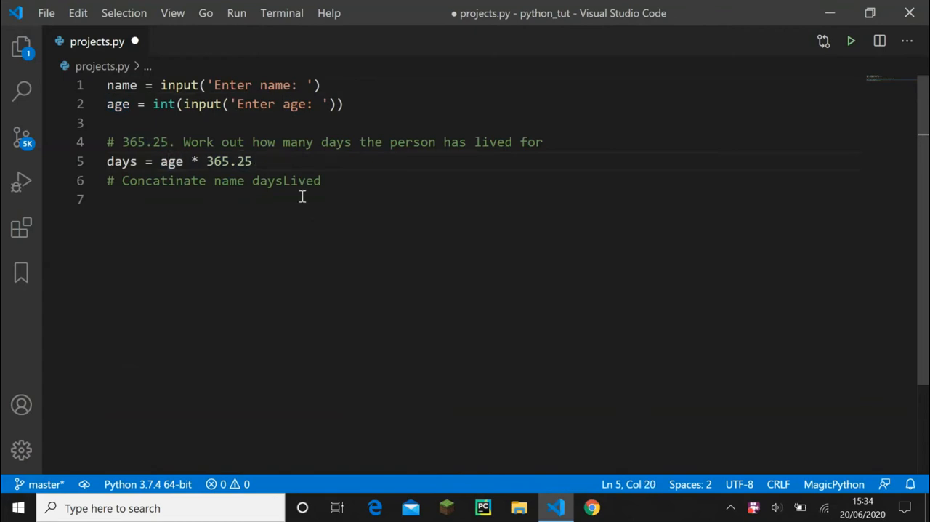
text(print(days)
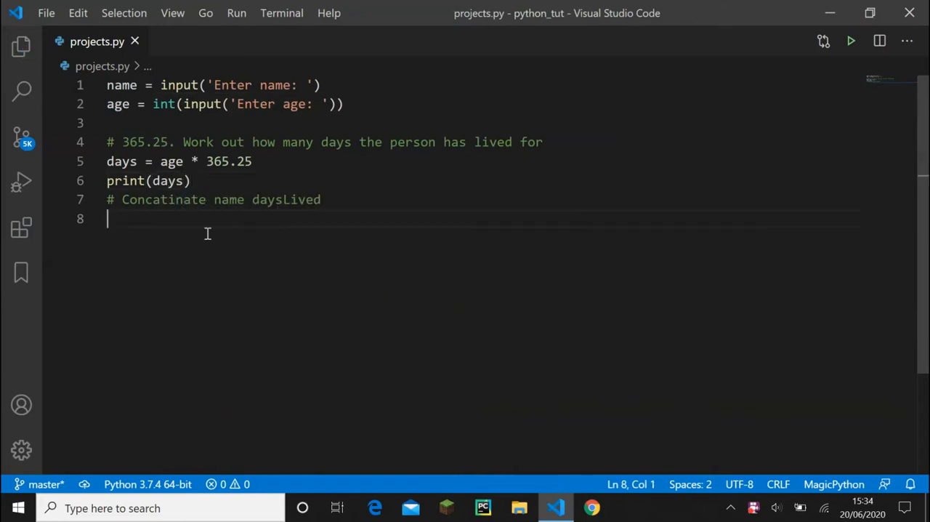
Run projects.py with joe and 27, getting 9861.75, and return to line 8
click(851, 40)
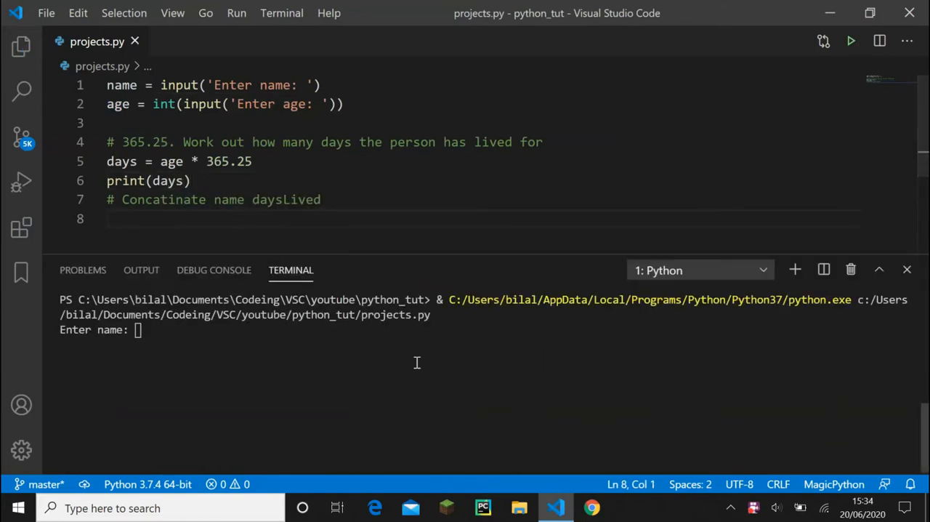
text(joe)
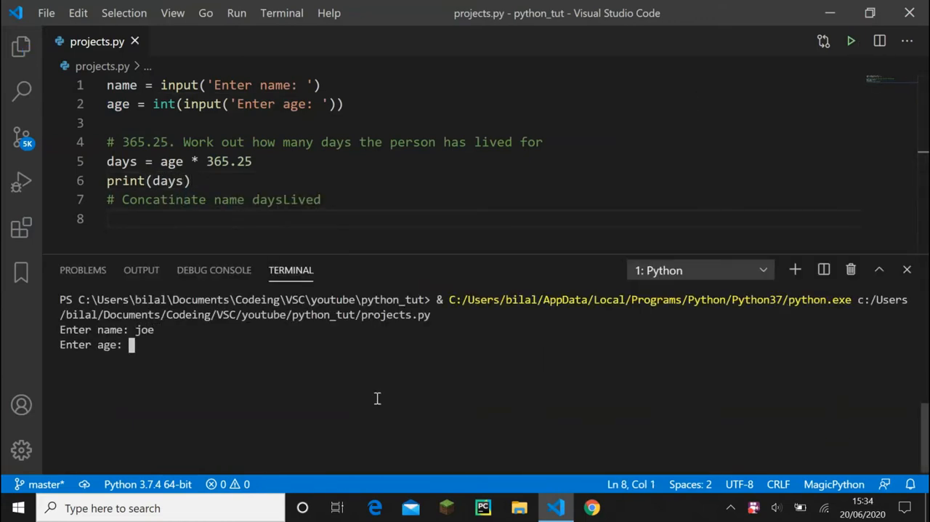
text(27)
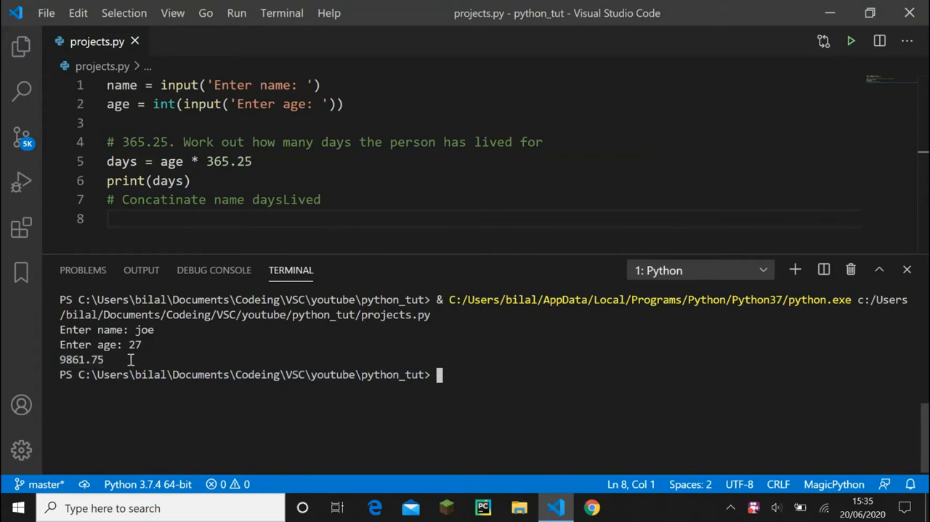
click(307, 219)
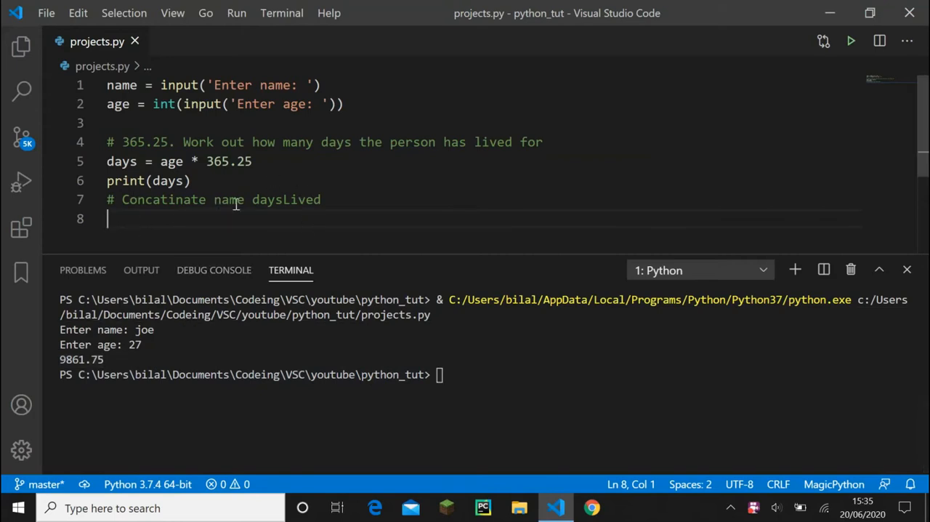
Write print(f'{name} has lived for {days} days') on line 8
text(print)
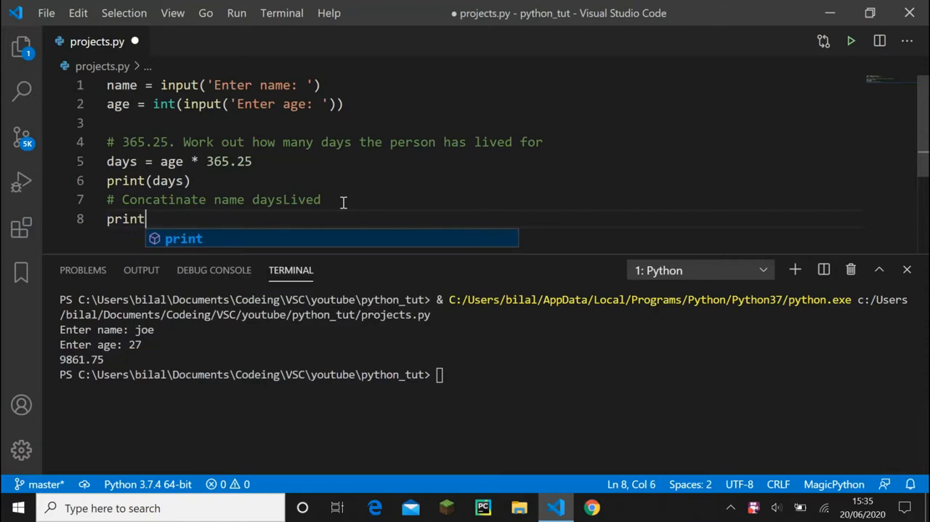
text(())
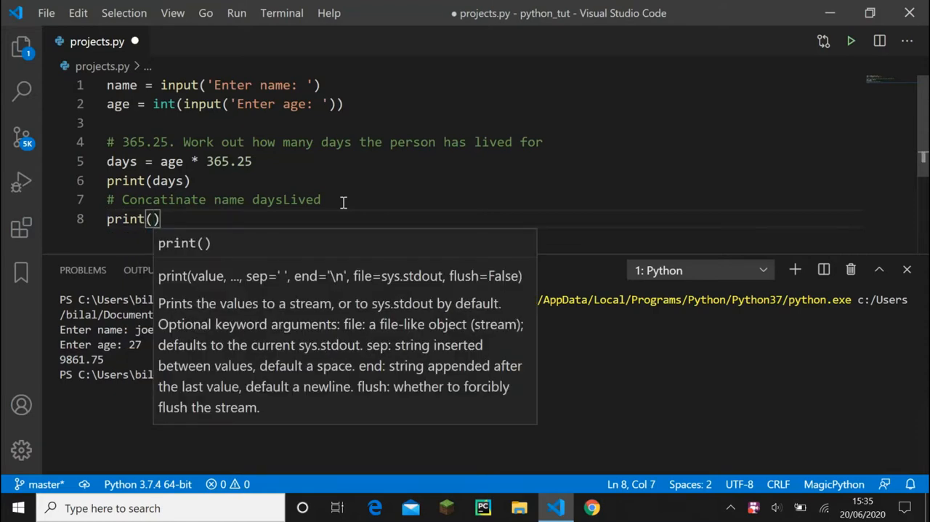
text(f'')
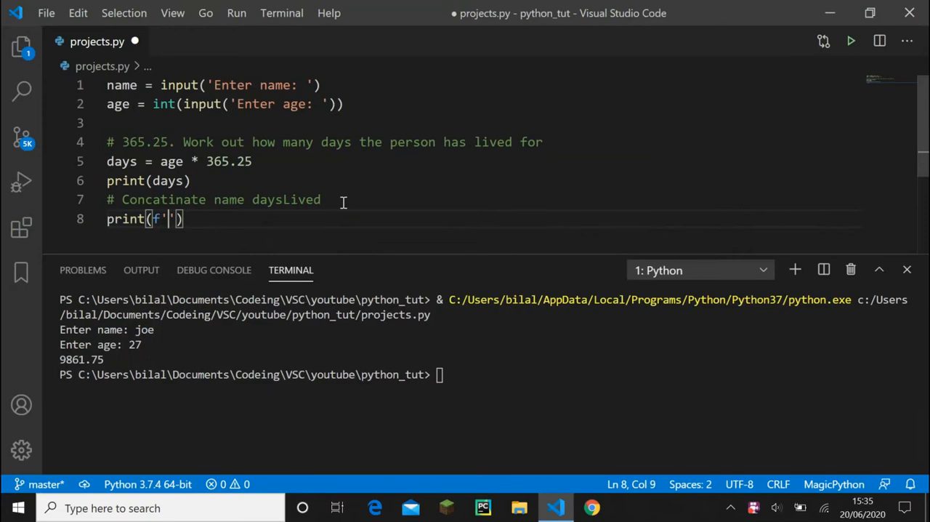
text({)
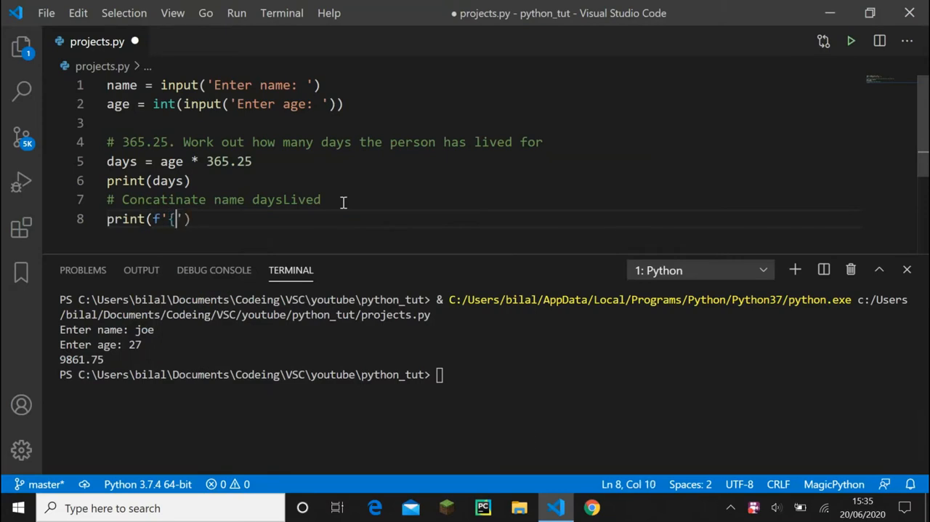
text(name})
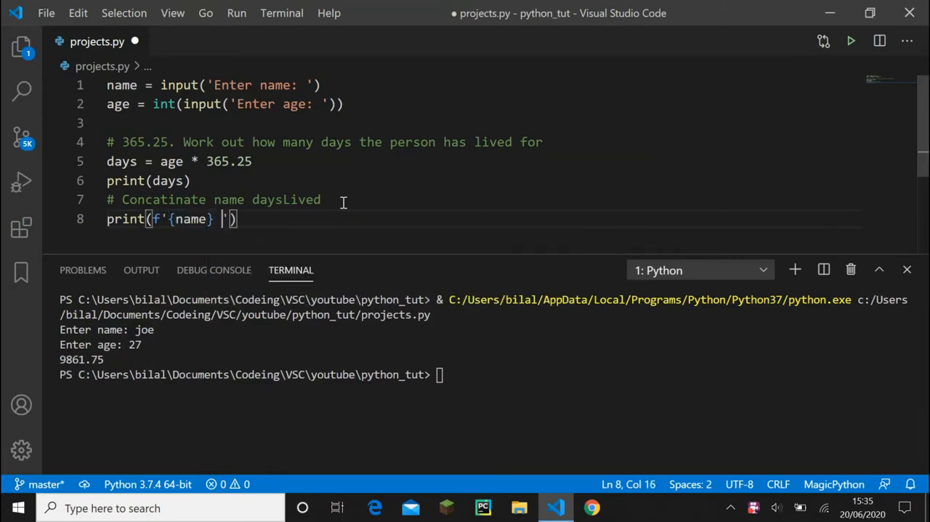
text(has lived f)
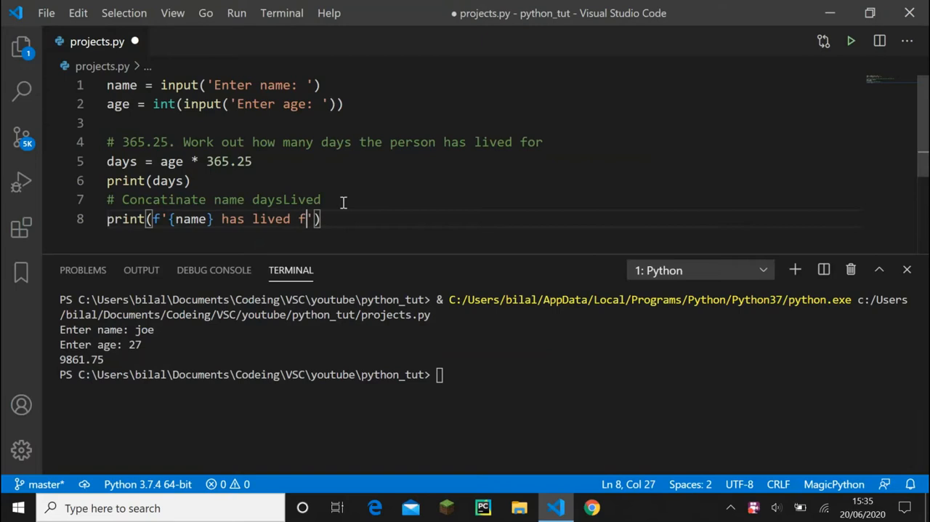
text({})
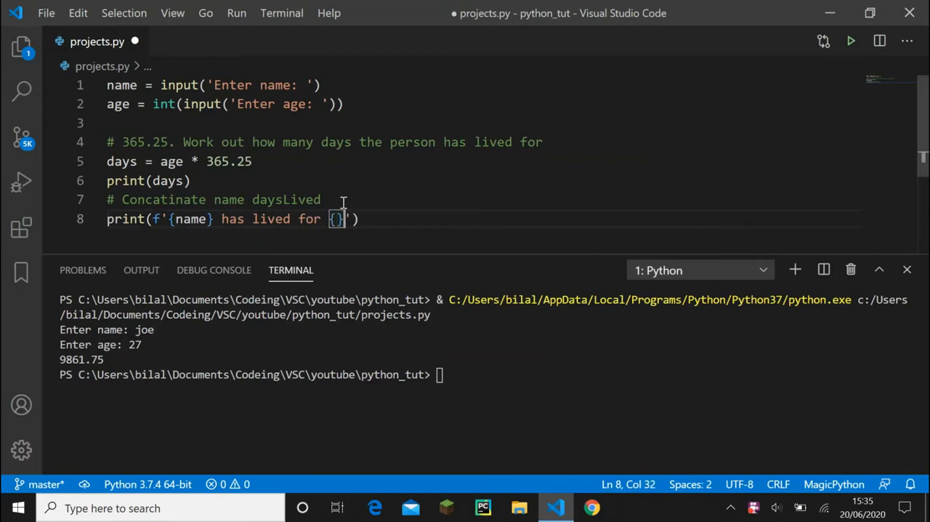
text(a)
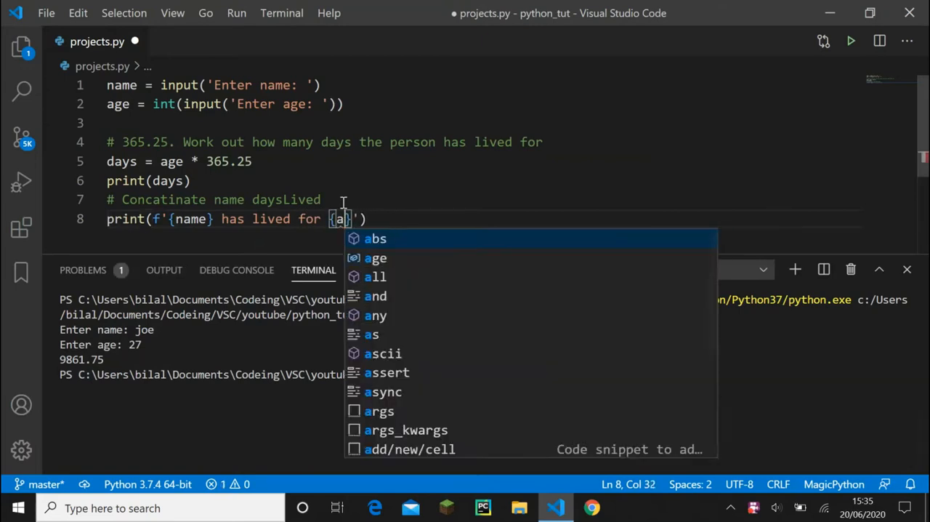
text(days} d)
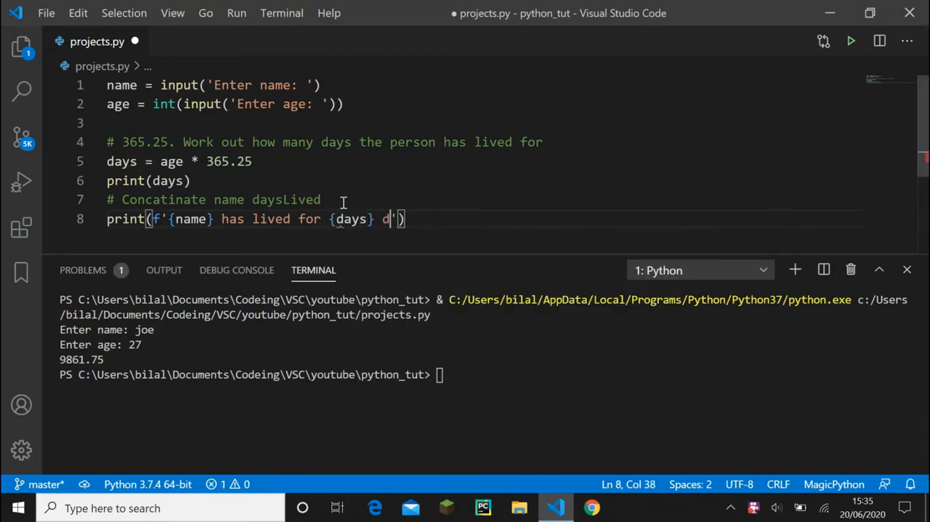
text(ays)
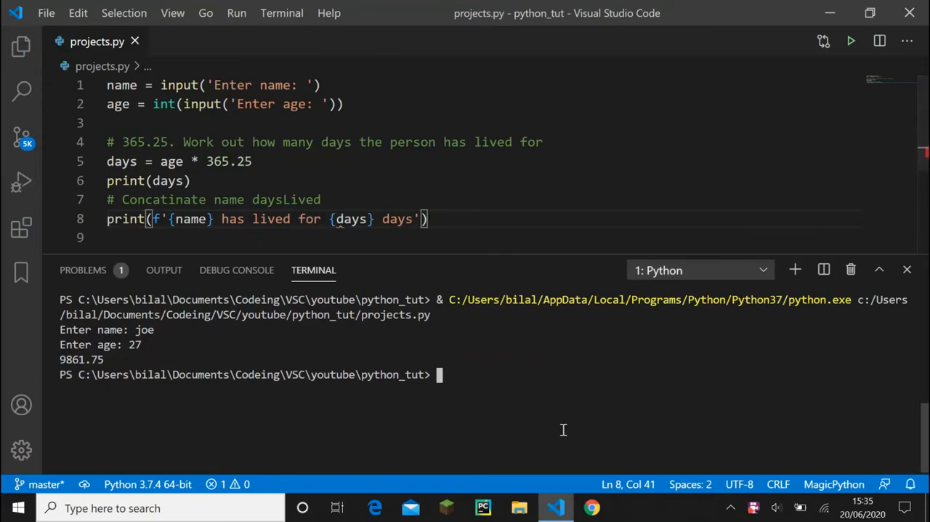
Rerun the script with a name and age, clear the terminal, and run again
click(851, 40)
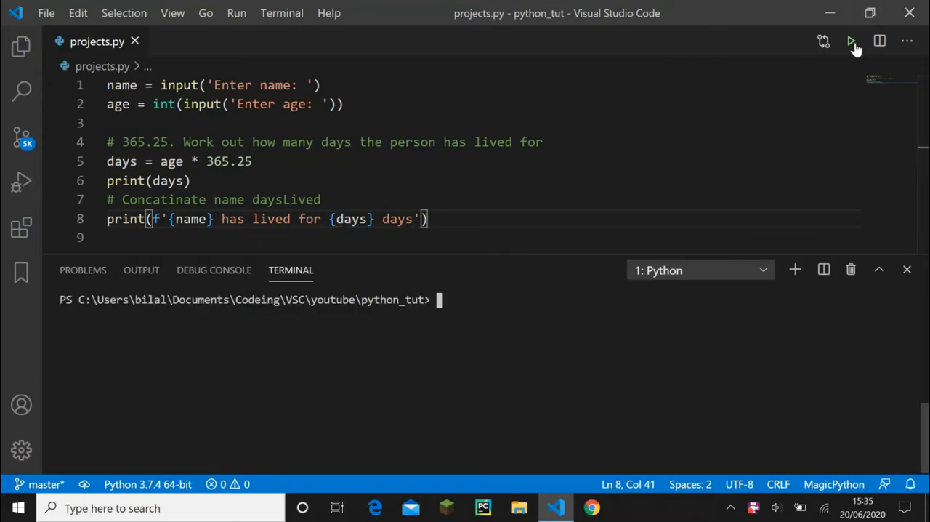
click(851, 40)
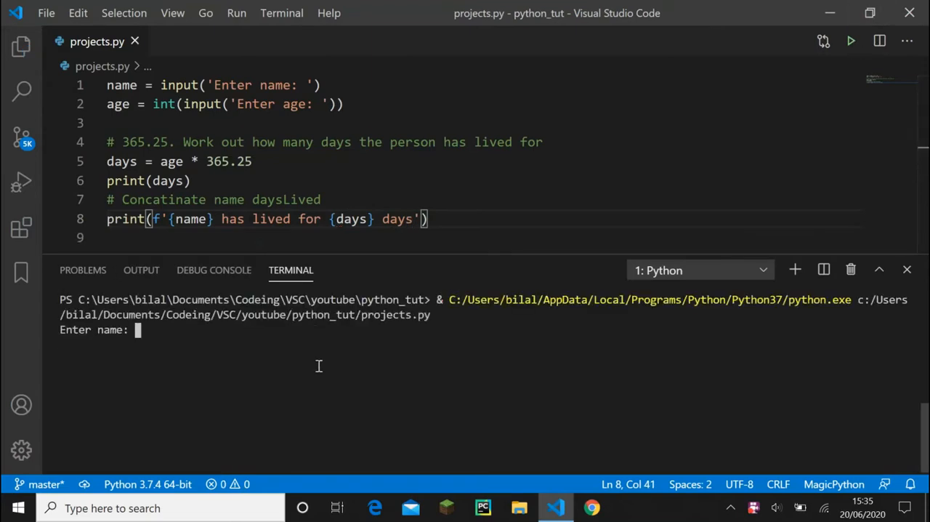
text(joe)
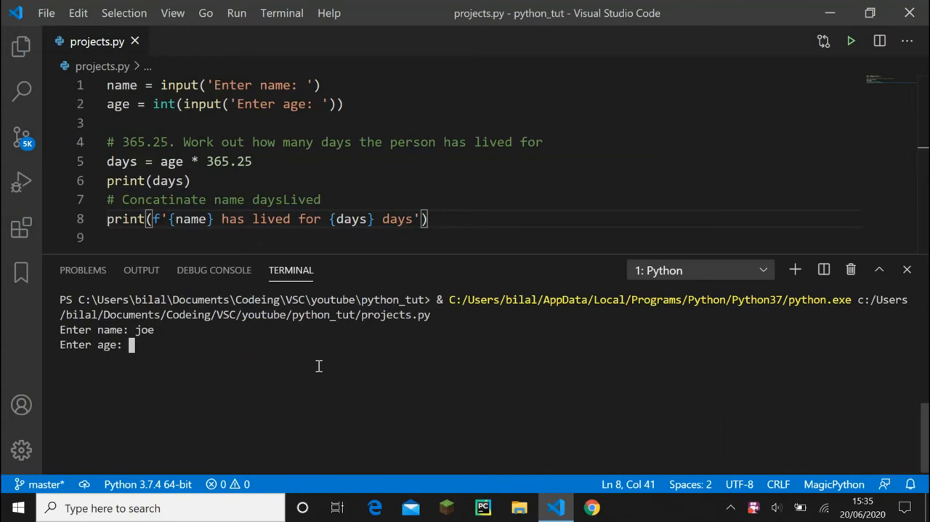
key(Enter)
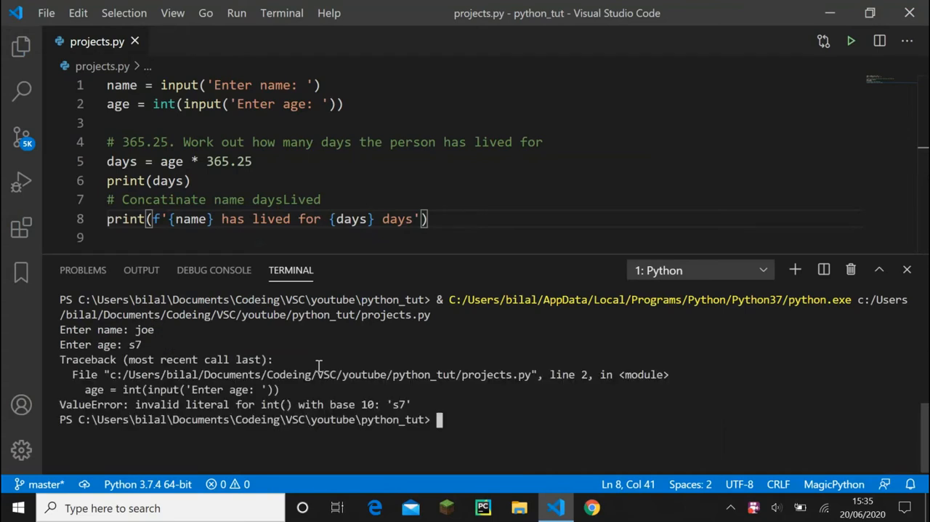
text(cle)
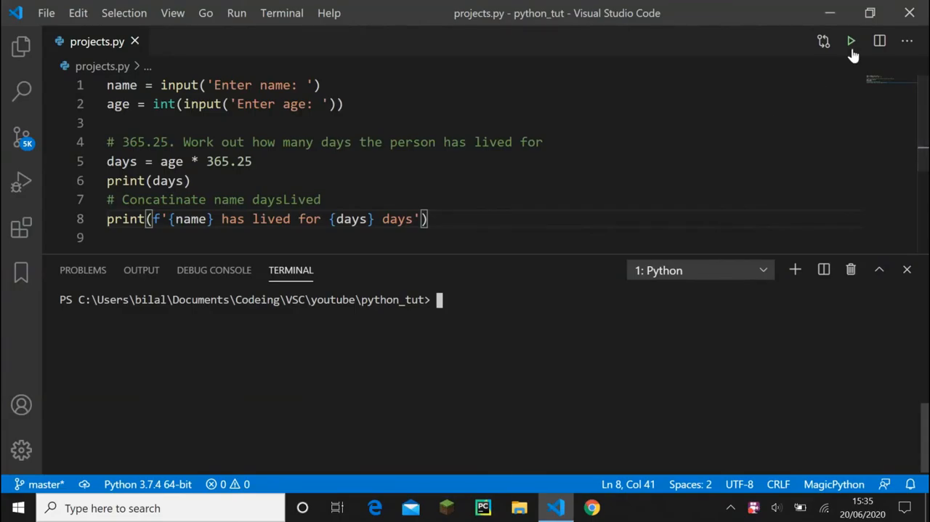
click(851, 41)
text(27)
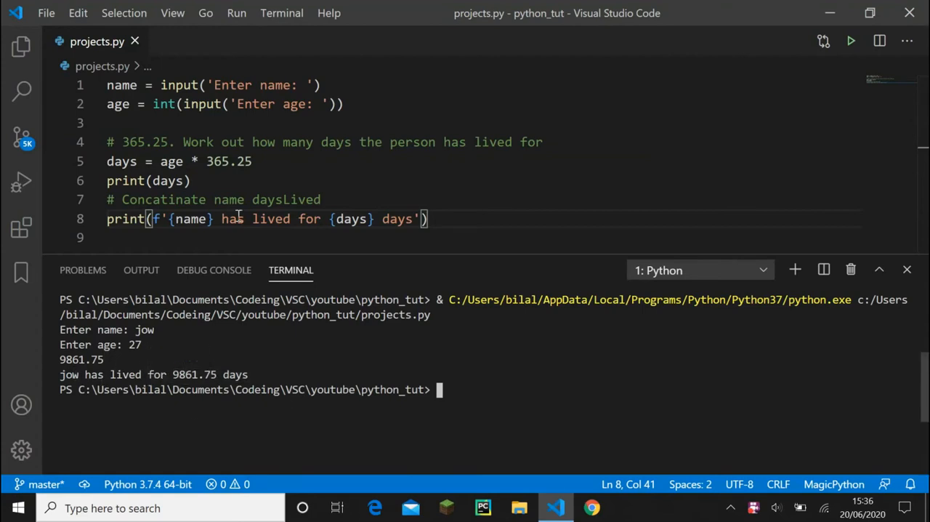
mouse_move(291, 173)
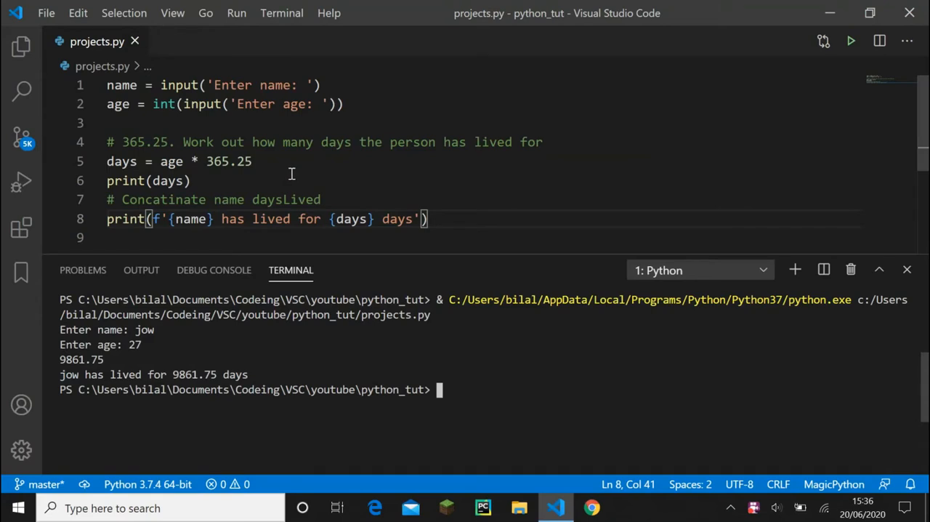
mouse_move(332, 199)
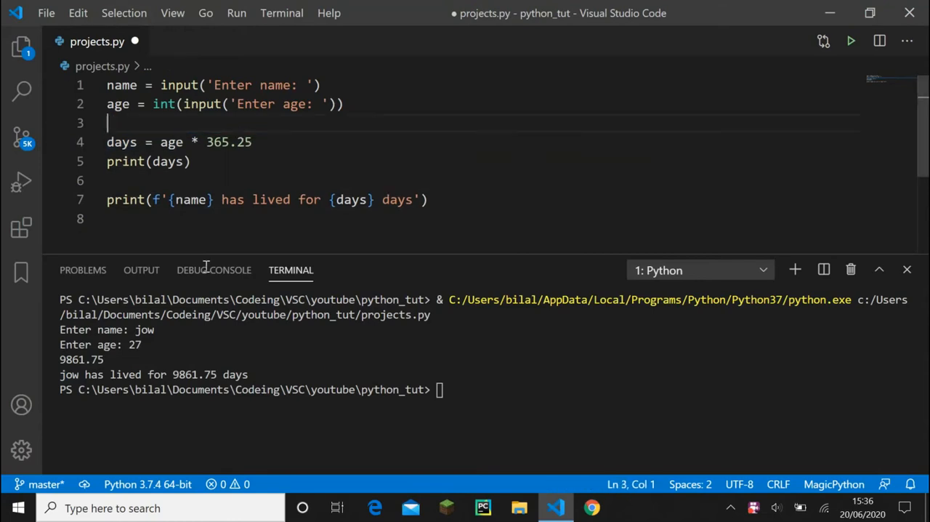
mouse_move(108, 342)
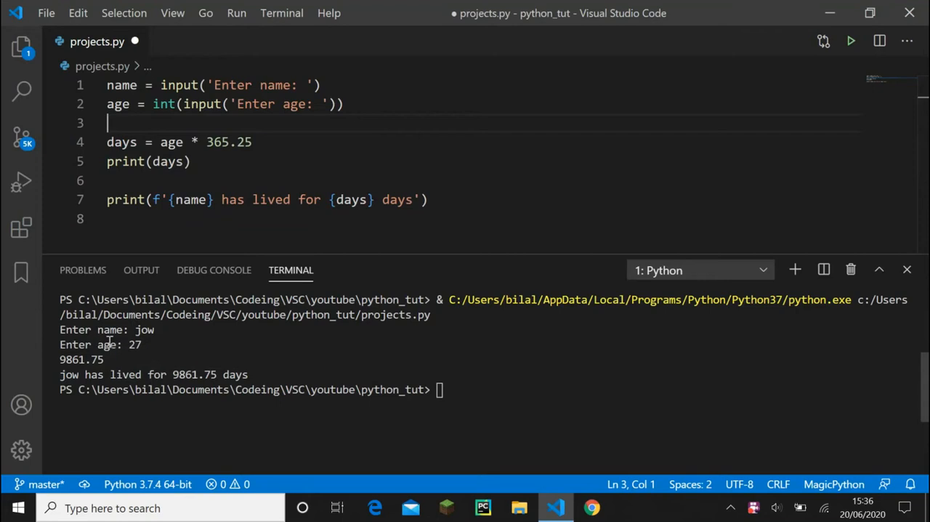
mouse_move(79, 370)
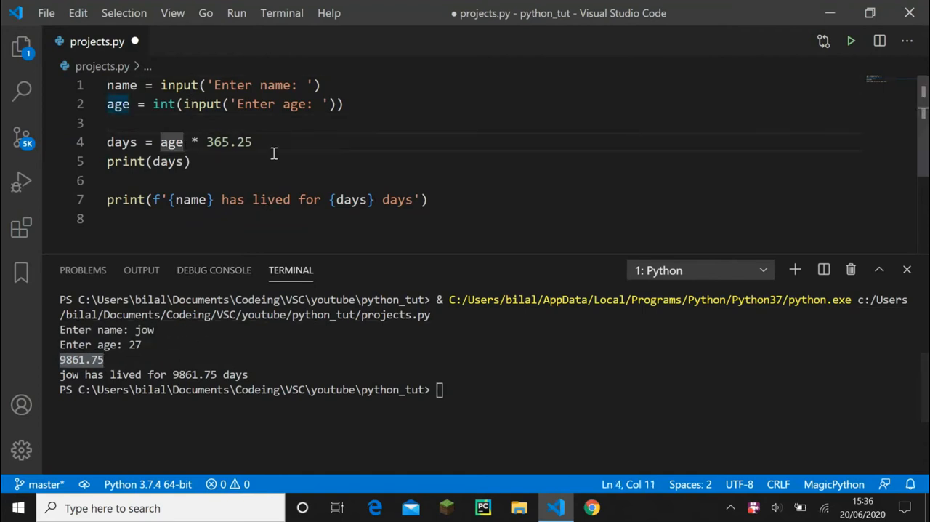
Save the script without the comment lines and place the cursor after the name input
key(ctrl+s)
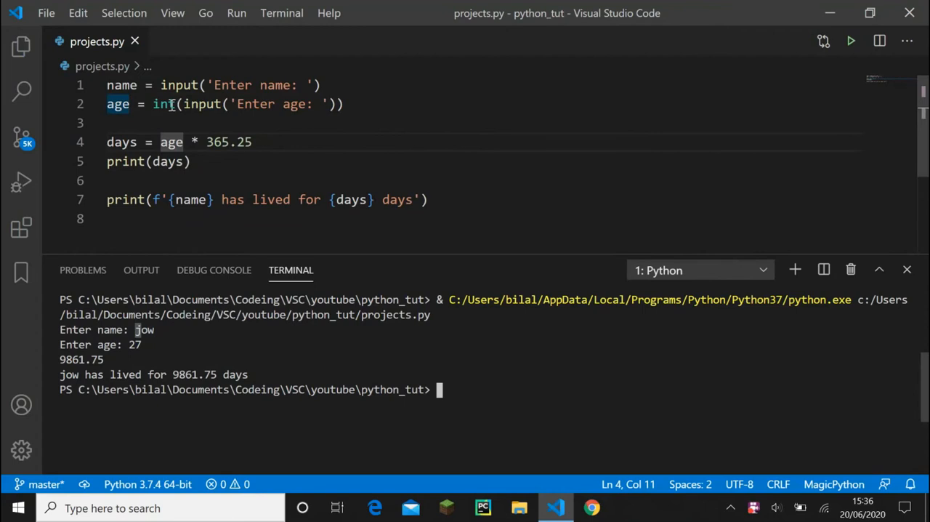
click(171, 85)
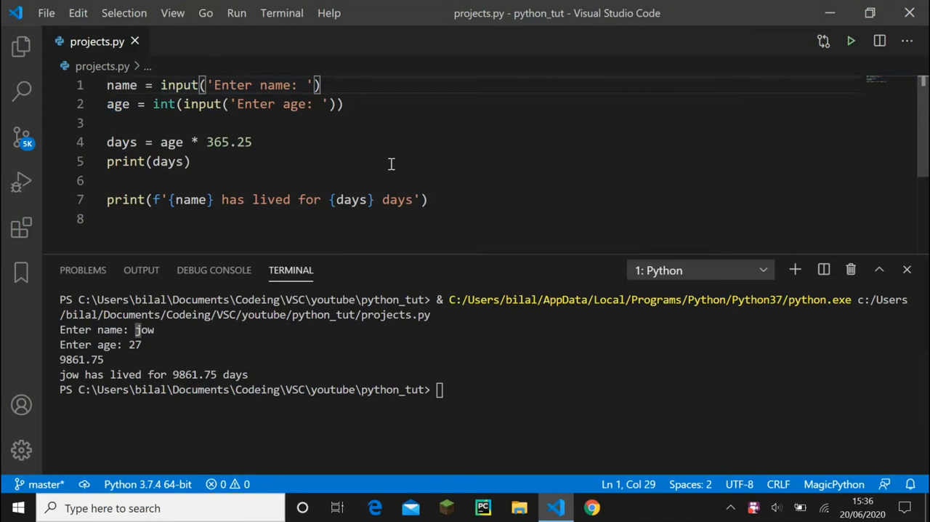
Append .title() to input('Enter name: ') on line 1 and dismiss the hint
text(.title()
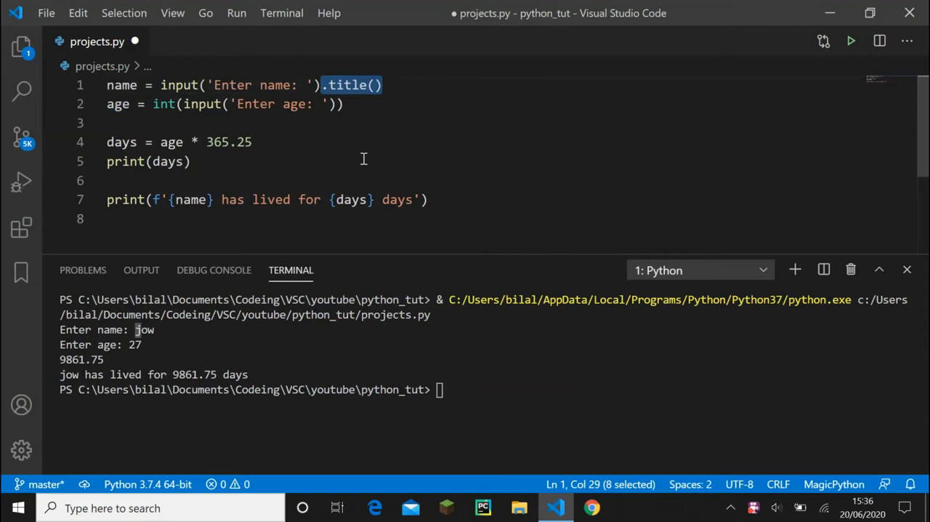
mouse_move(366, 92)
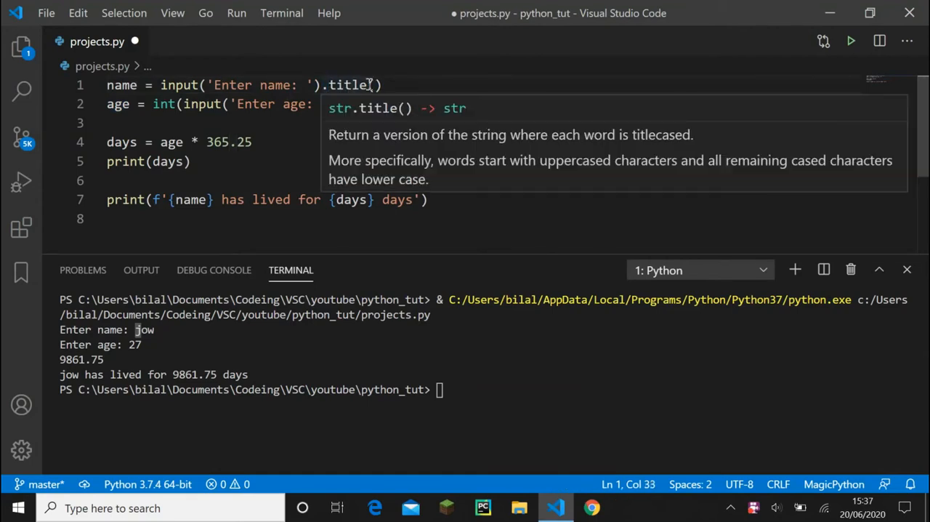
click(512, 242)
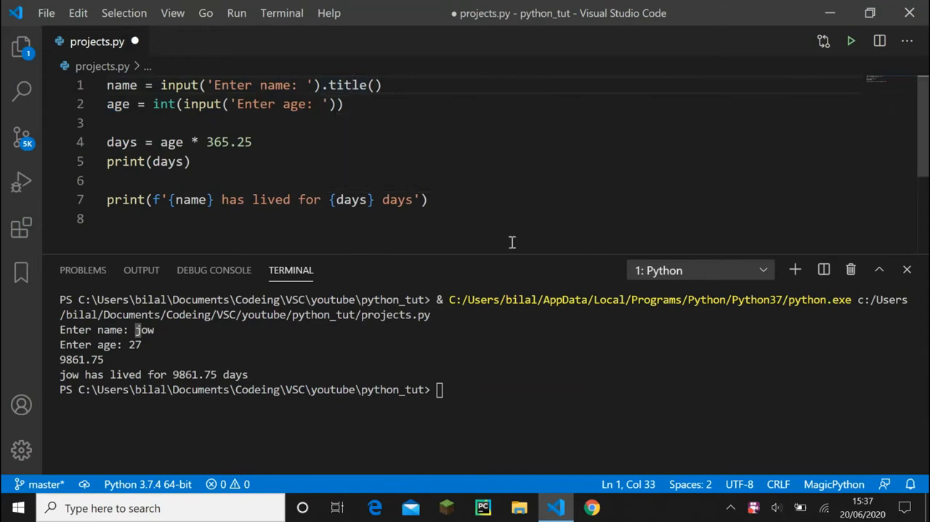
mouse_move(575, 354)
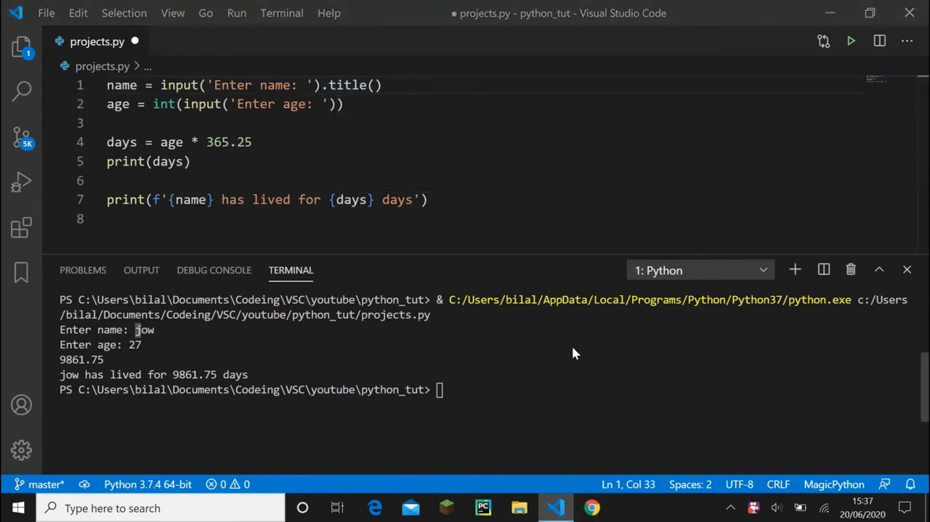
Search Chrome for 'python doc modules'
click(591, 508)
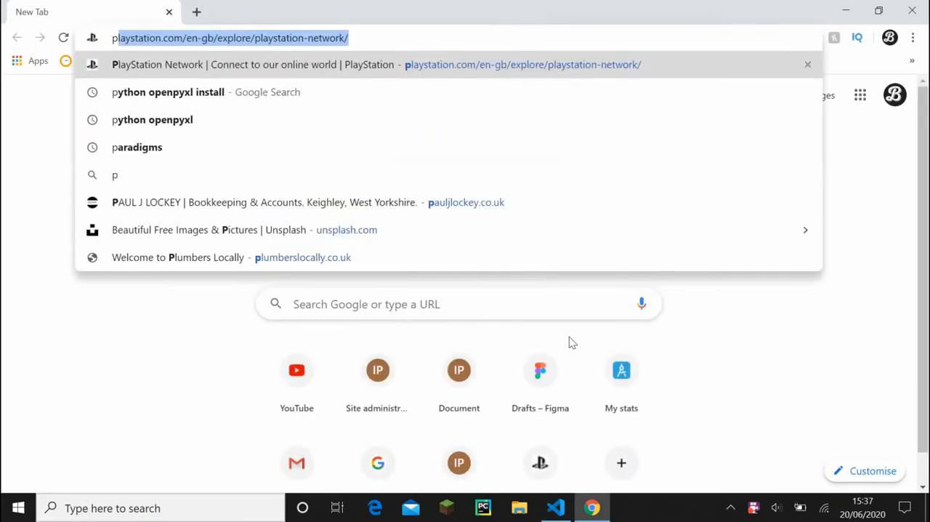
text(python do)
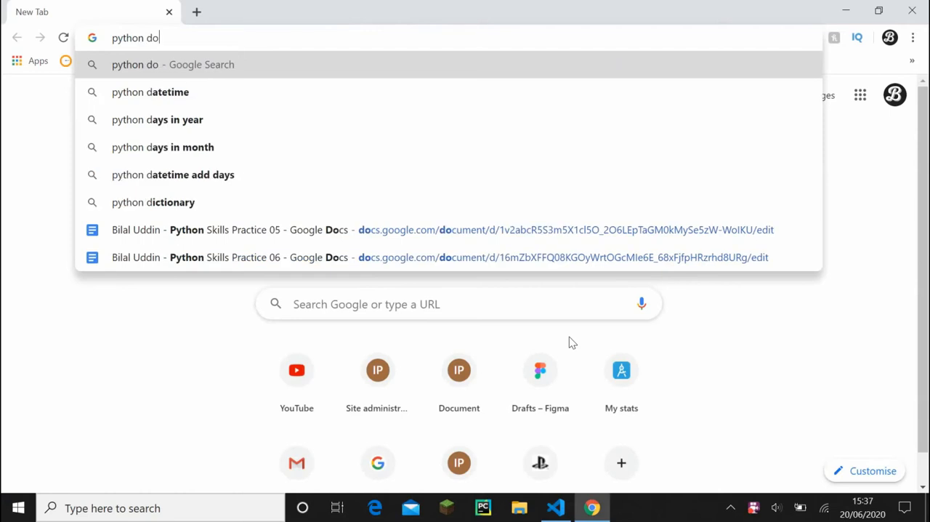
text(c)
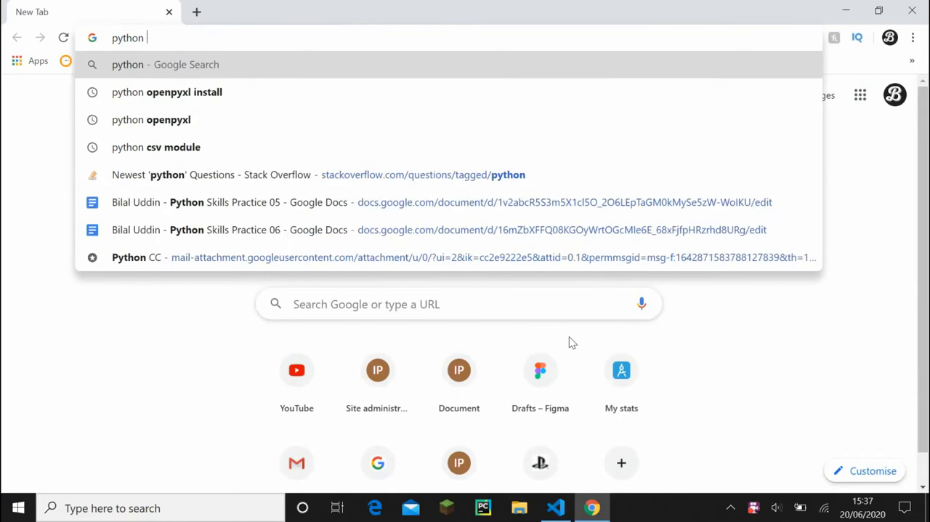
text(modules)
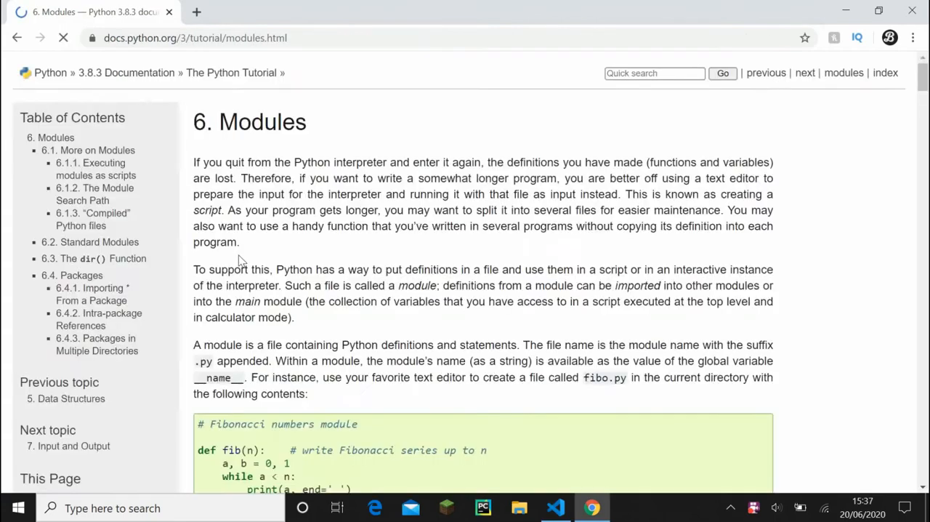
Scroll through the docs.python.org modules tutorial page, then go back to VS Code
scroll(down, 3)
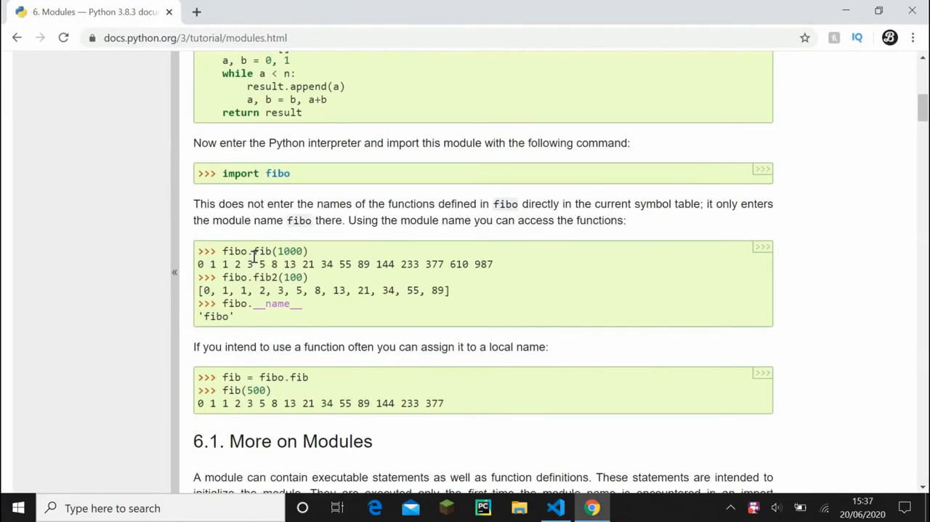
scroll(down, 3)
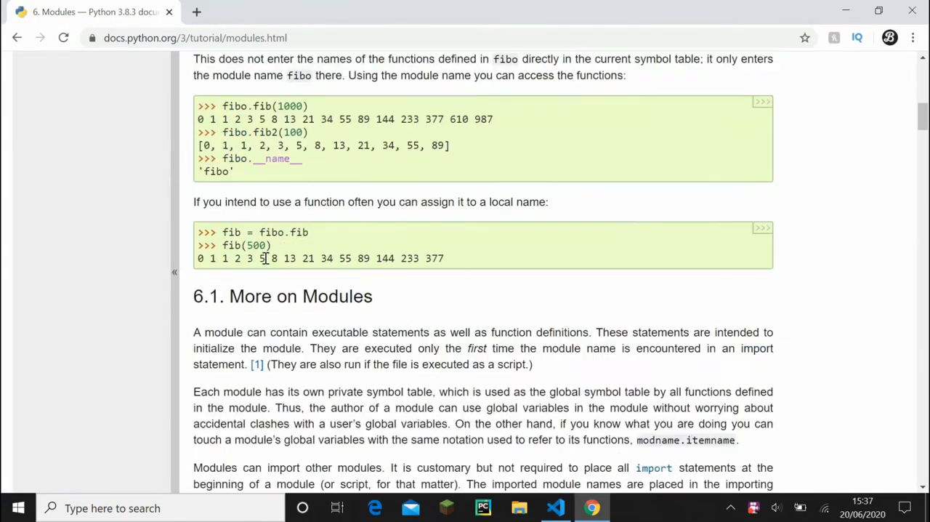
scroll(up, 3)
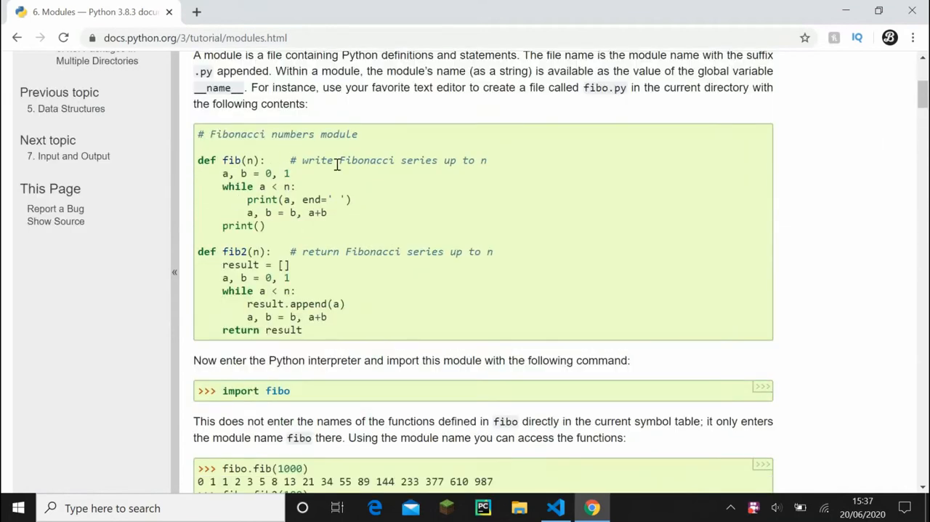
scroll(down, 3)
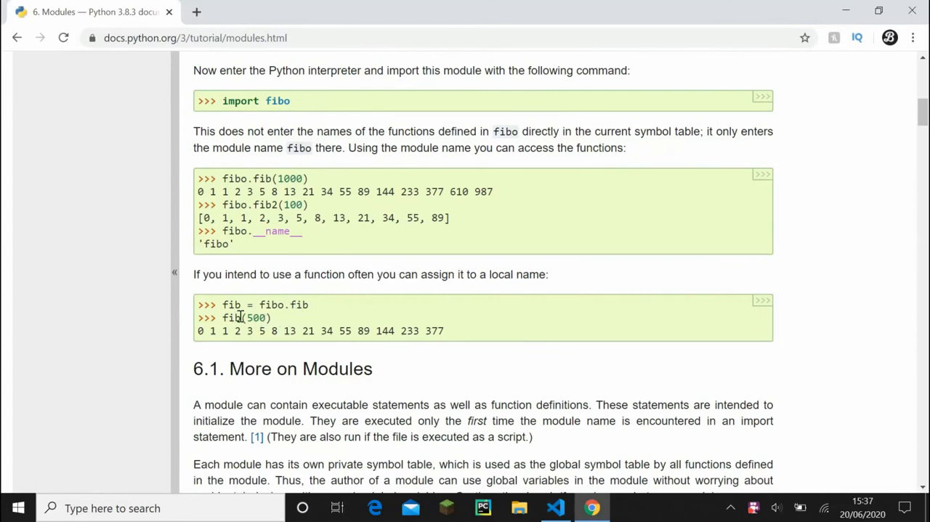
scroll(down, 3)
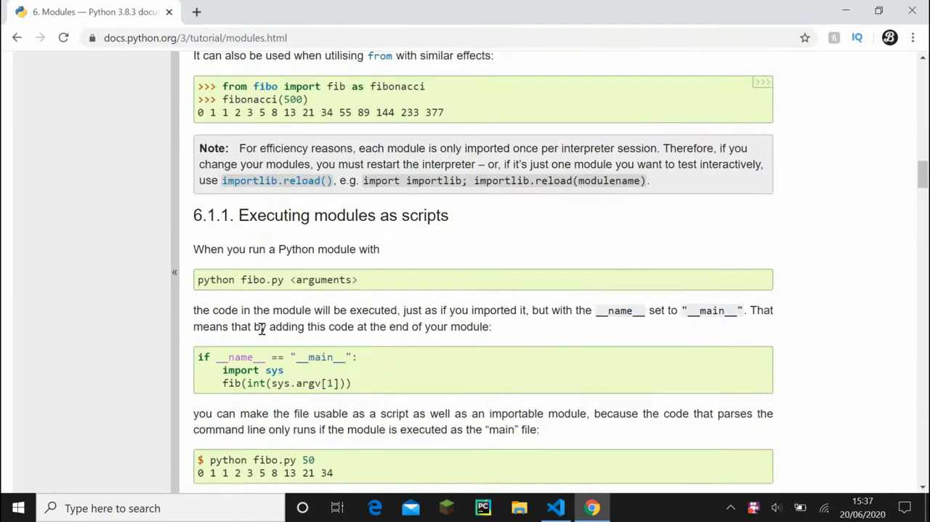
scroll(down, 3)
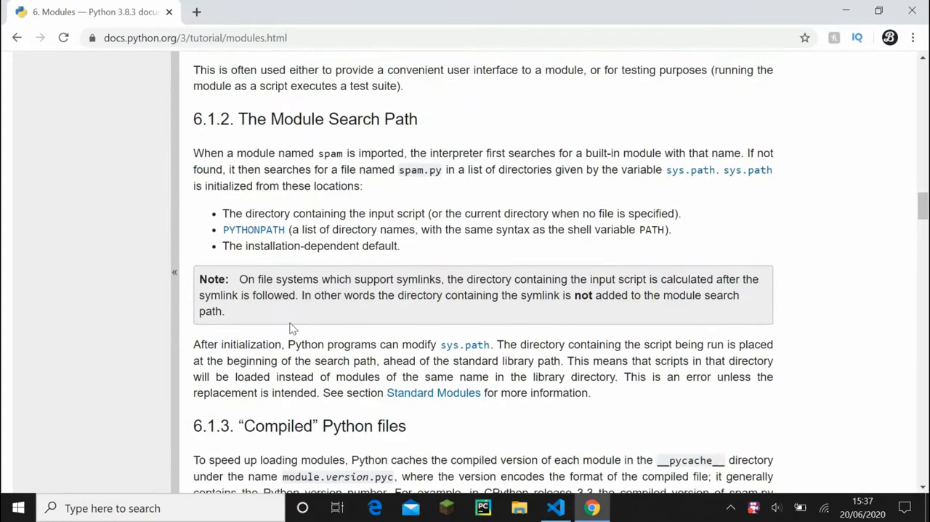
scroll(down, 3)
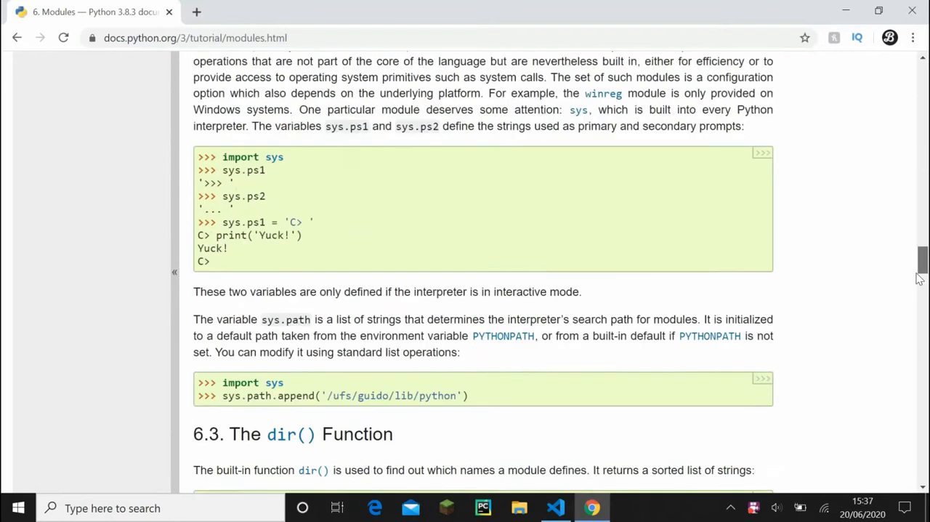
scroll(down, 3)
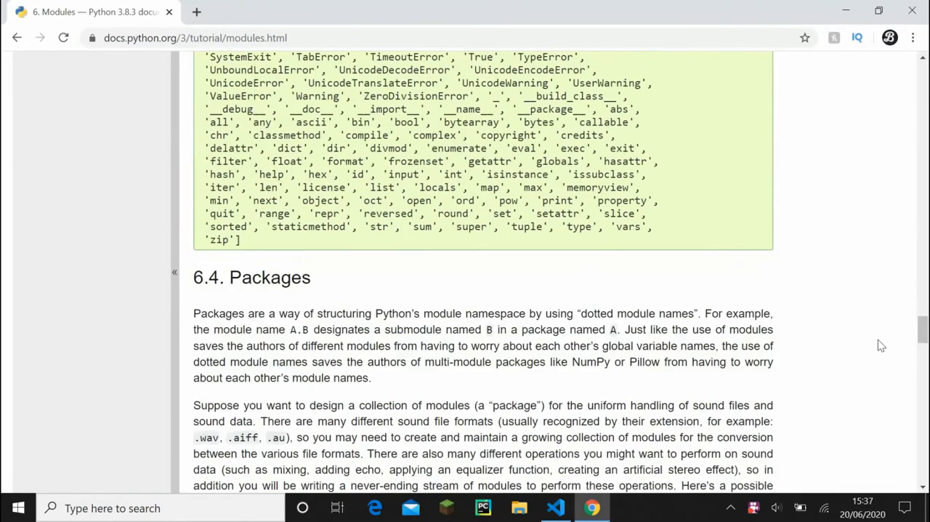
click(555, 507)
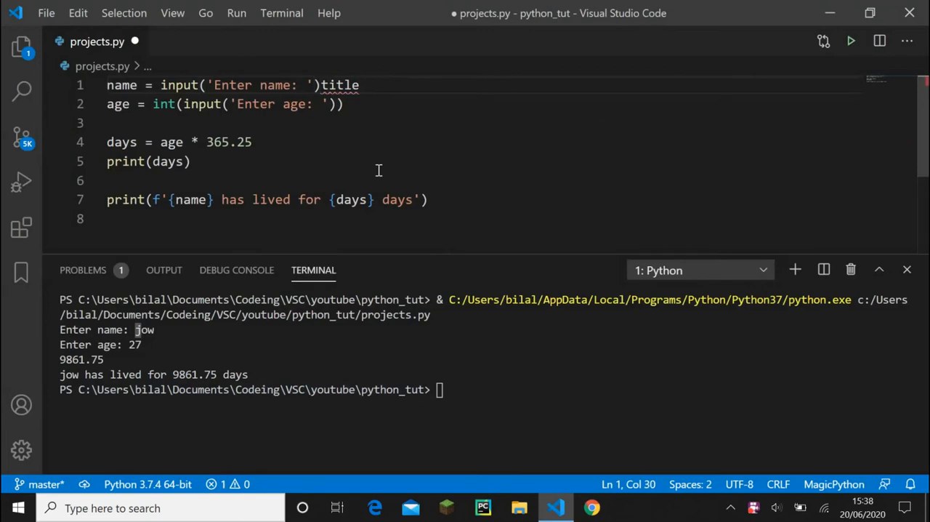
Make line 1 end in .title without parentheses and start typing a name
text(.)
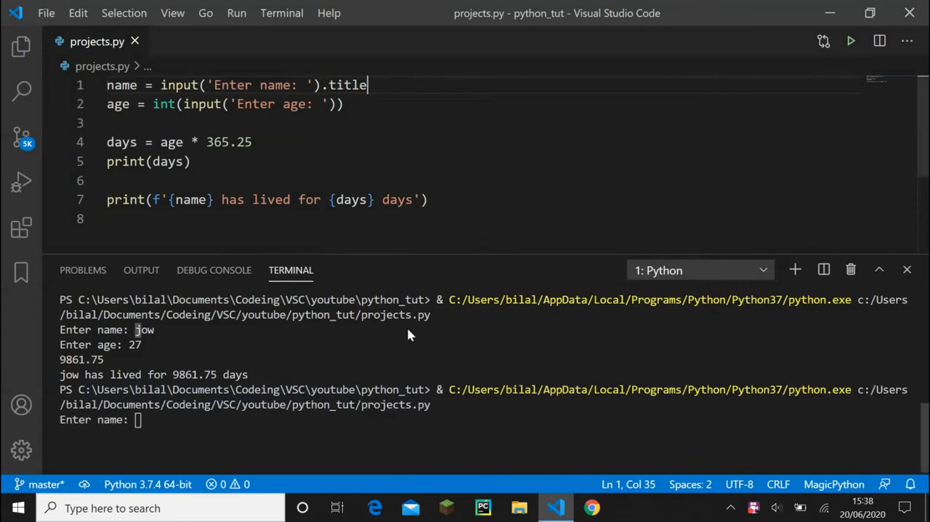
text(j)
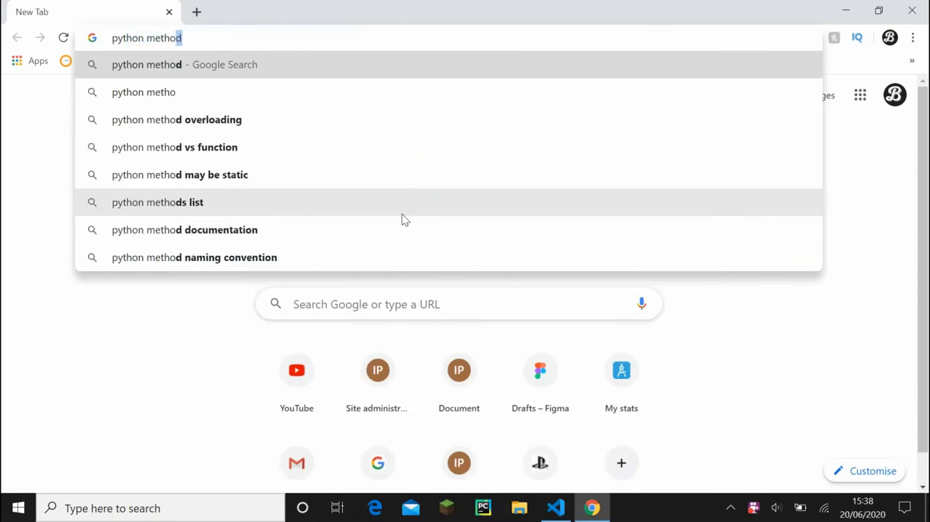
Search Google for 'python methods' and scroll the results
click(157, 203)
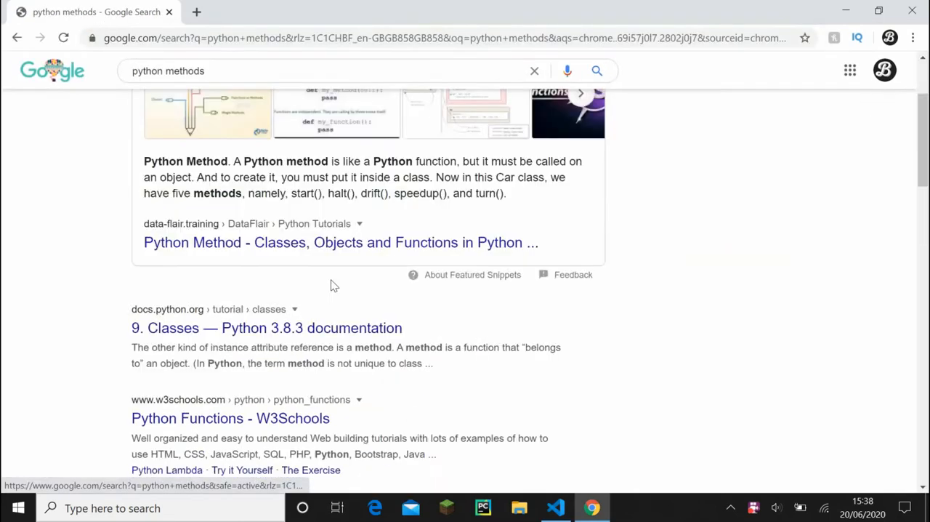
scroll(down, 3)
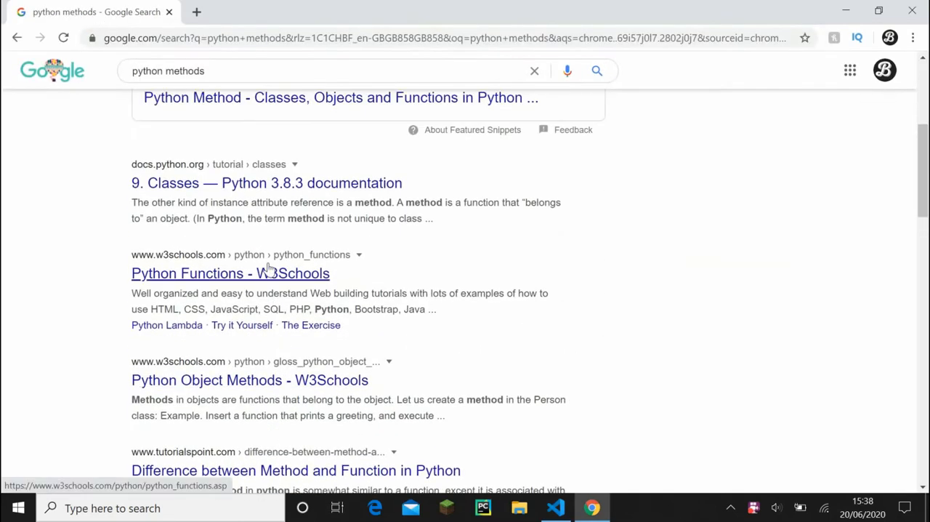
click(229, 273)
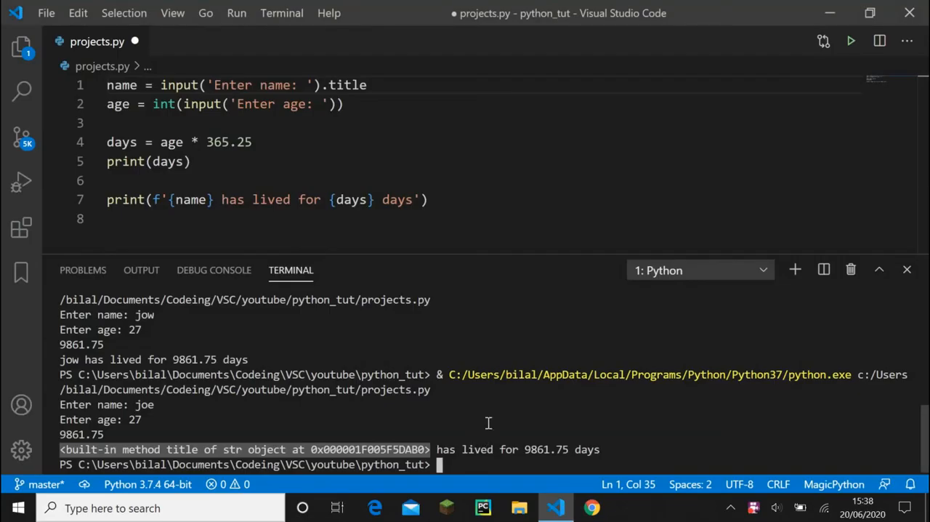
mouse_move(389, 69)
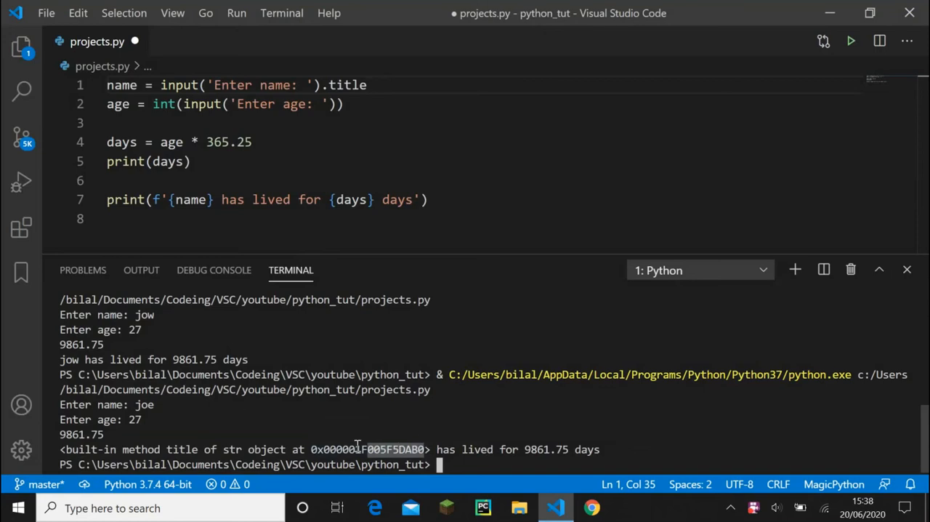
Add parentheses to .title() on line 1 and run projects.py with joe and 27
text(())
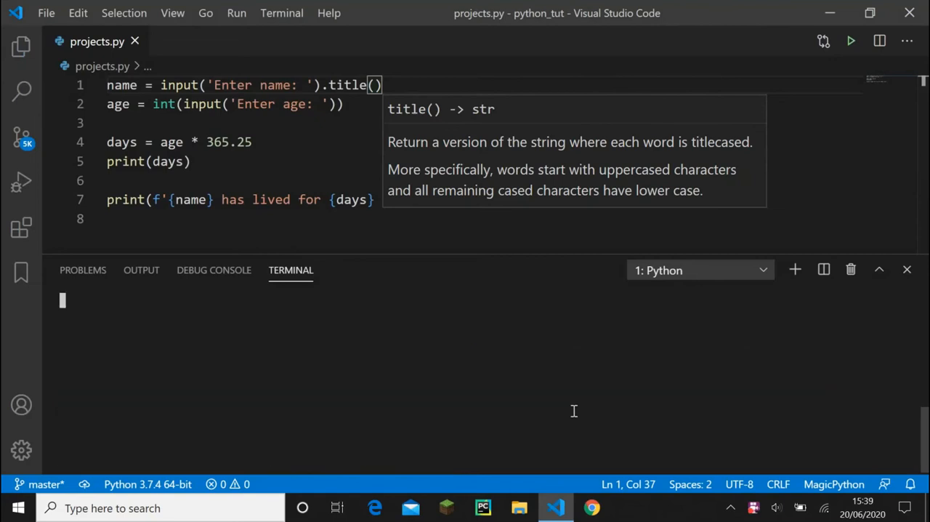
click(851, 41)
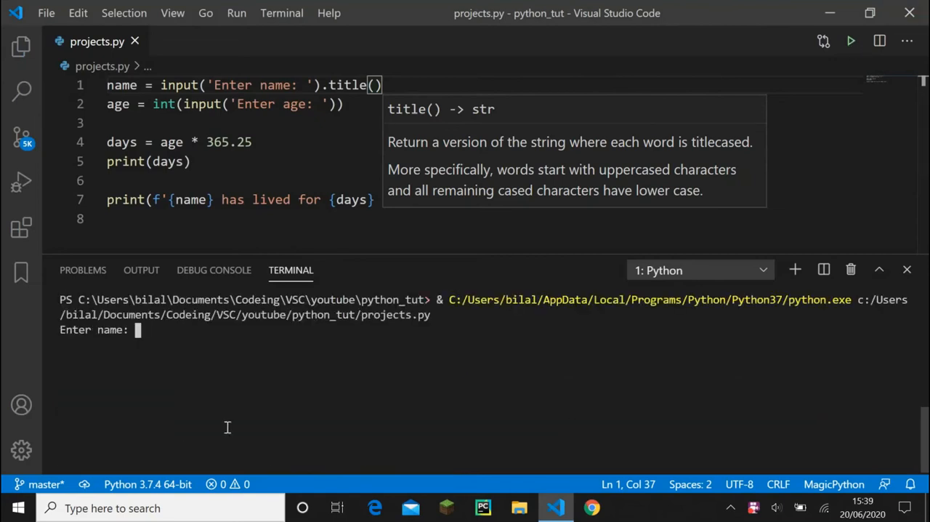
text(joe)
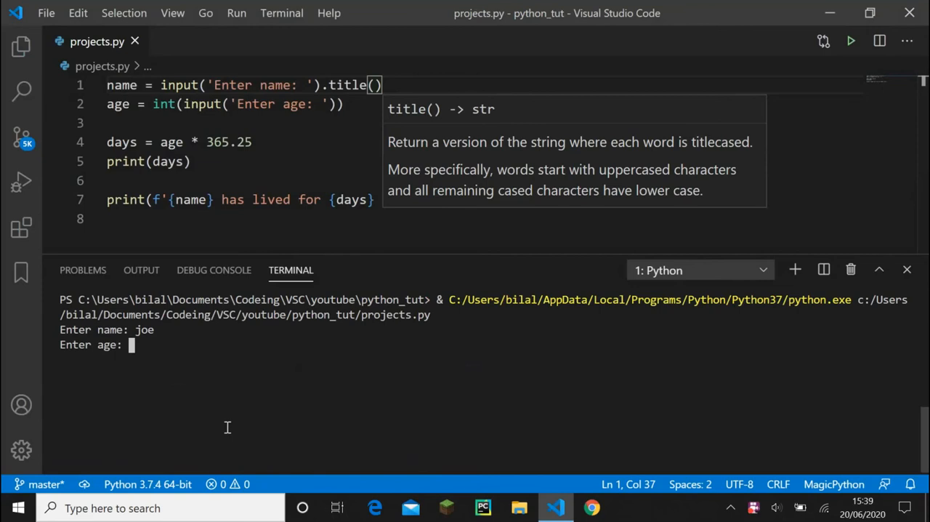
text(27)
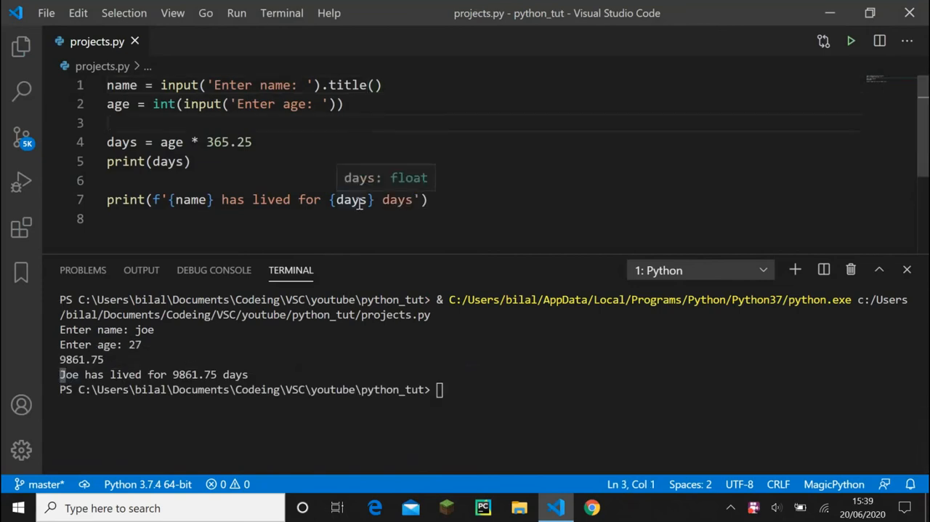
mouse_move(255, 161)
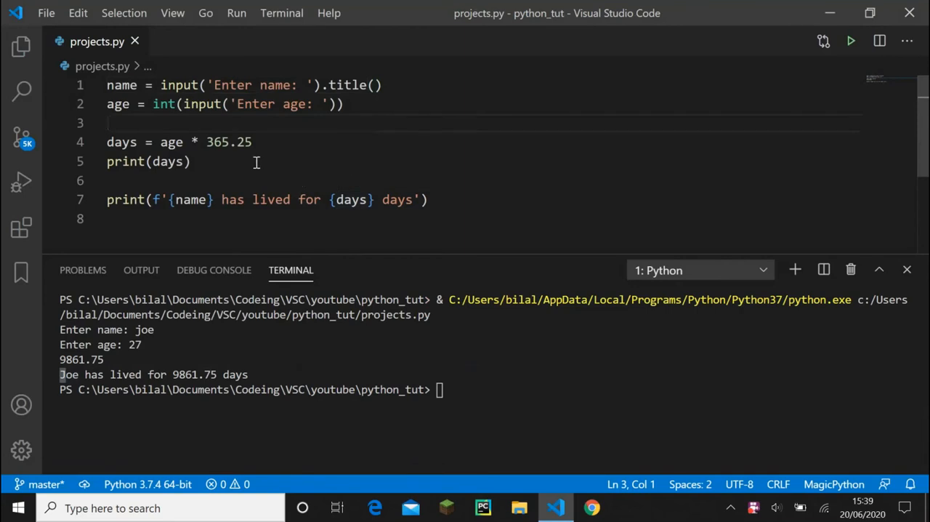
mouse_move(186, 172)
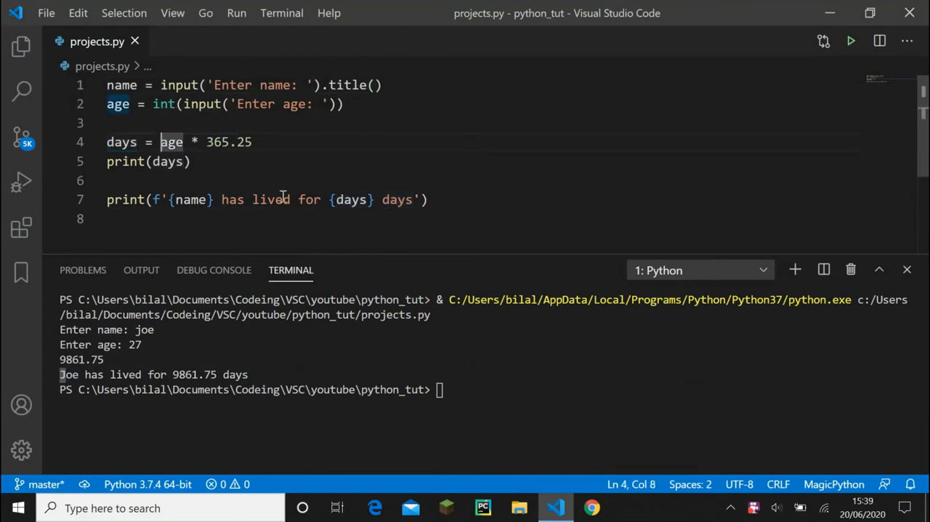
mouse_move(108, 150)
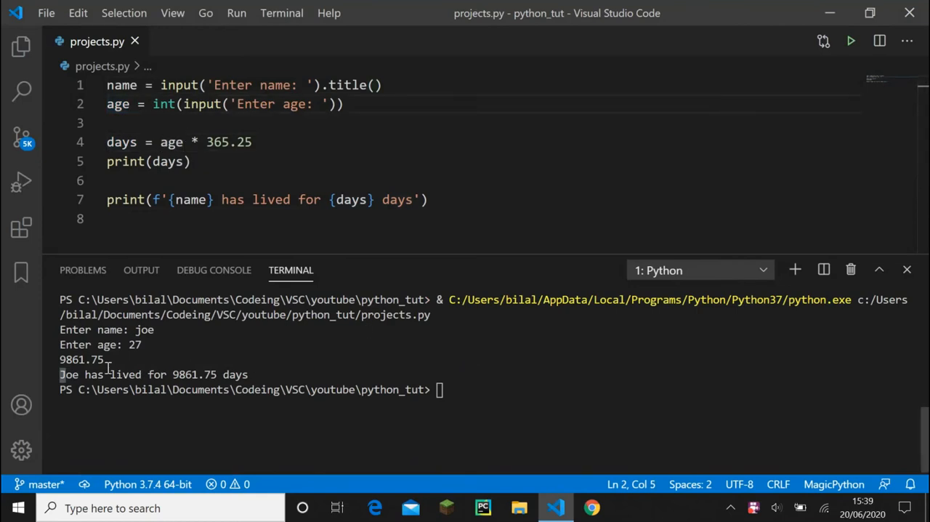
Wrap age * 365.25 on line 4 in round(..., 0)
click(153, 141)
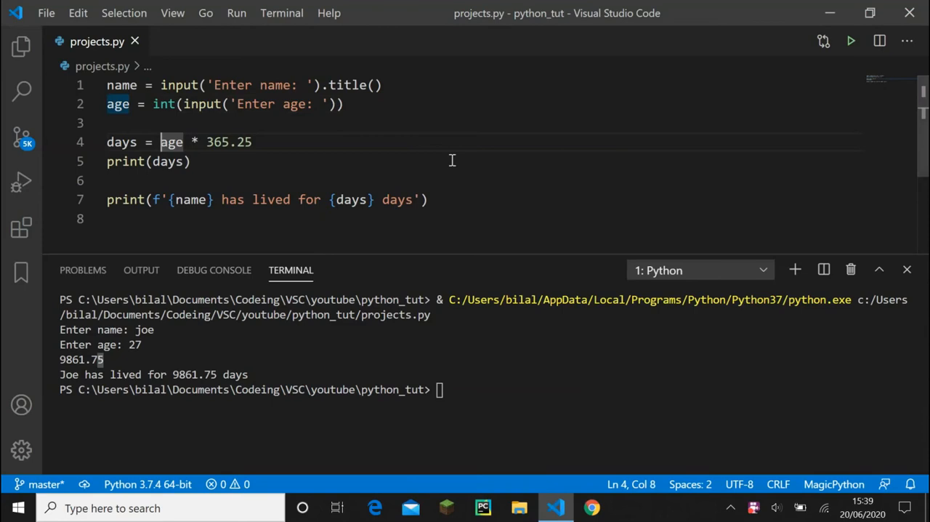
text(round()
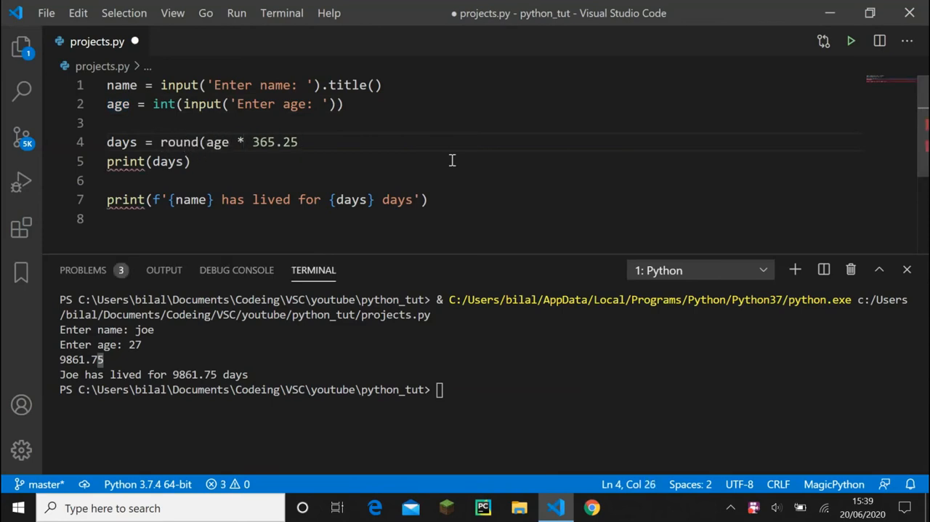
text())
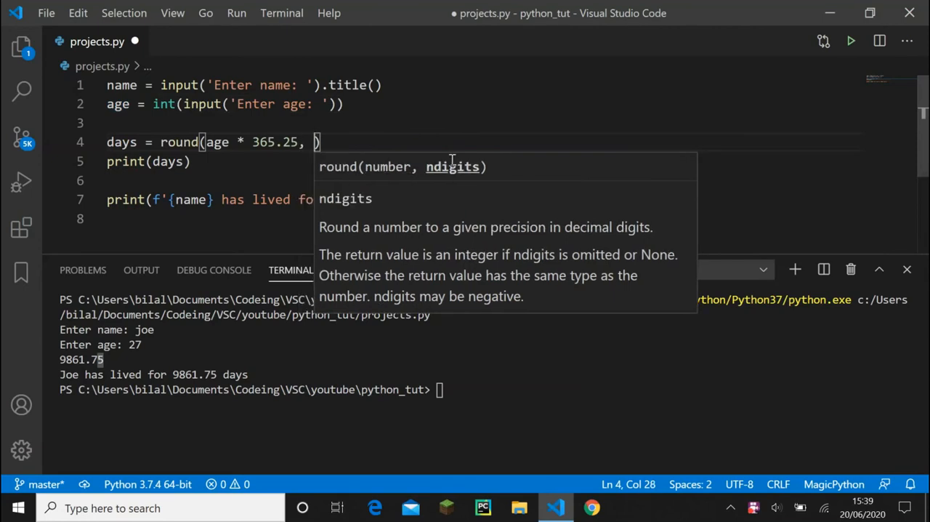
mouse_move(193, 219)
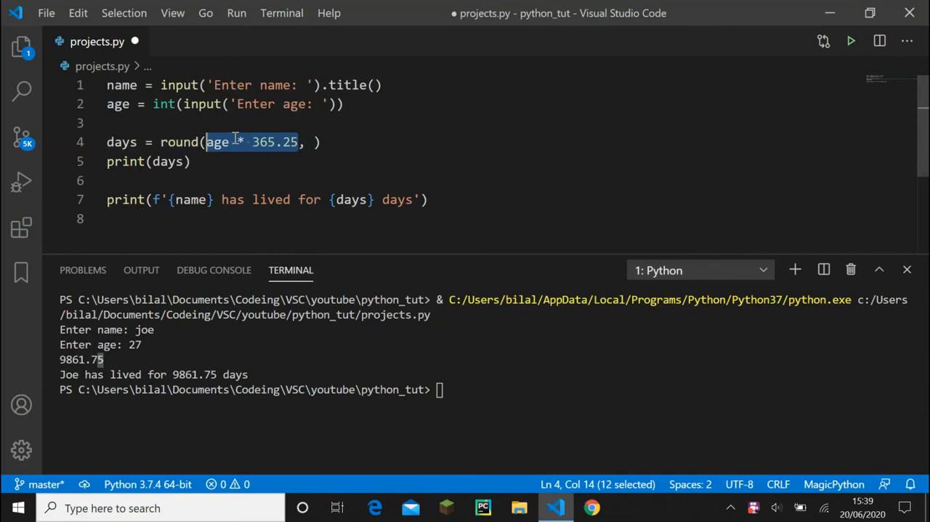
click(312, 142)
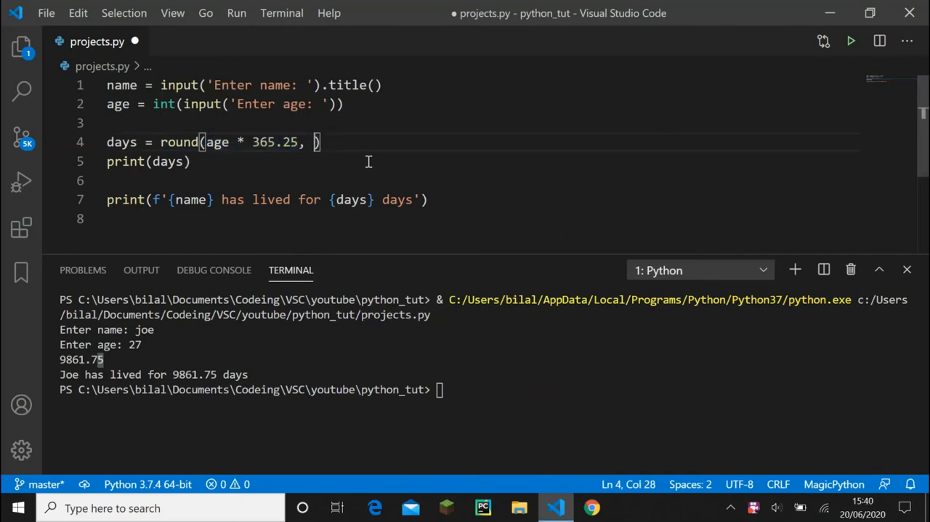
text(0)
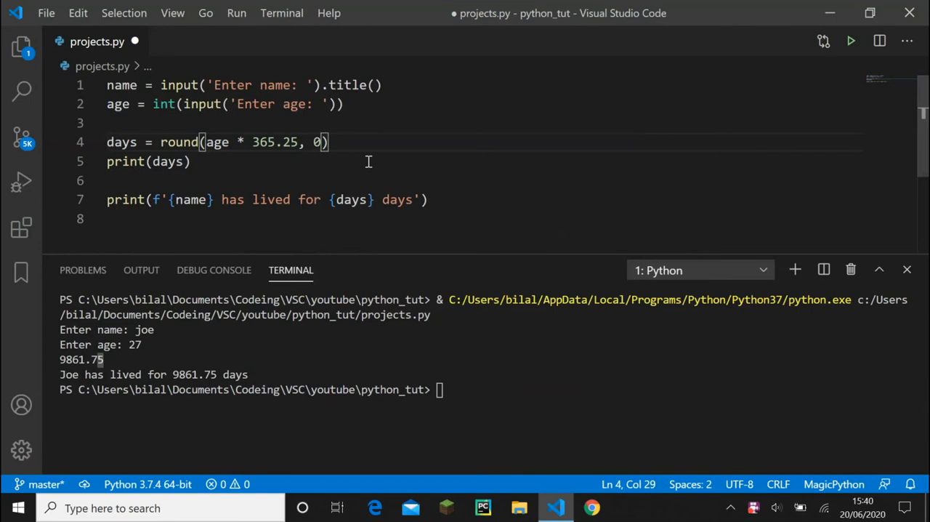
Test the script with joe and 27, trying 1 decimal digit before reverting to 0
click(851, 41)
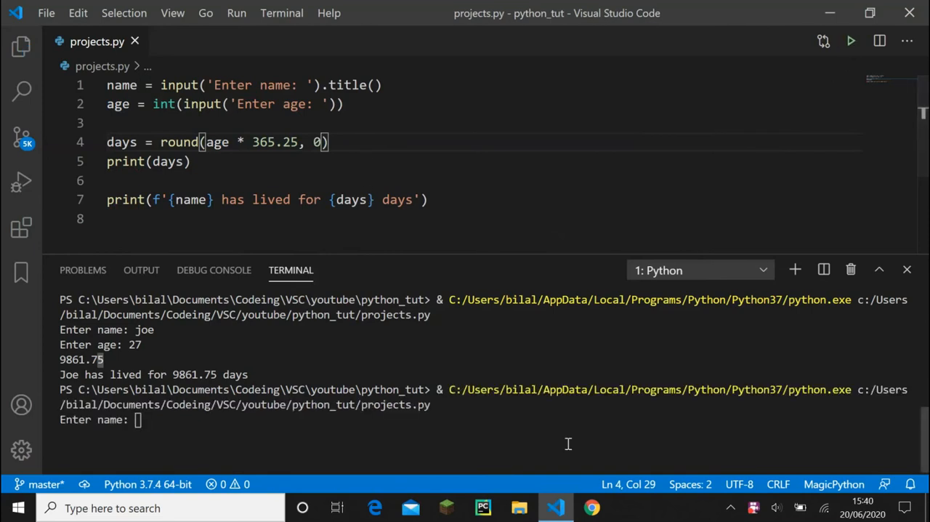
text(joe)
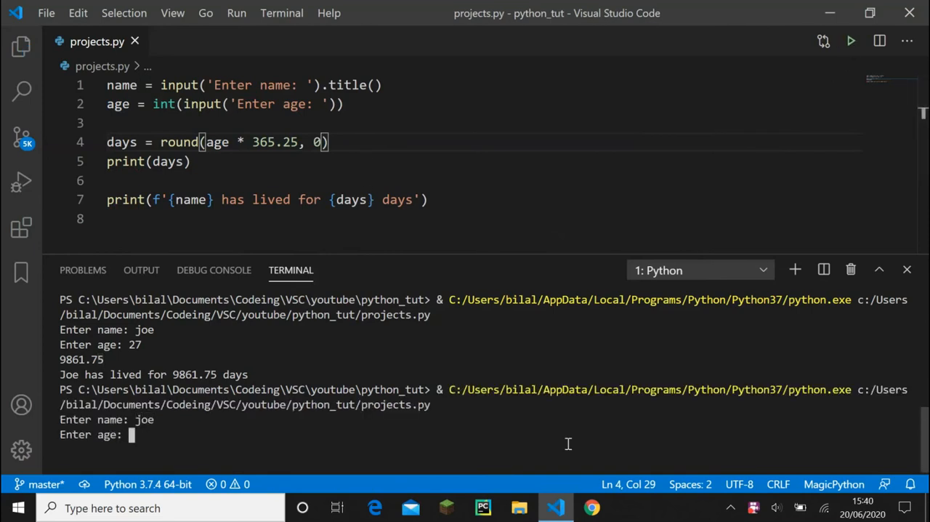
text(27)
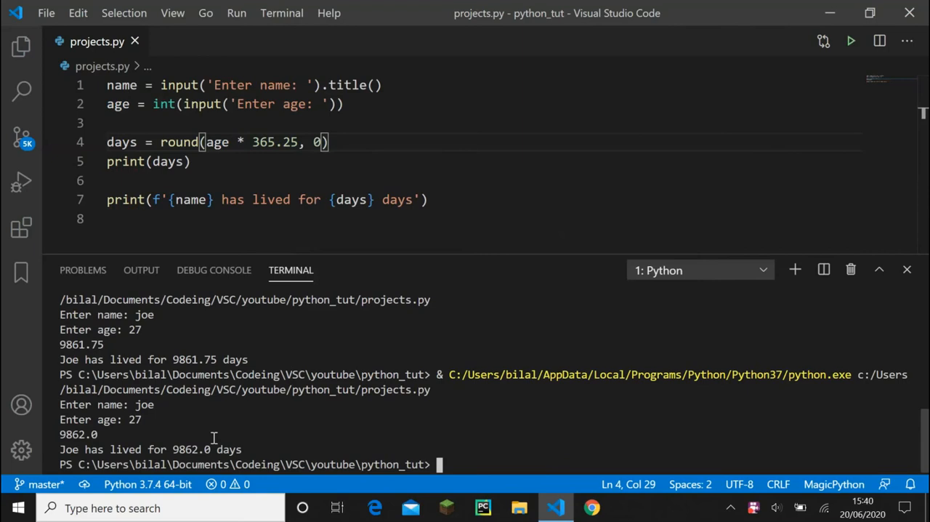
mouse_move(175, 458)
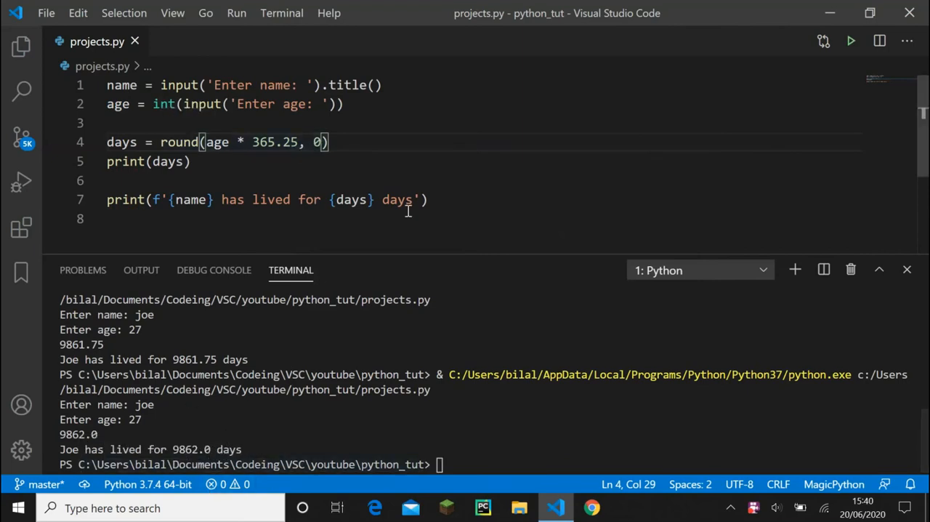
text(1)
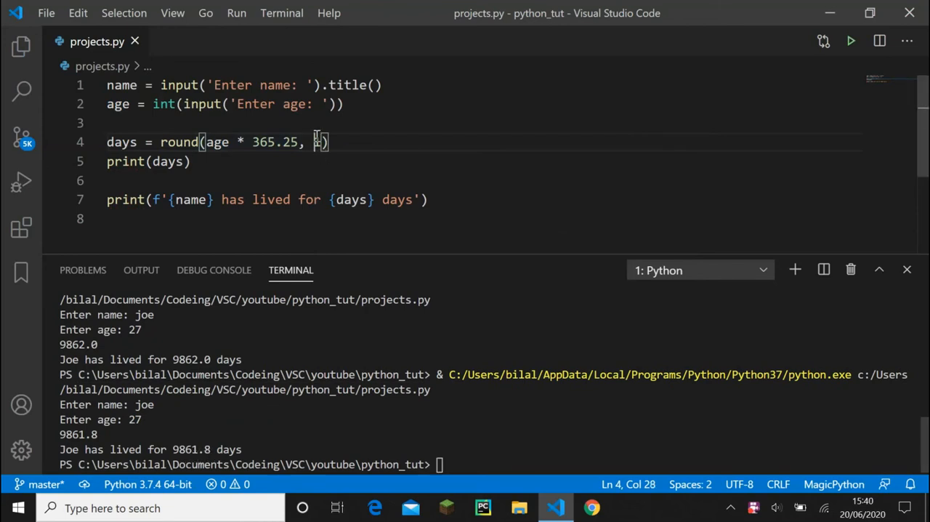
text(0)
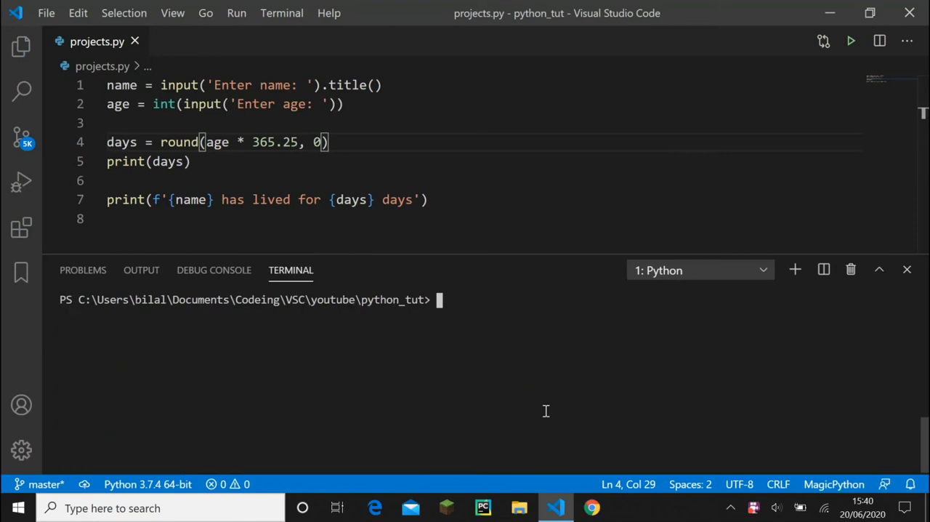
Rerun projects.py with joe and 27 to check the rounded days, then enter clear in the terminal
click(850, 41)
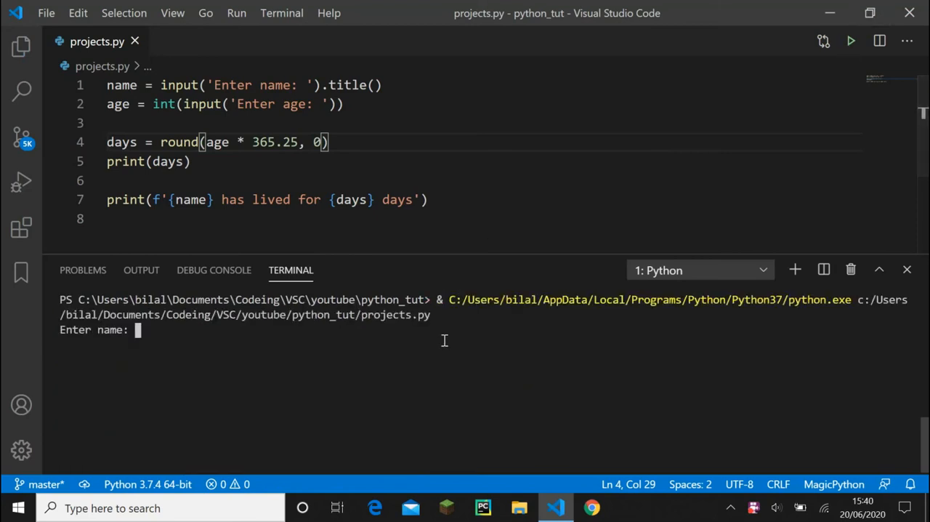
text(joe)
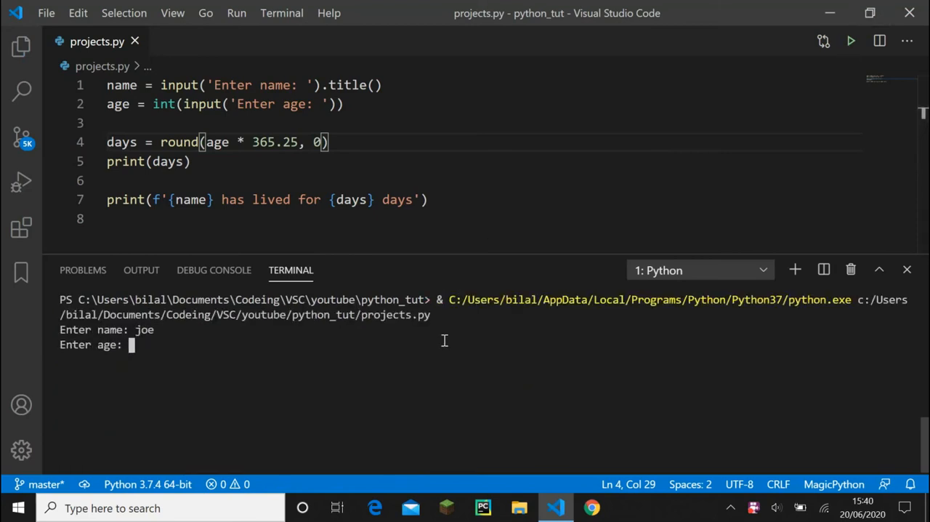
text(27)
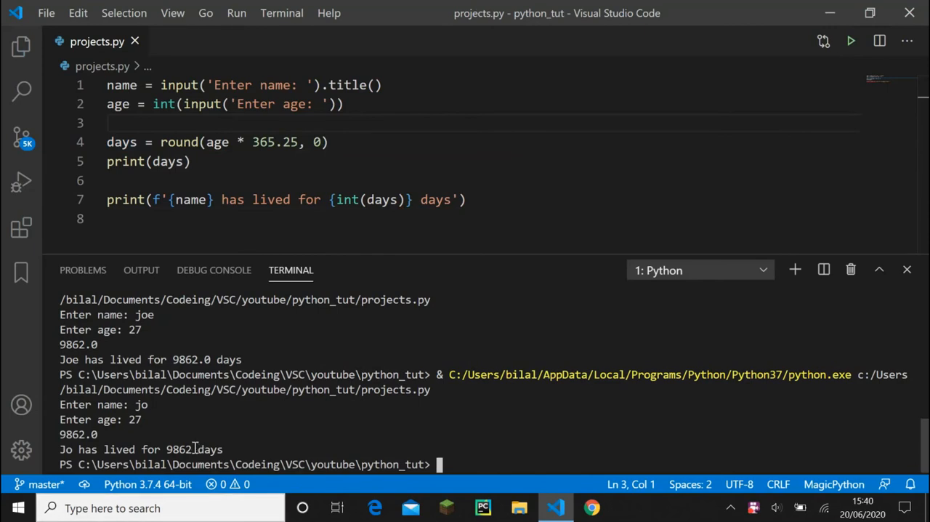
mouse_move(78, 434)
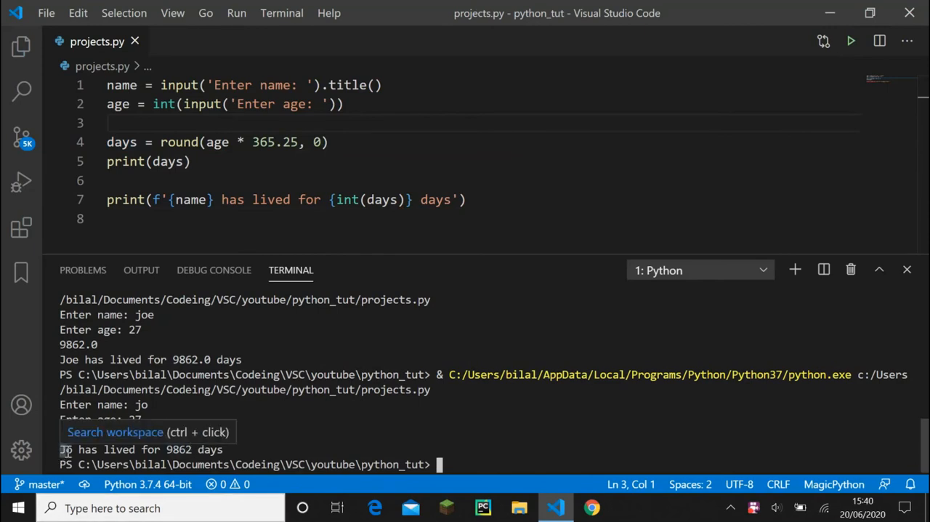
mouse_move(400, 138)
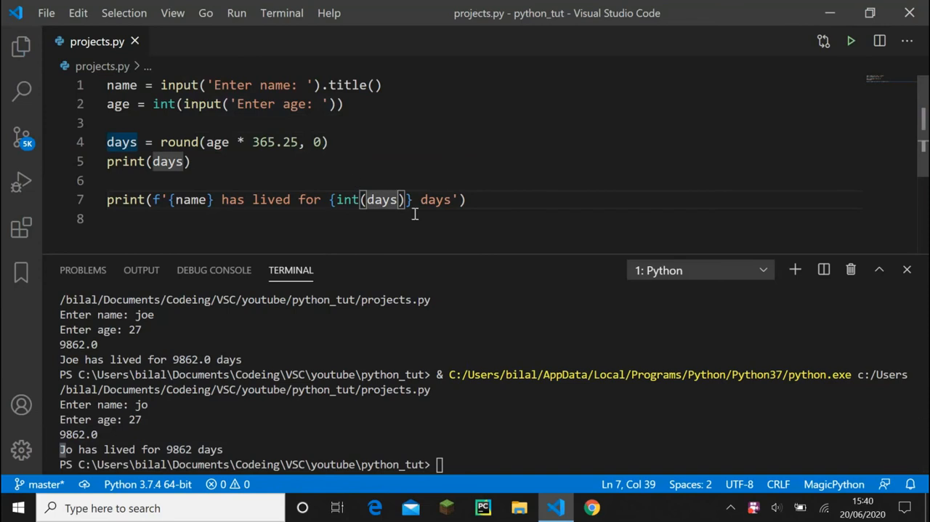
text(clear)
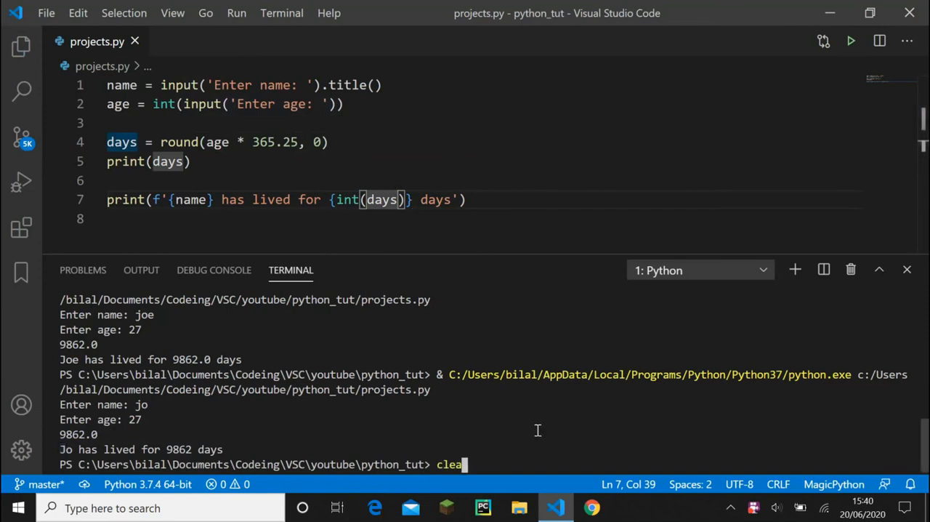
Clear the terminal output, then select all projects.py code and deselect it
key(enter)
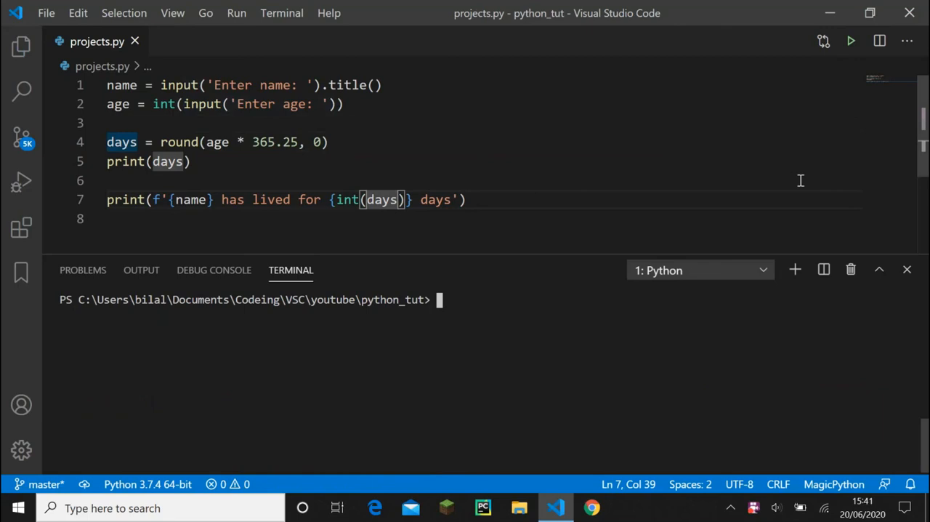
mouse_move(494, 206)
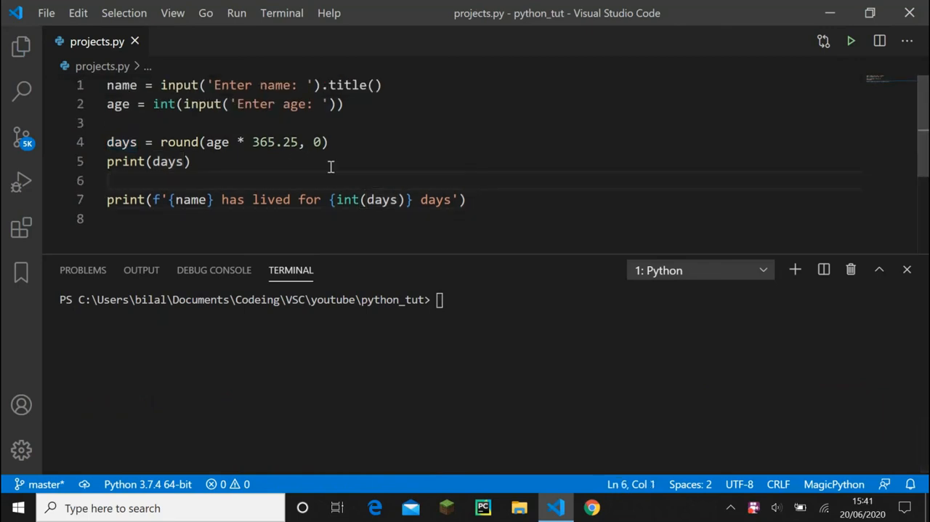
key(ctrl+a)
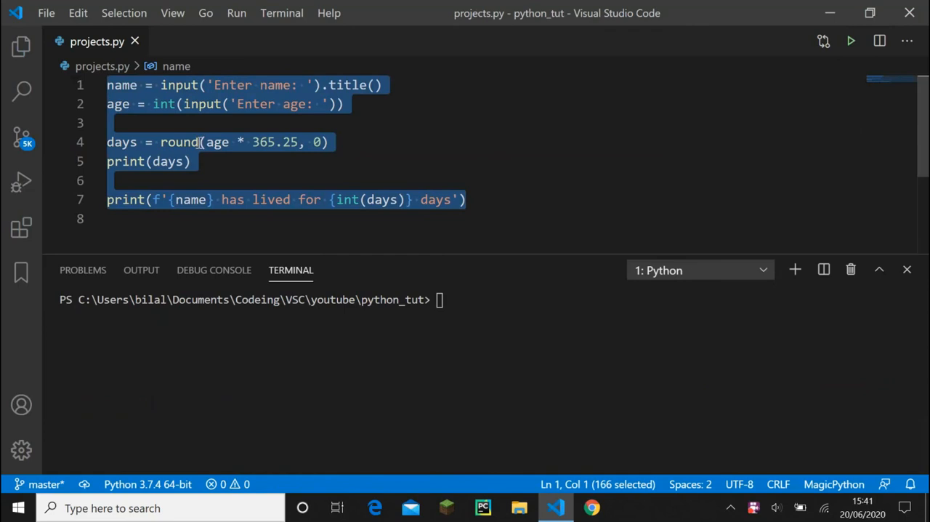
click(107, 122)
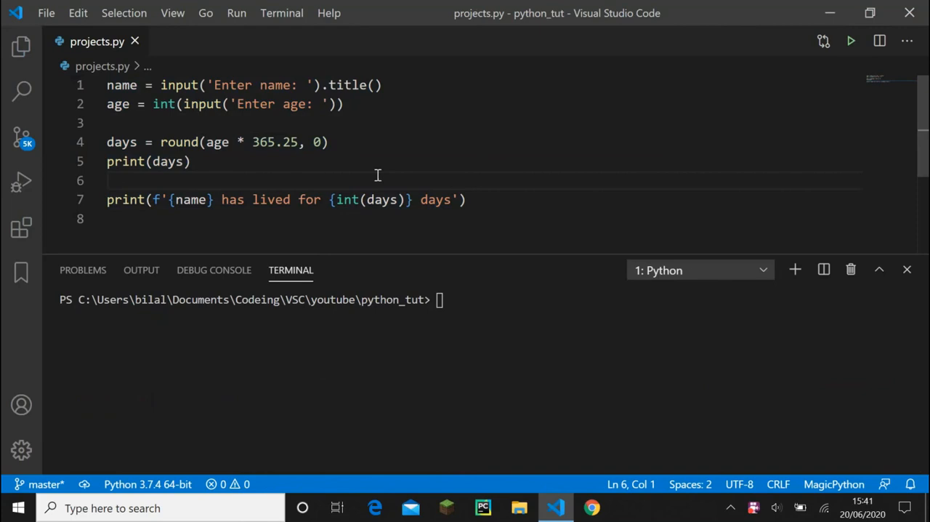
mouse_move(298, 173)
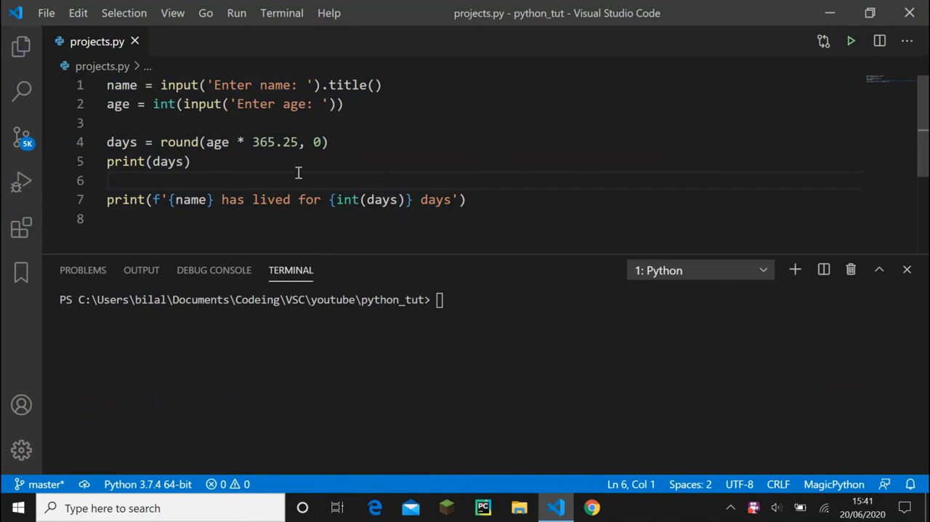
mouse_move(394, 149)
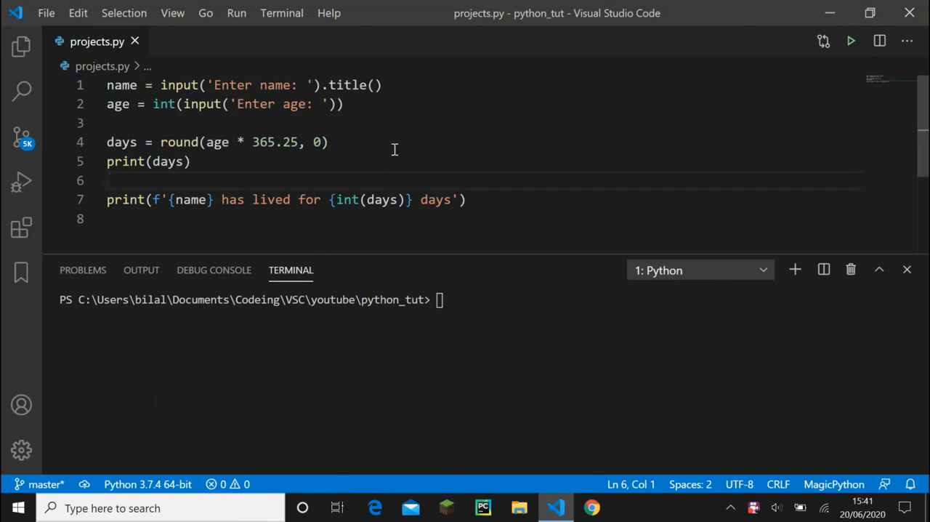